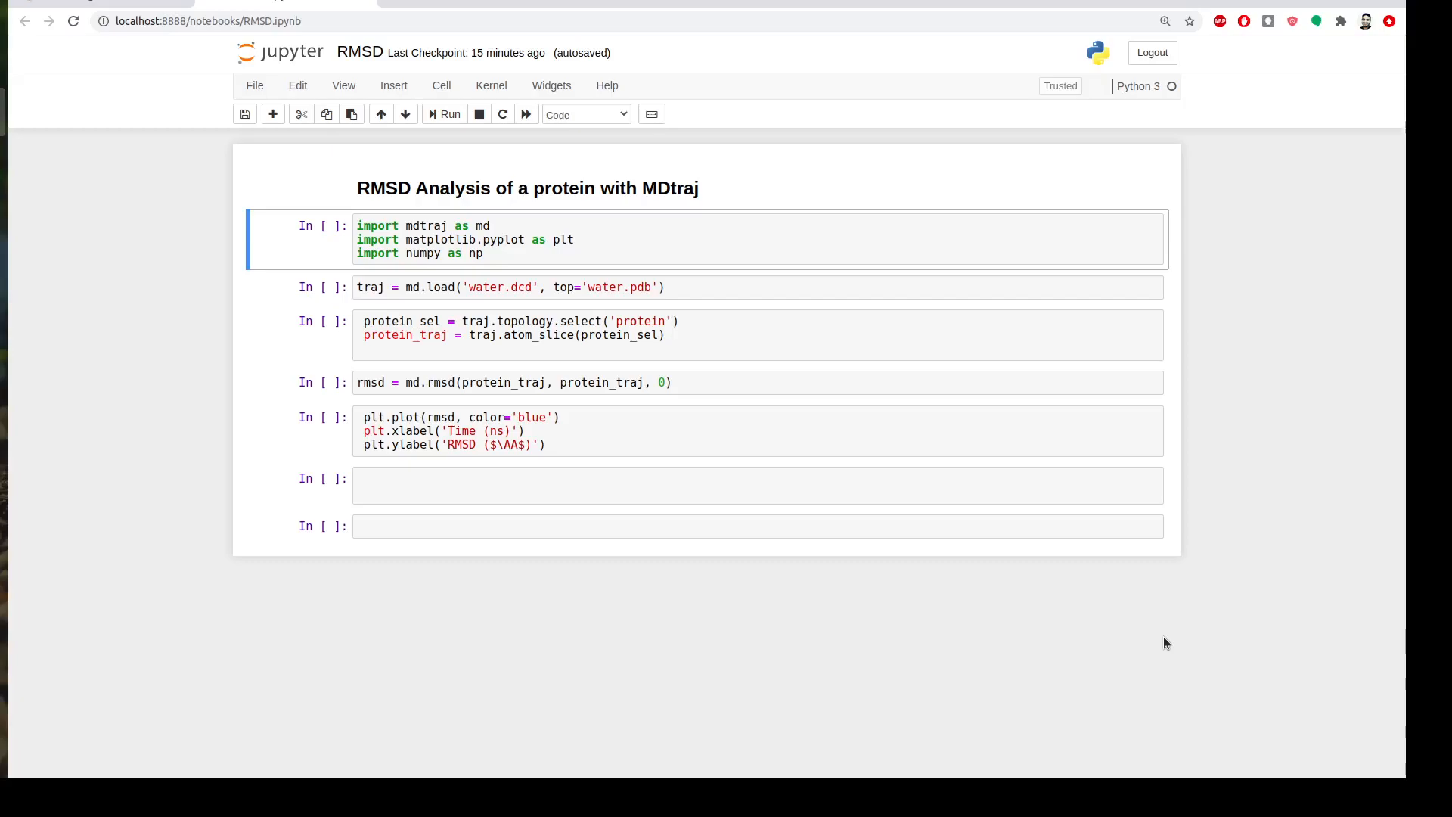
mouse_move(1164, 540)
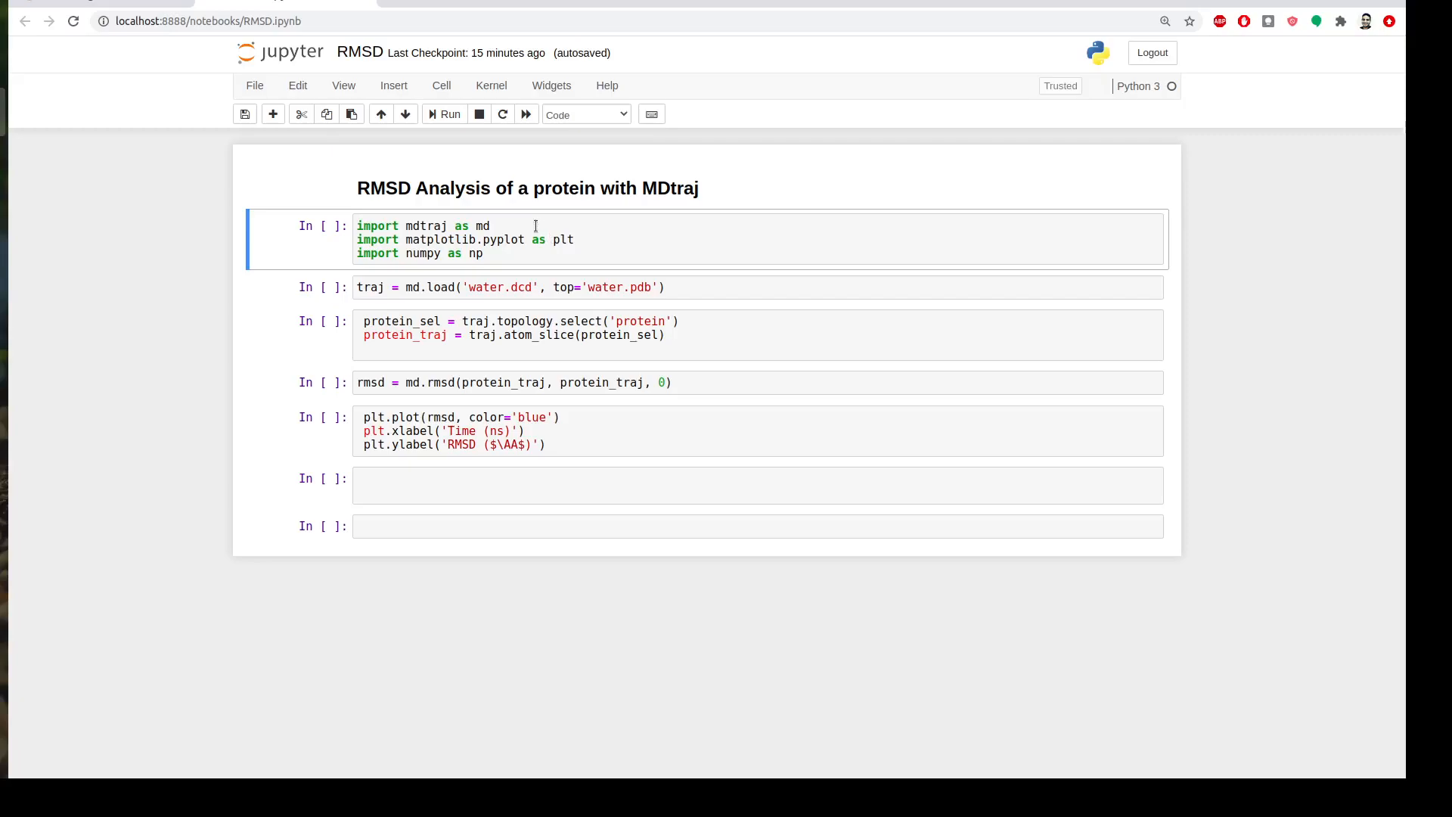
mouse_move(440, 226)
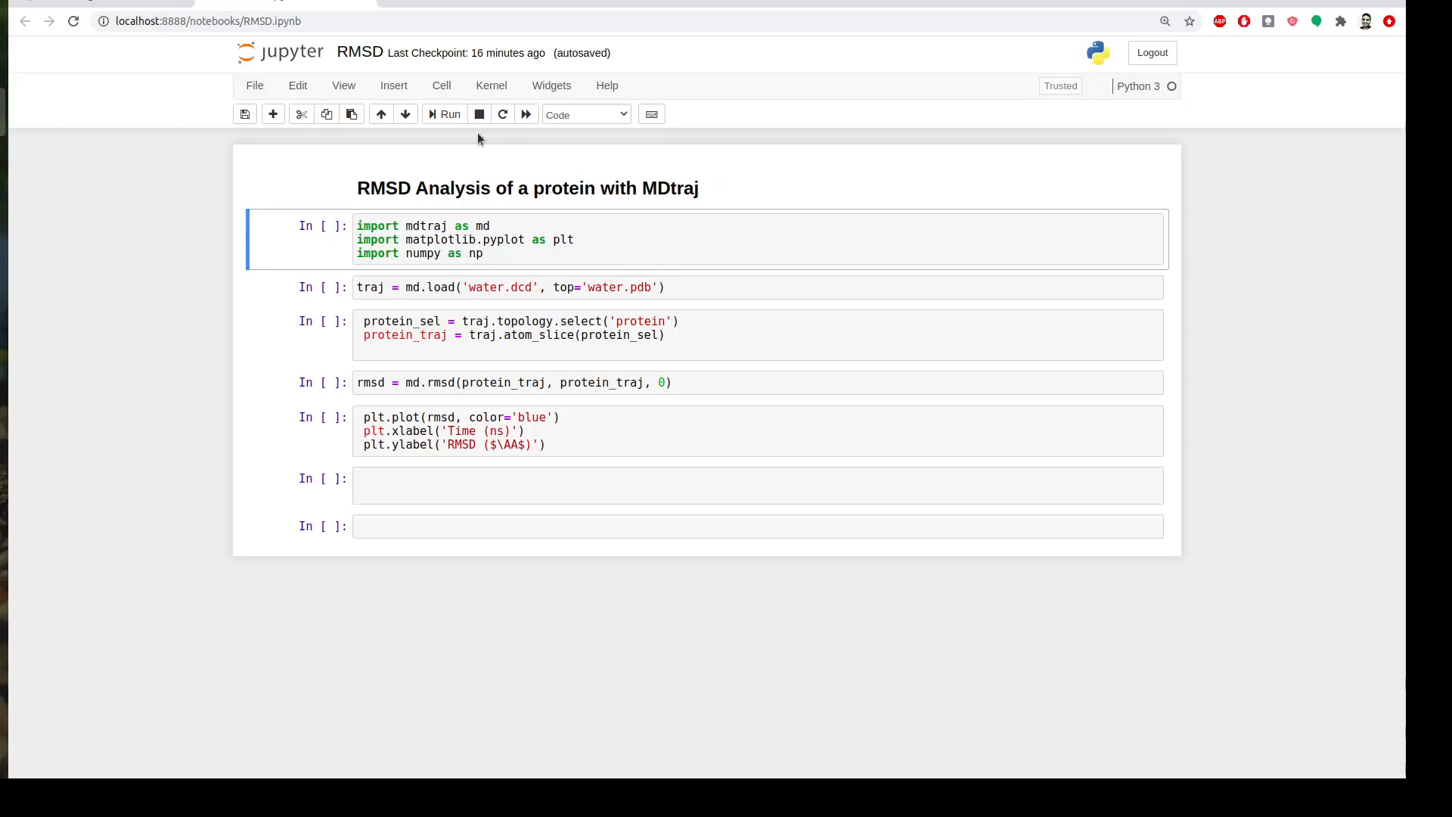
Step: Run the import cell, then the md.load cell loading water.dcd with water.pdb
left_click(449, 114)
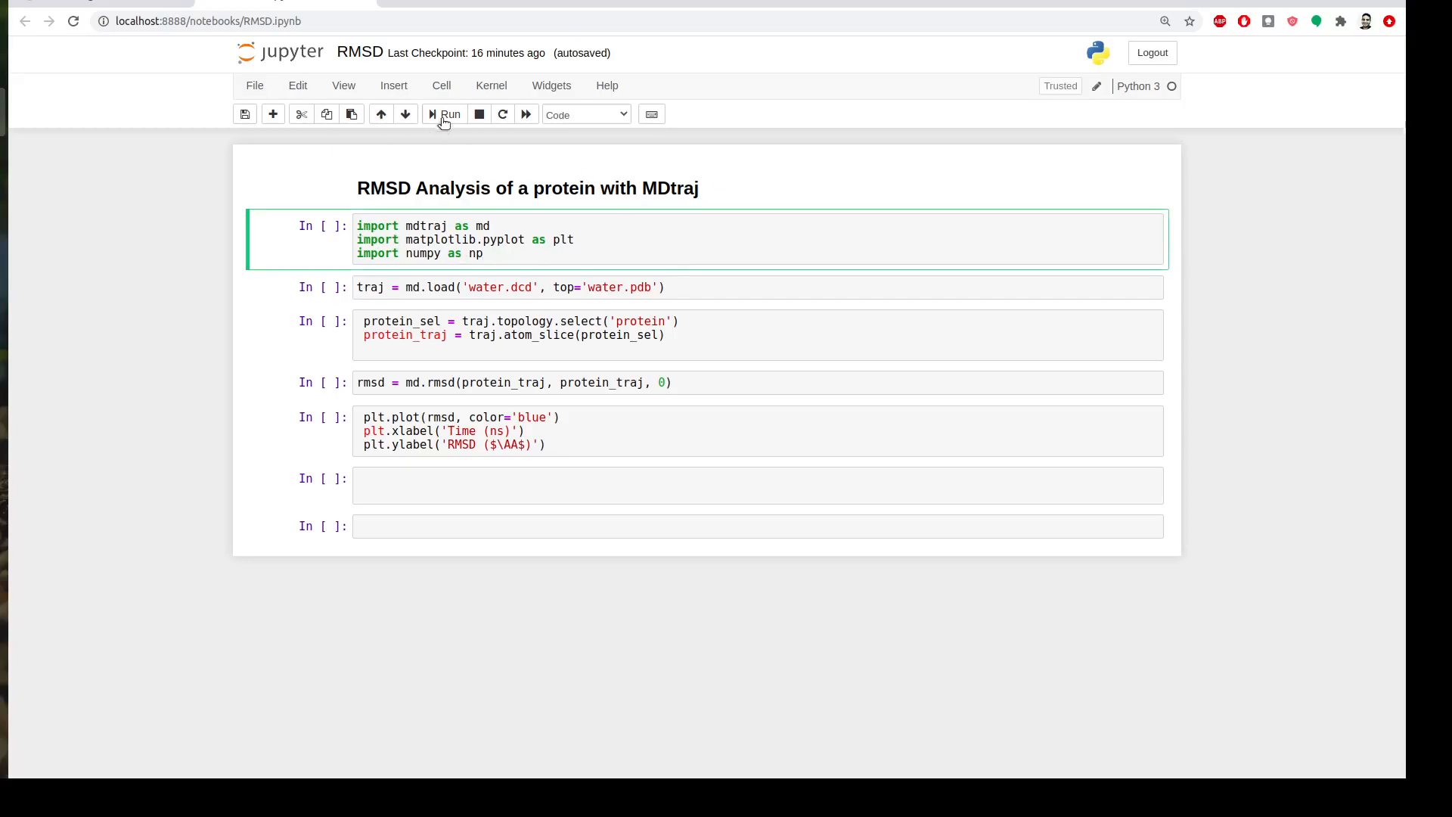
left_click(444, 114)
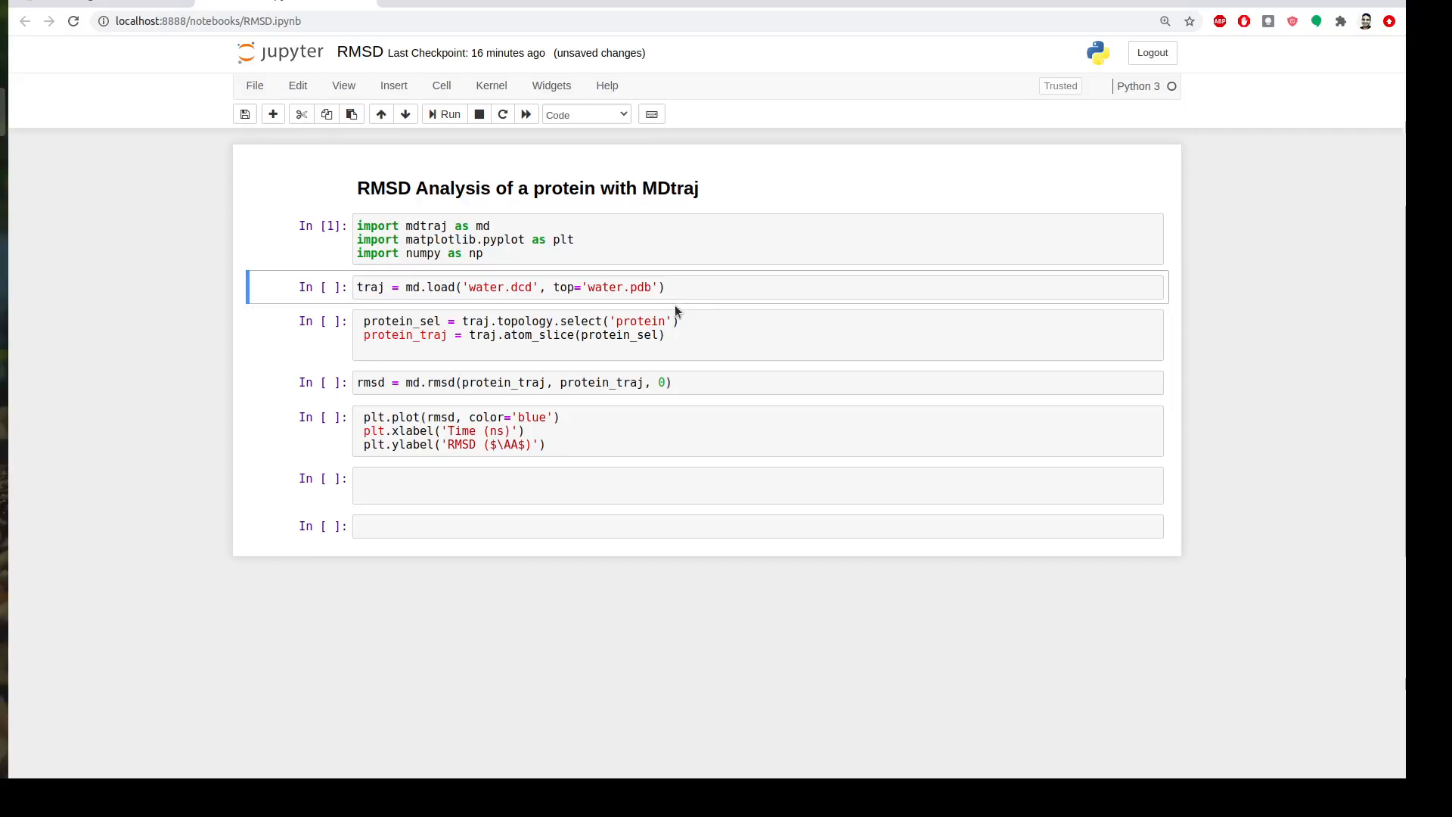
mouse_move(509, 318)
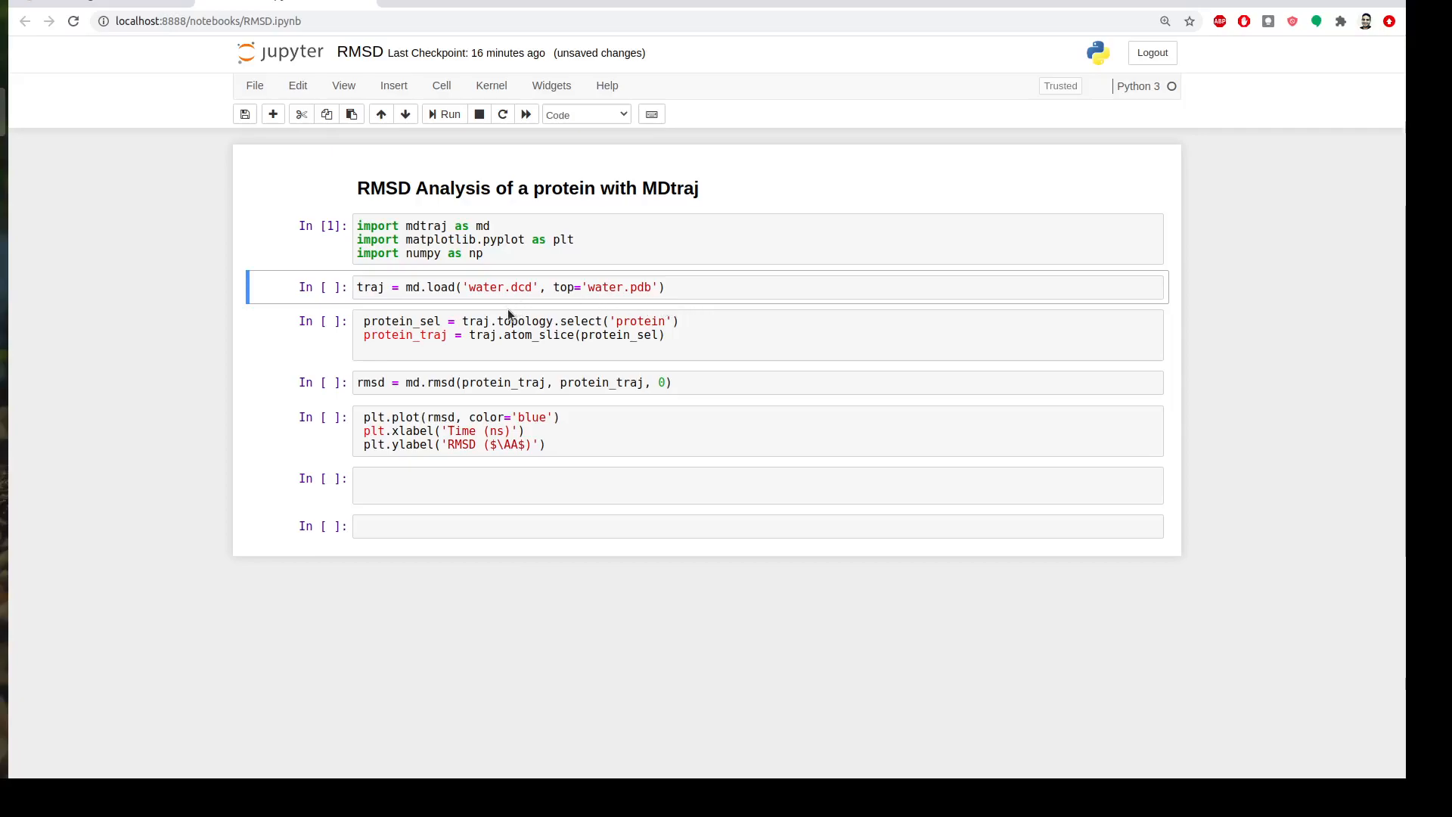
mouse_move(702, 276)
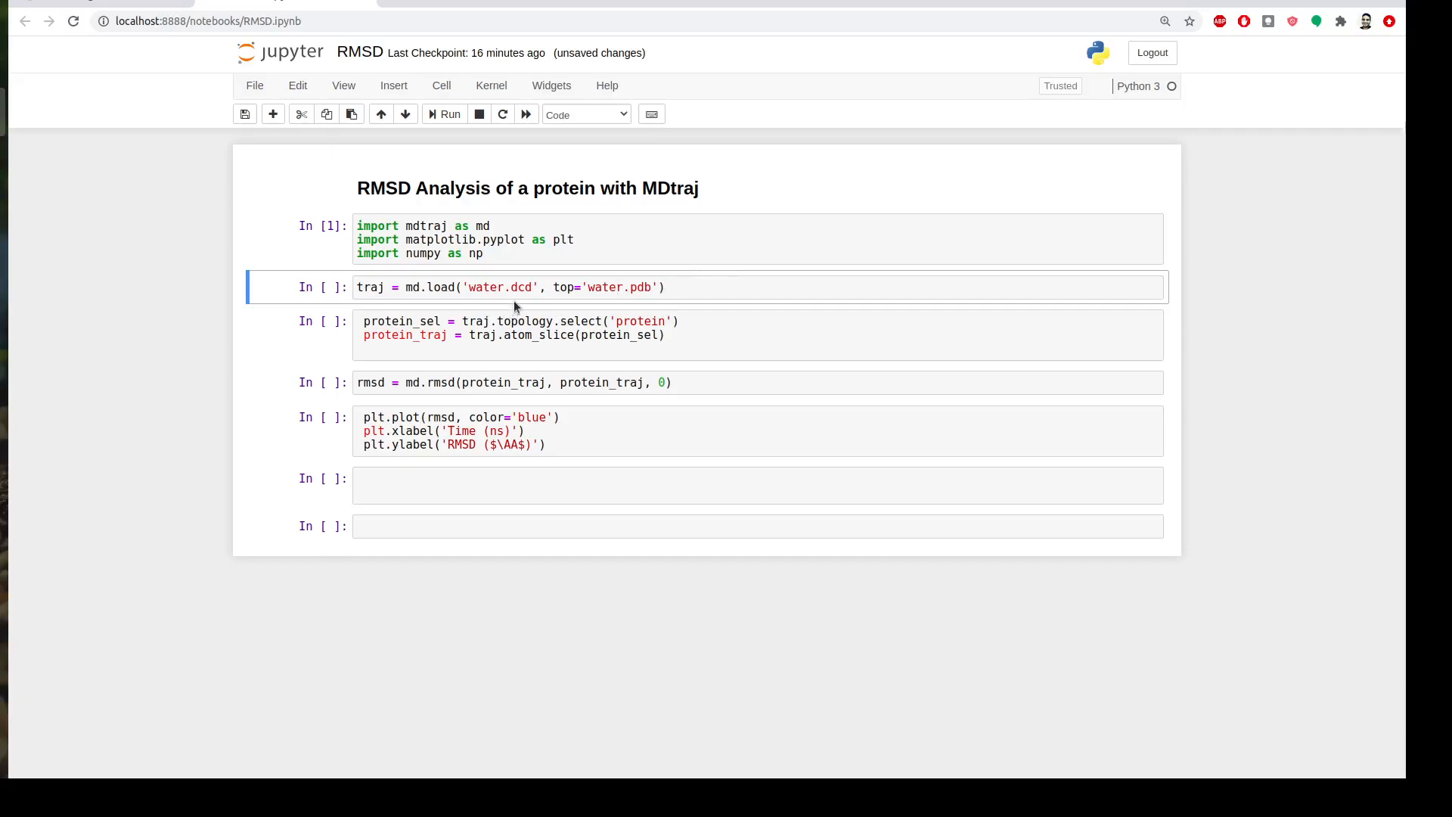
mouse_move(618, 311)
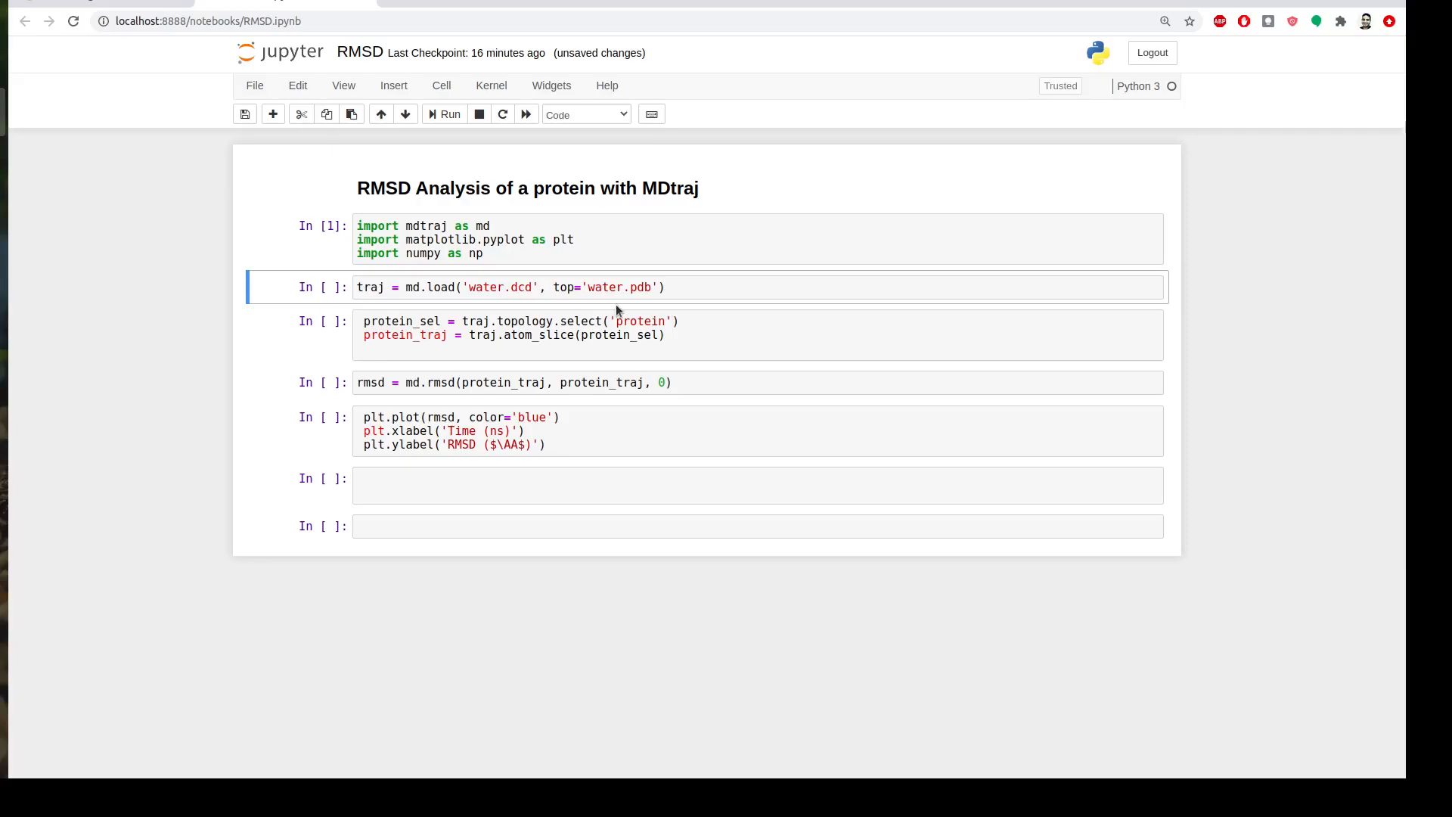
left_click(444, 114)
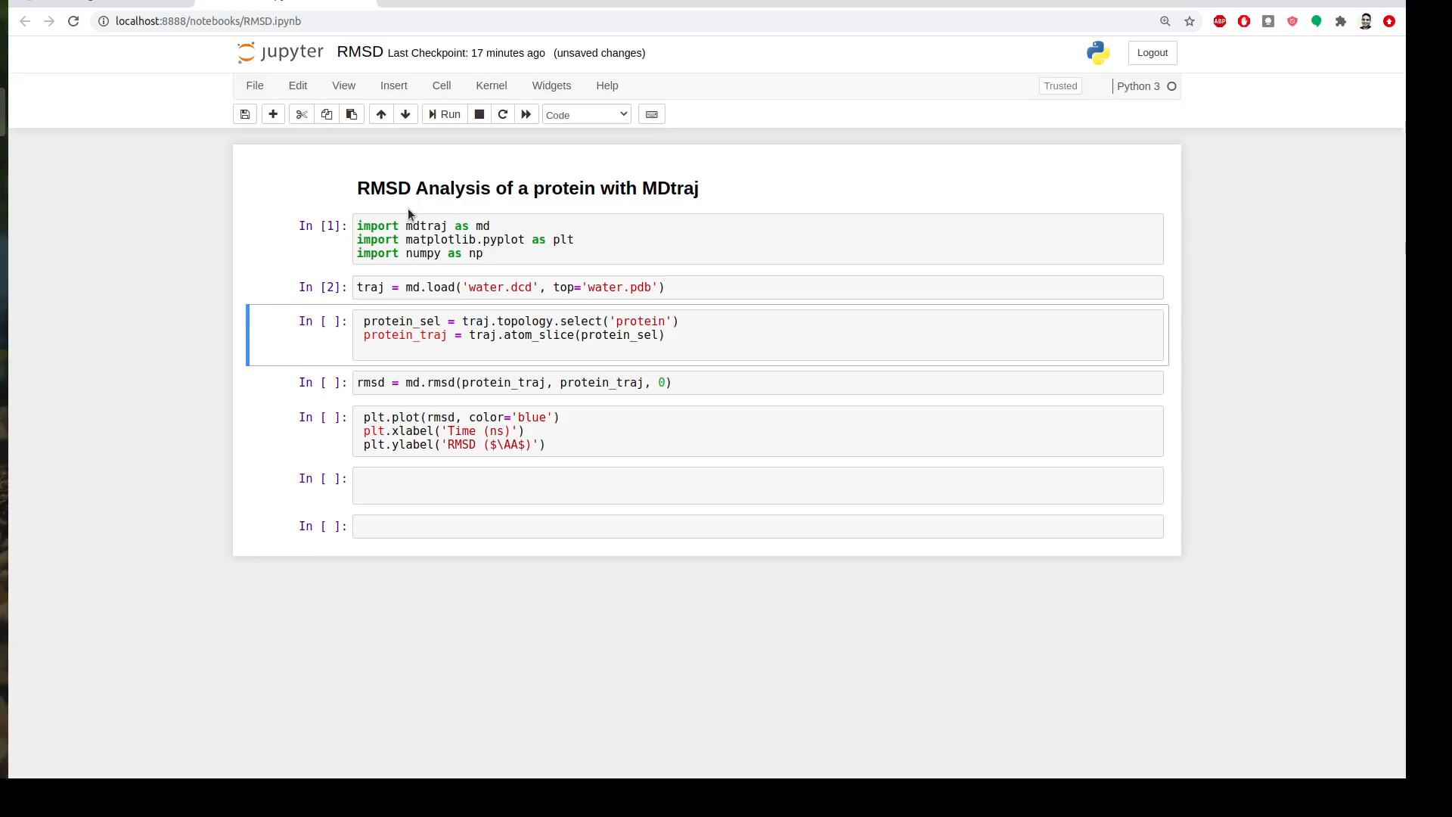
mouse_move(414, 328)
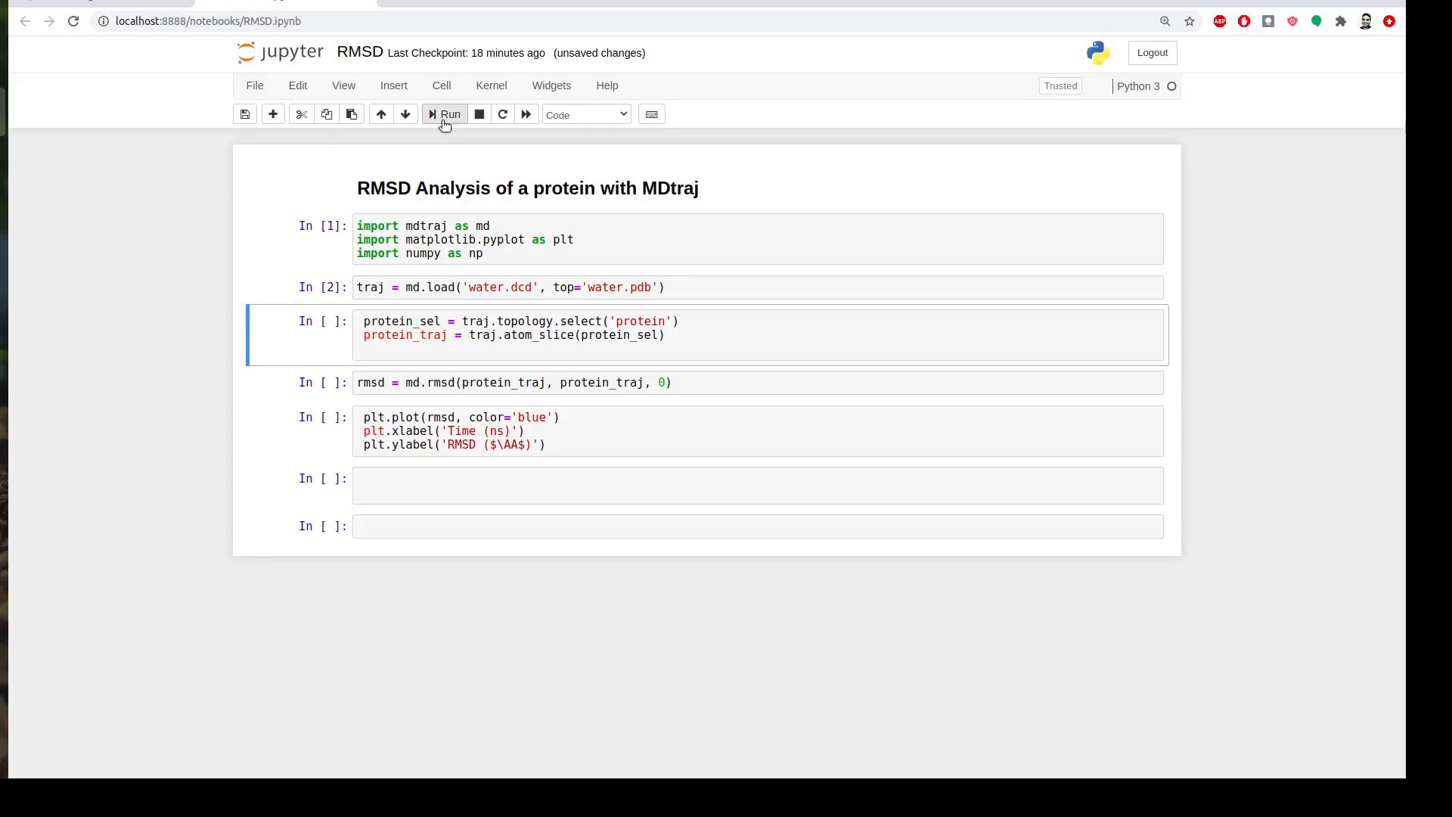
Step: Run the protein_sel cell that slices the trajectory to protein atoms
left_click(449, 114)
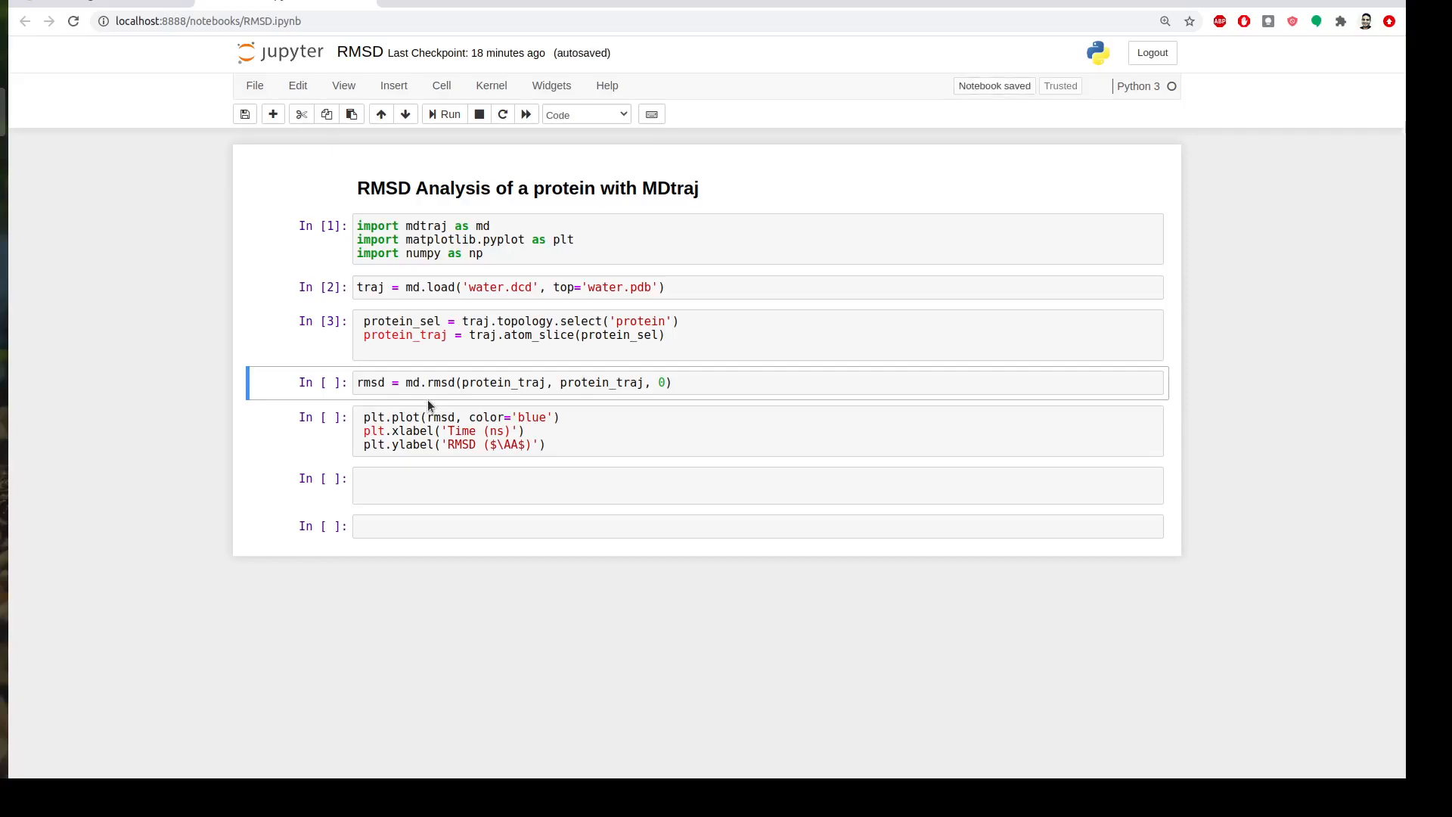
left_click(618, 383)
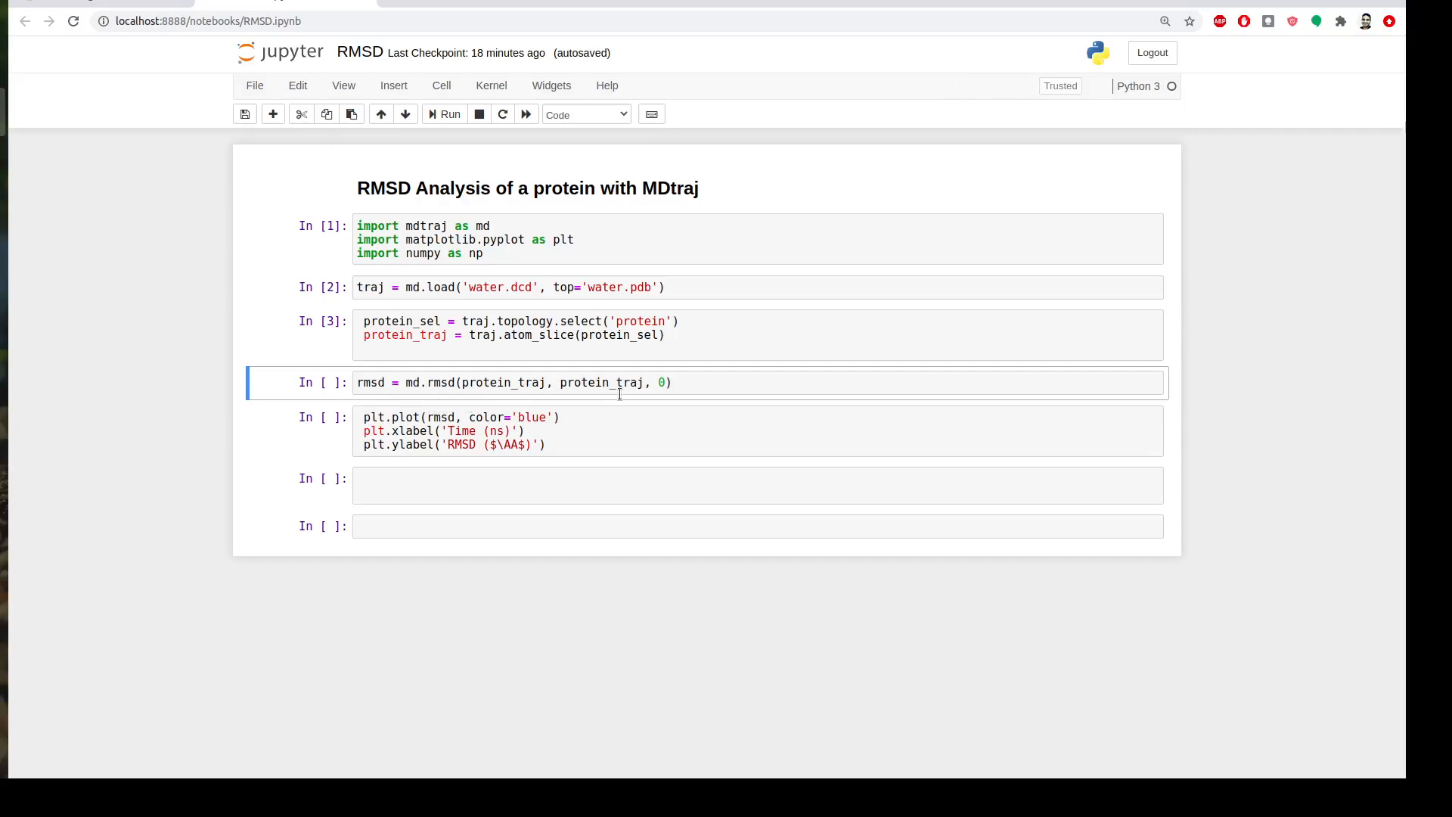
mouse_move(533, 400)
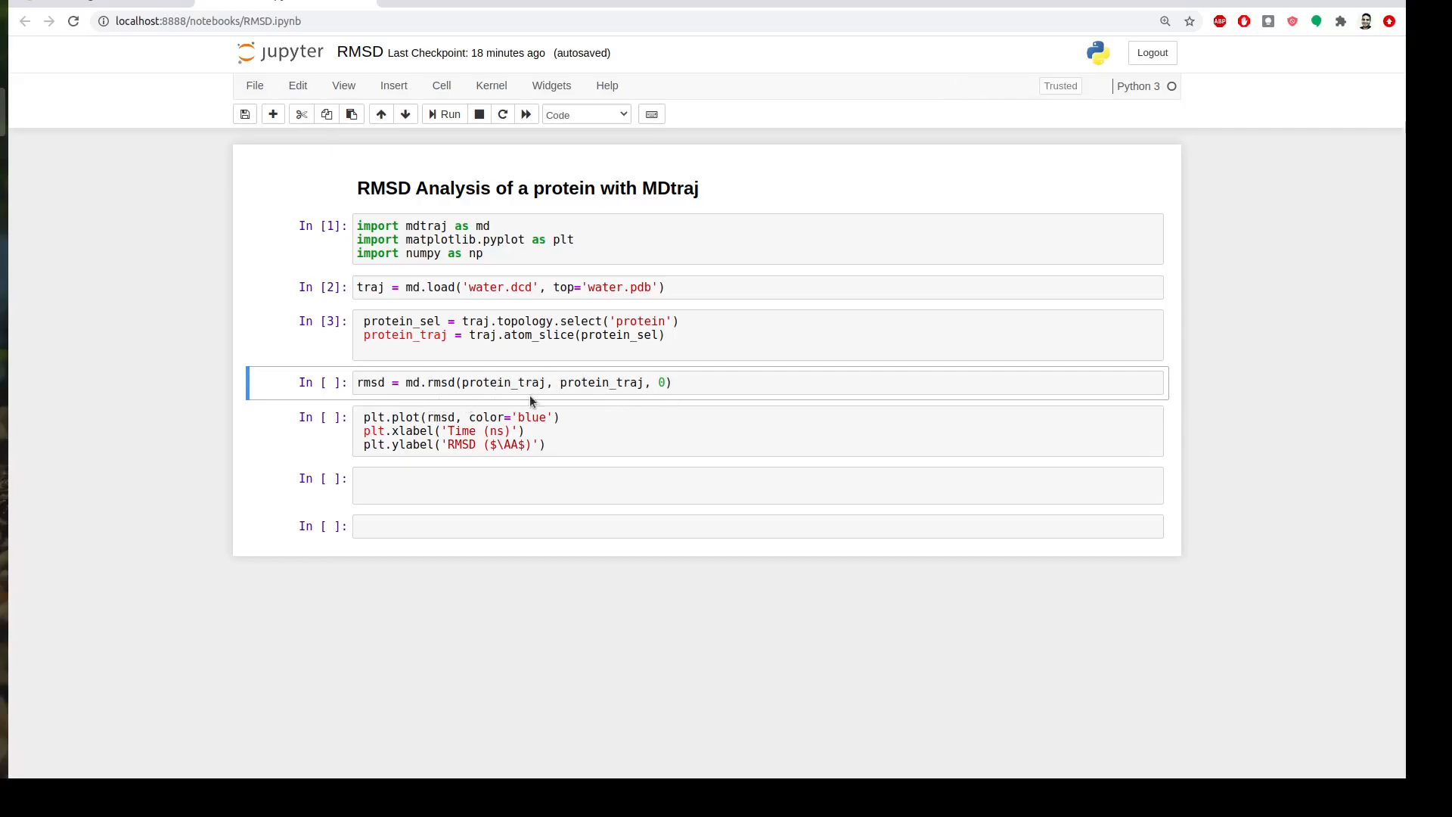
mouse_move(495, 402)
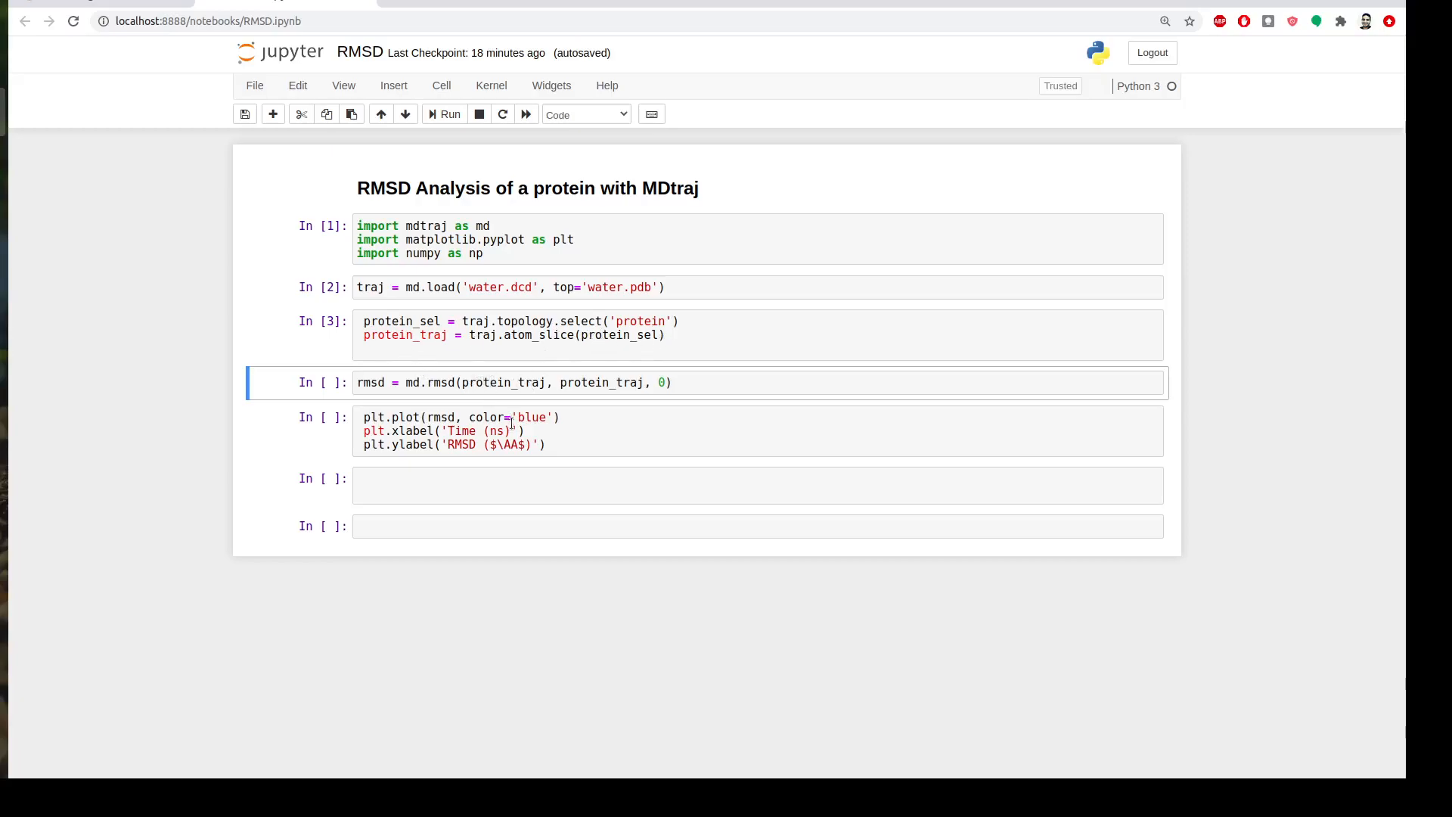
mouse_move(612, 408)
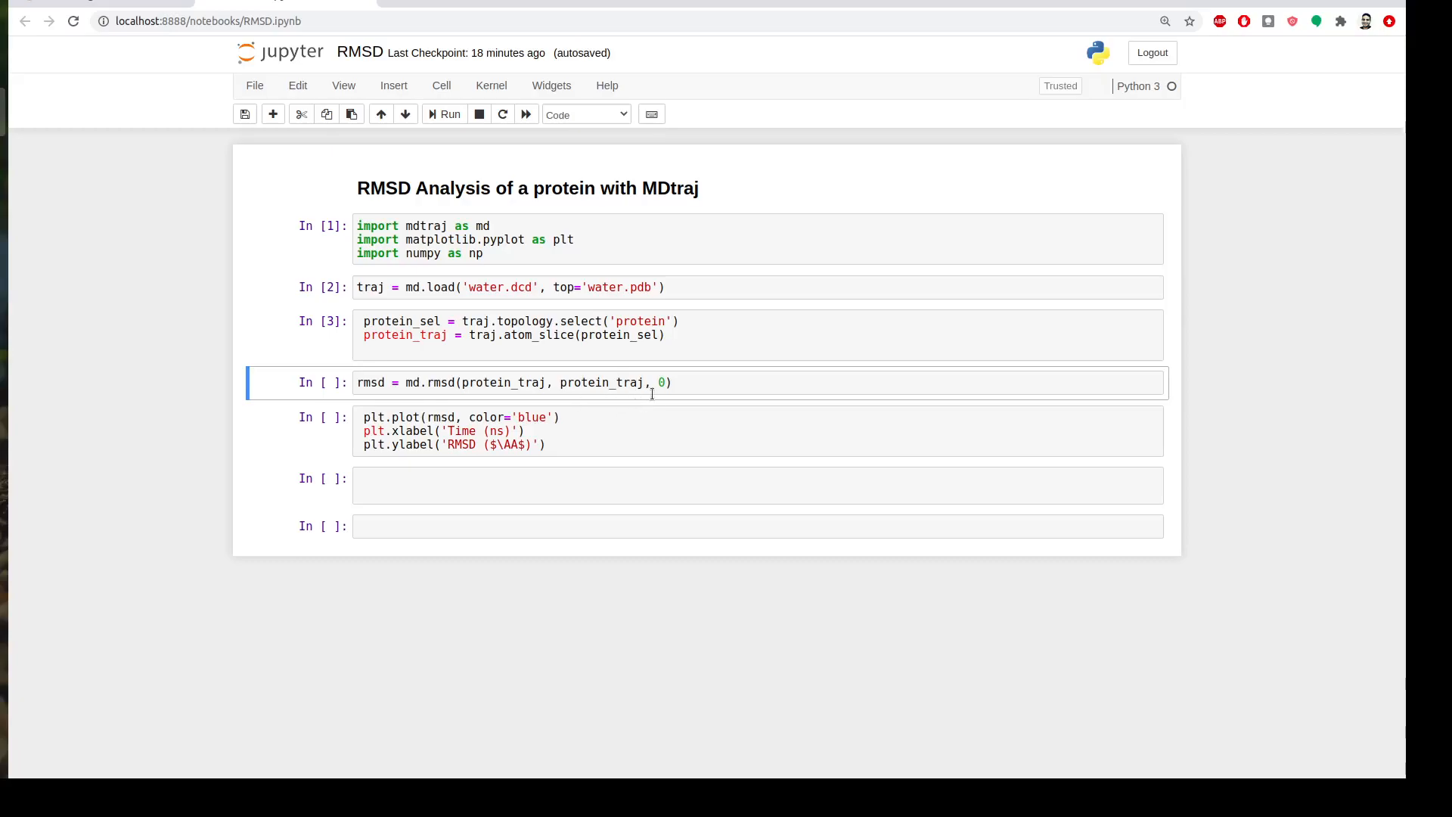
mouse_move(657, 391)
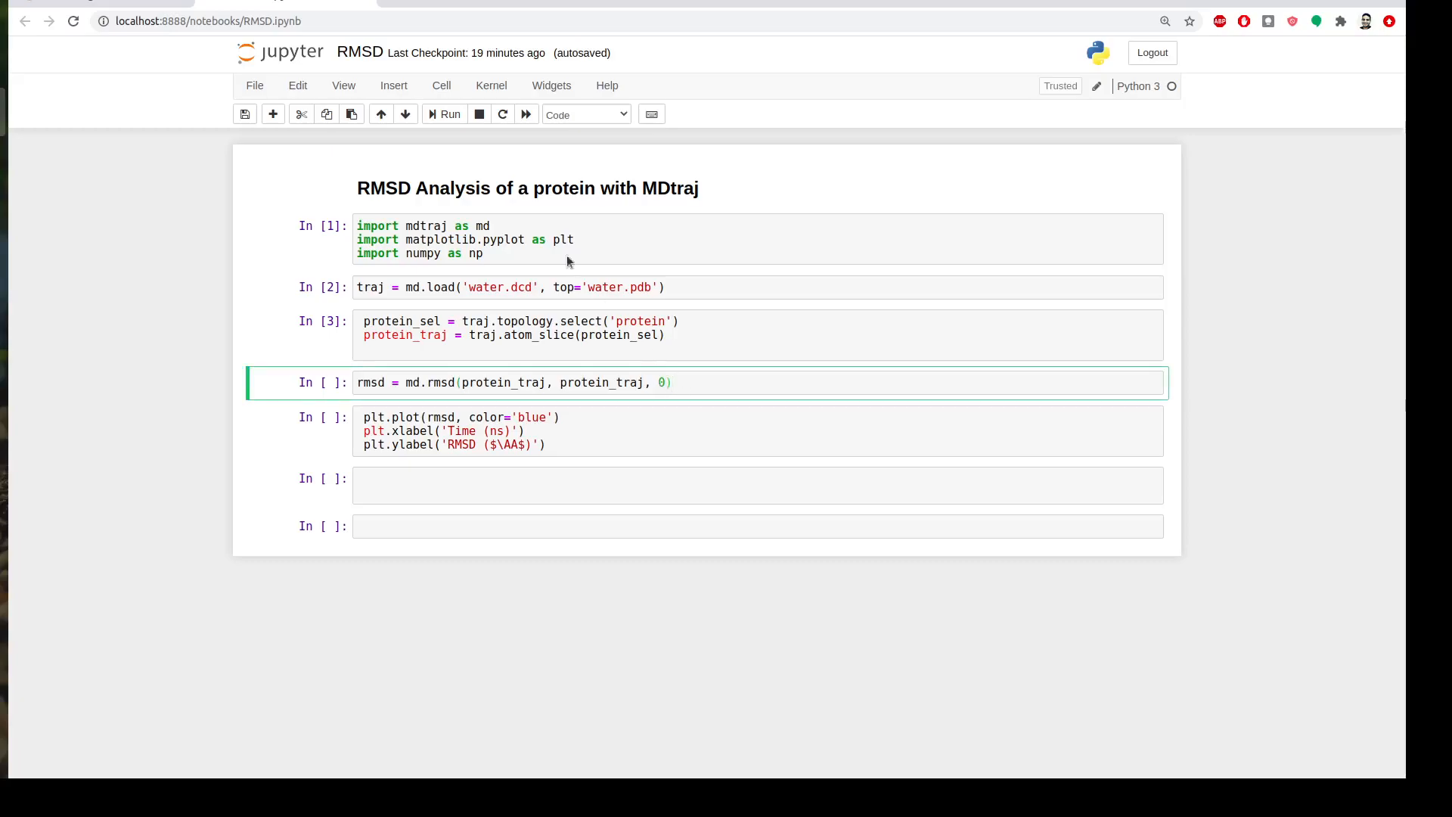
Step: Run the md.rmsd cell, then show and scroll the rmsd array in a new cell
left_click(445, 114)
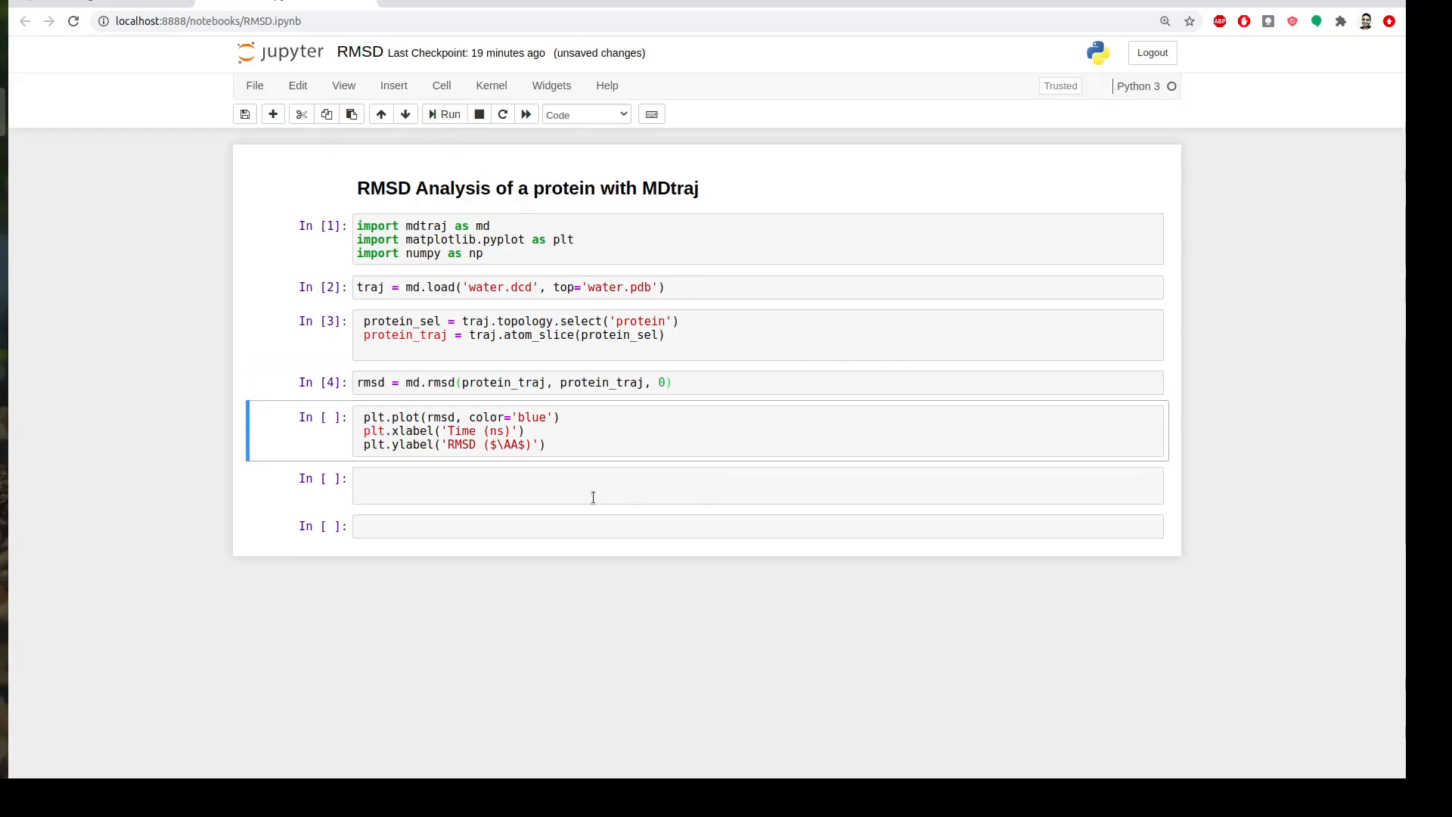
type("r")
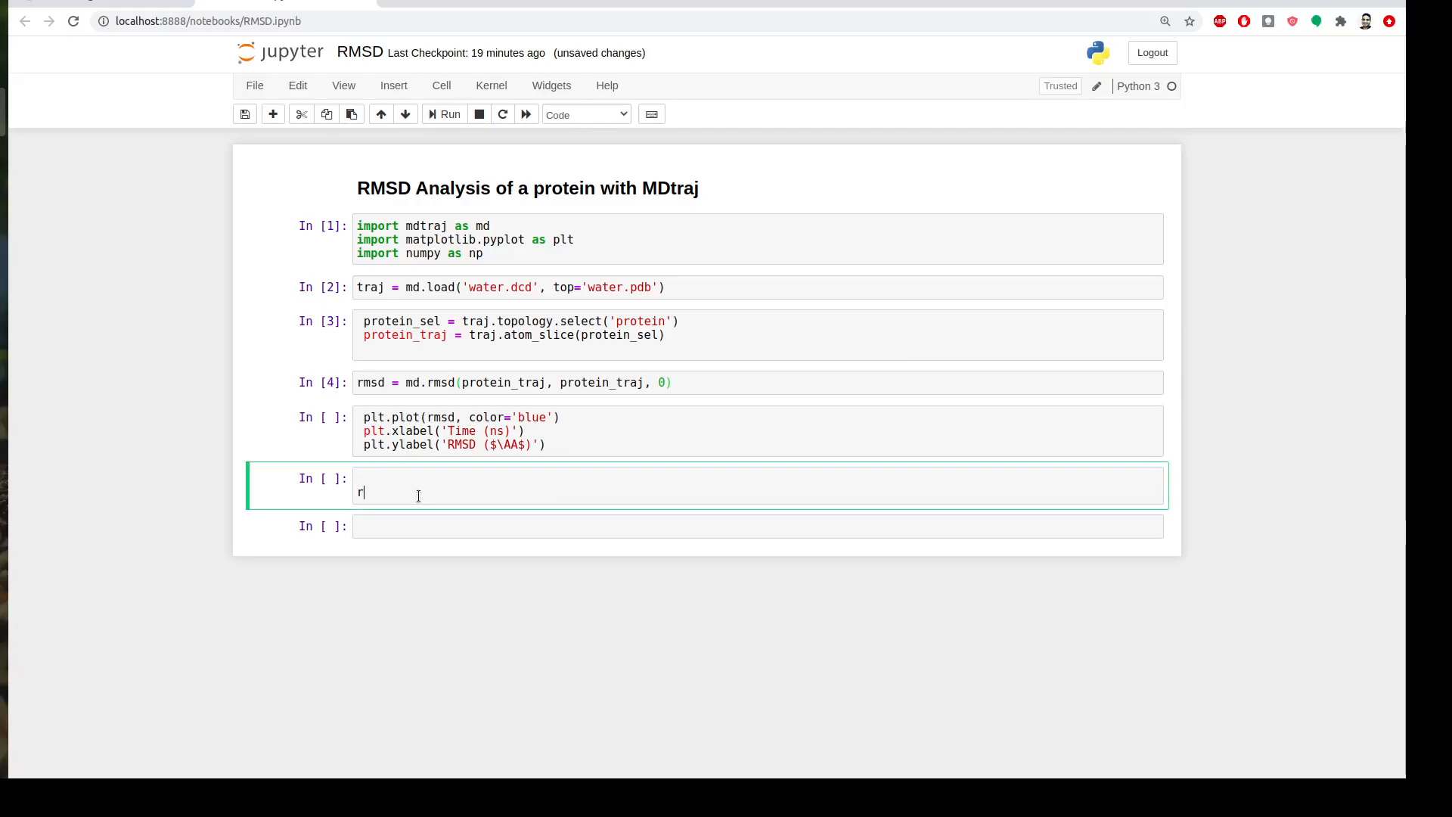
type("msd")
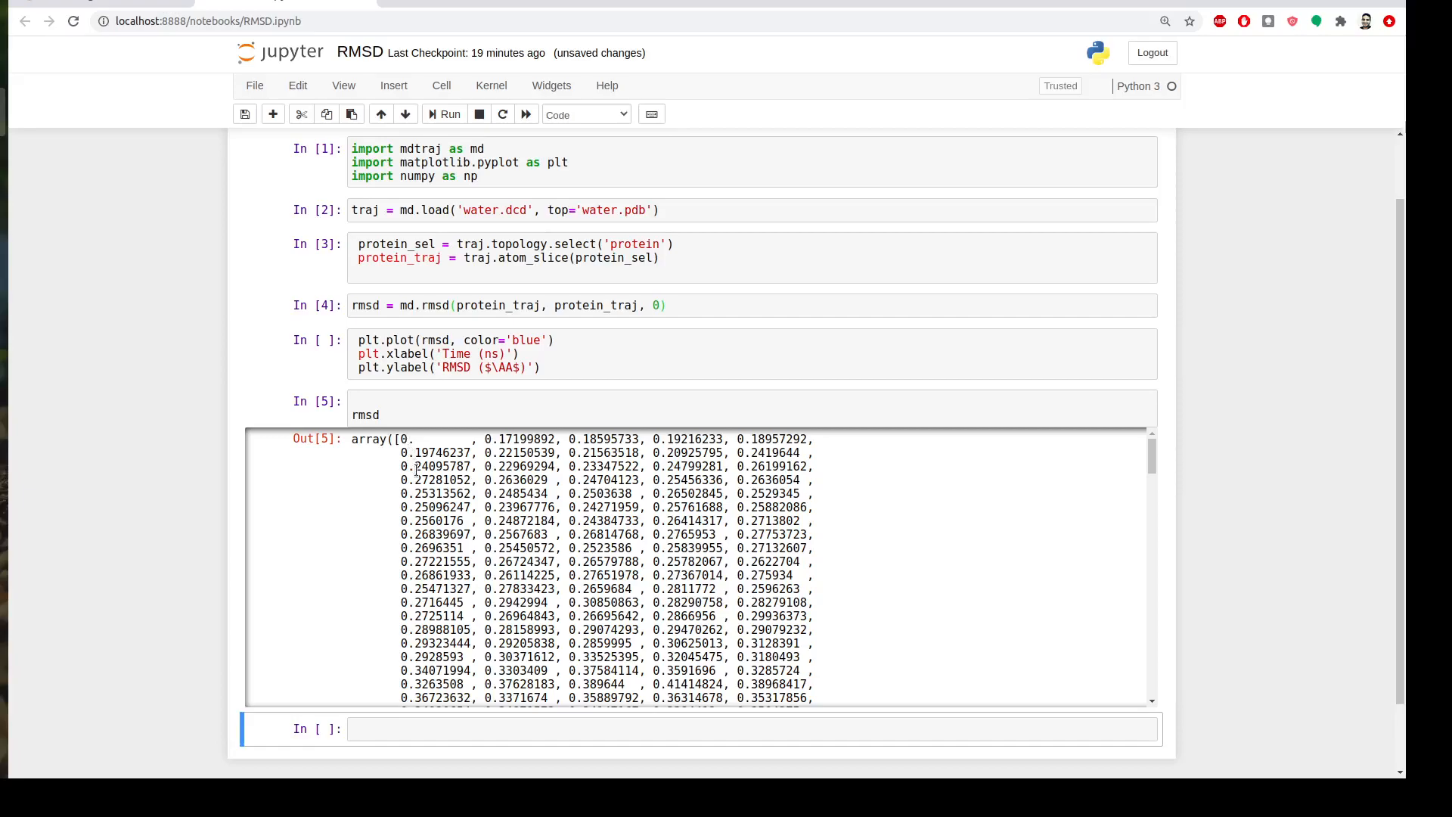
scroll("down", 3)
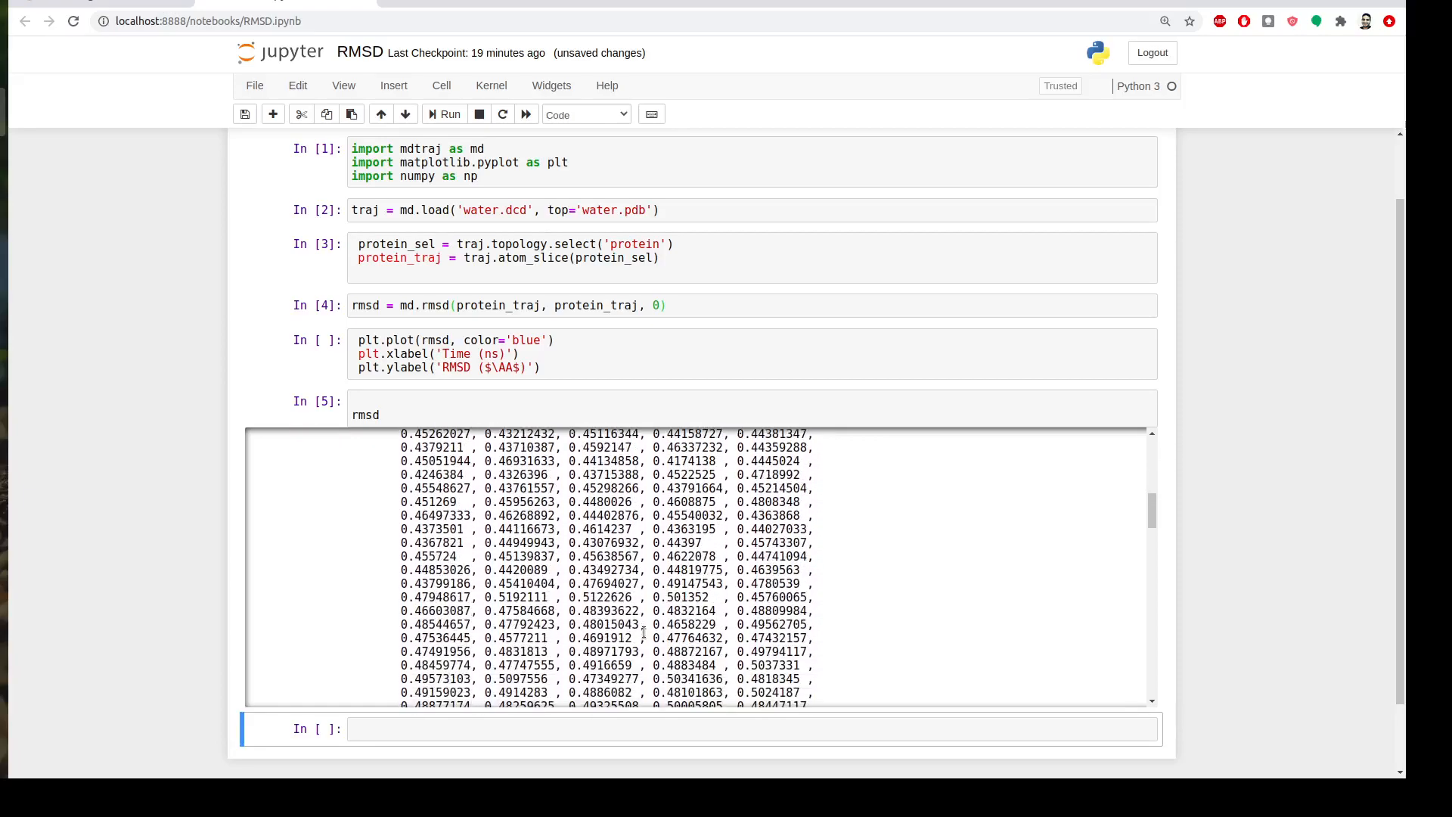
scroll("down", 3)
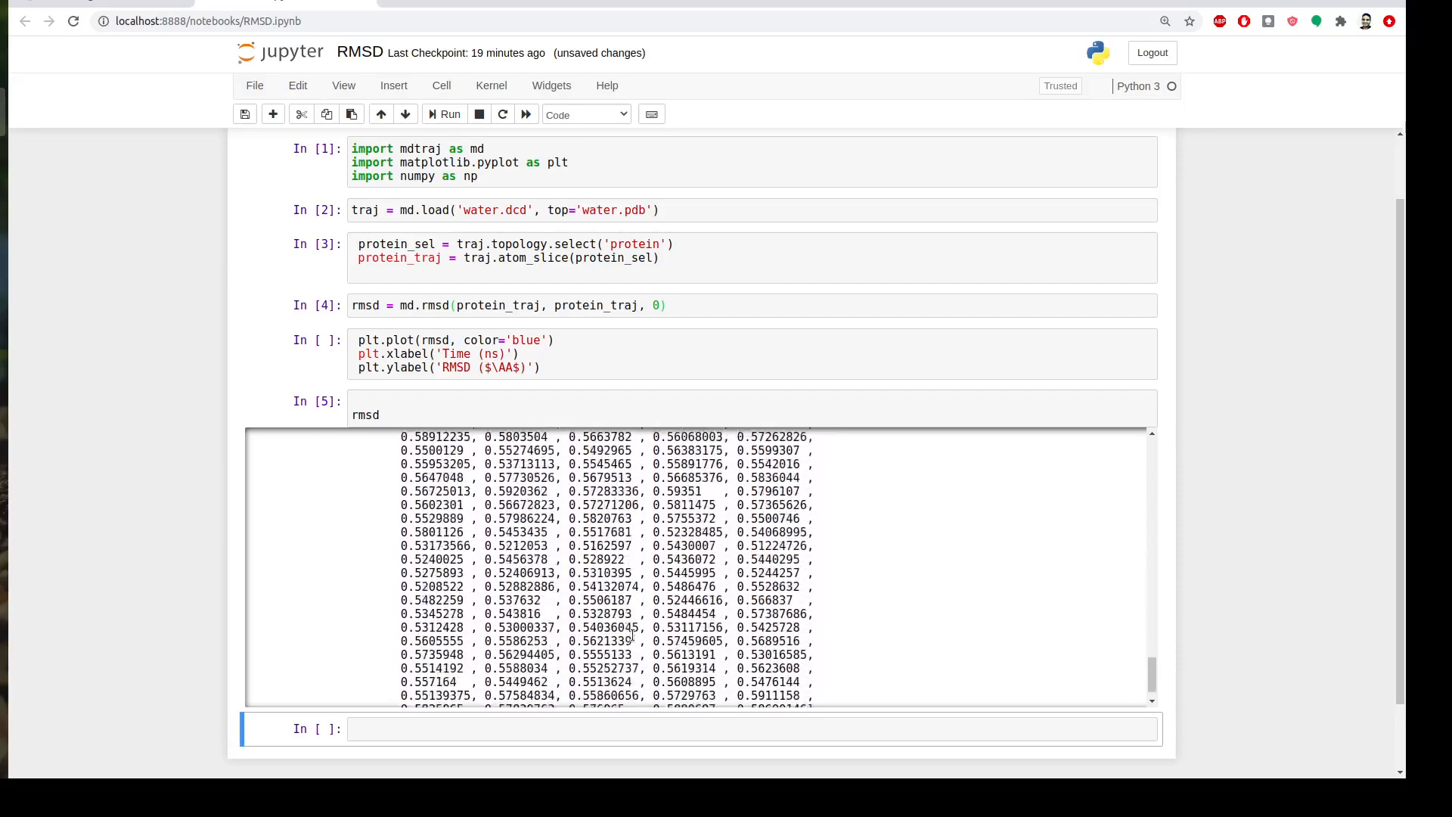
scroll("down", 3)
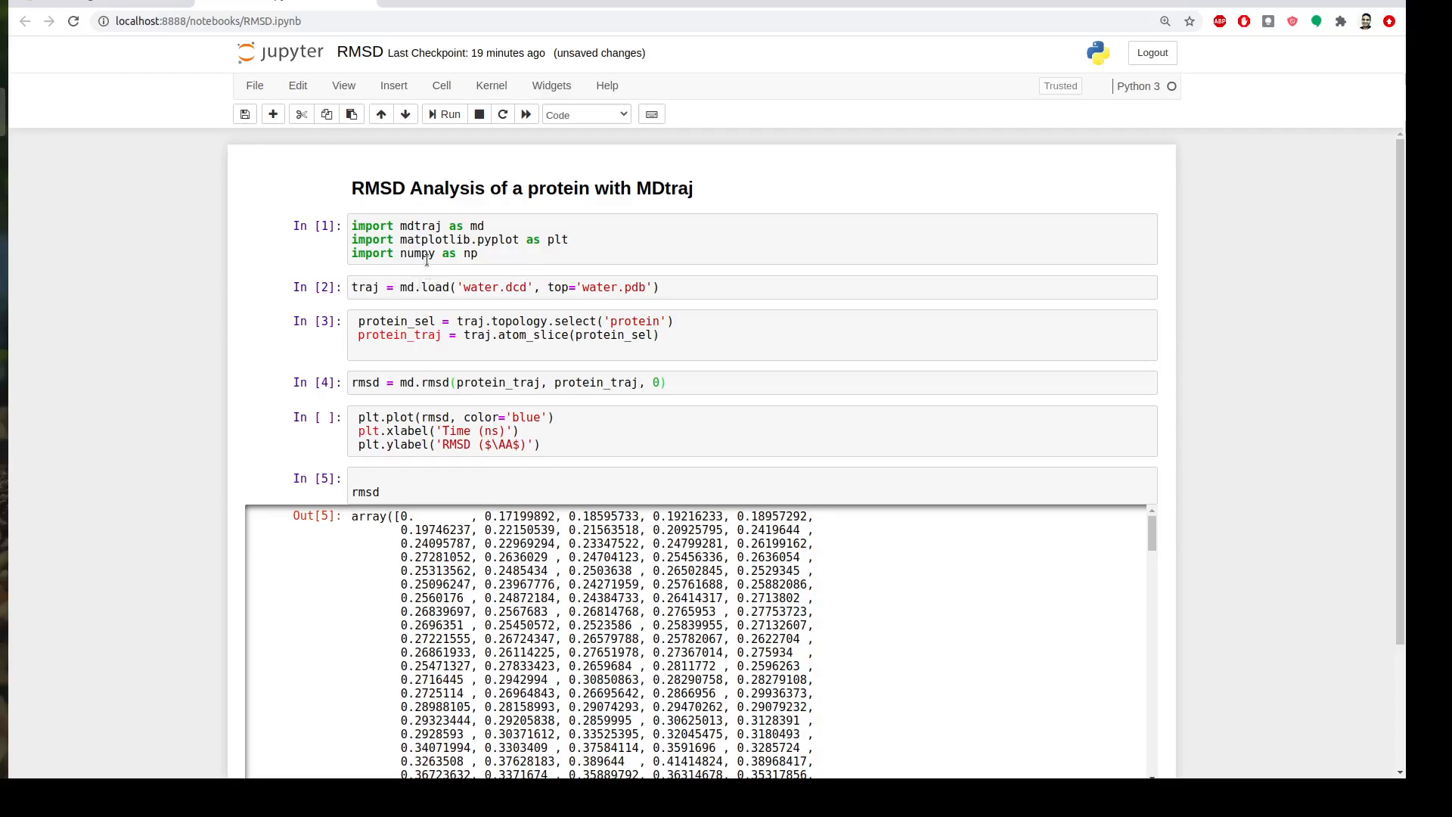
mouse_move(618, 248)
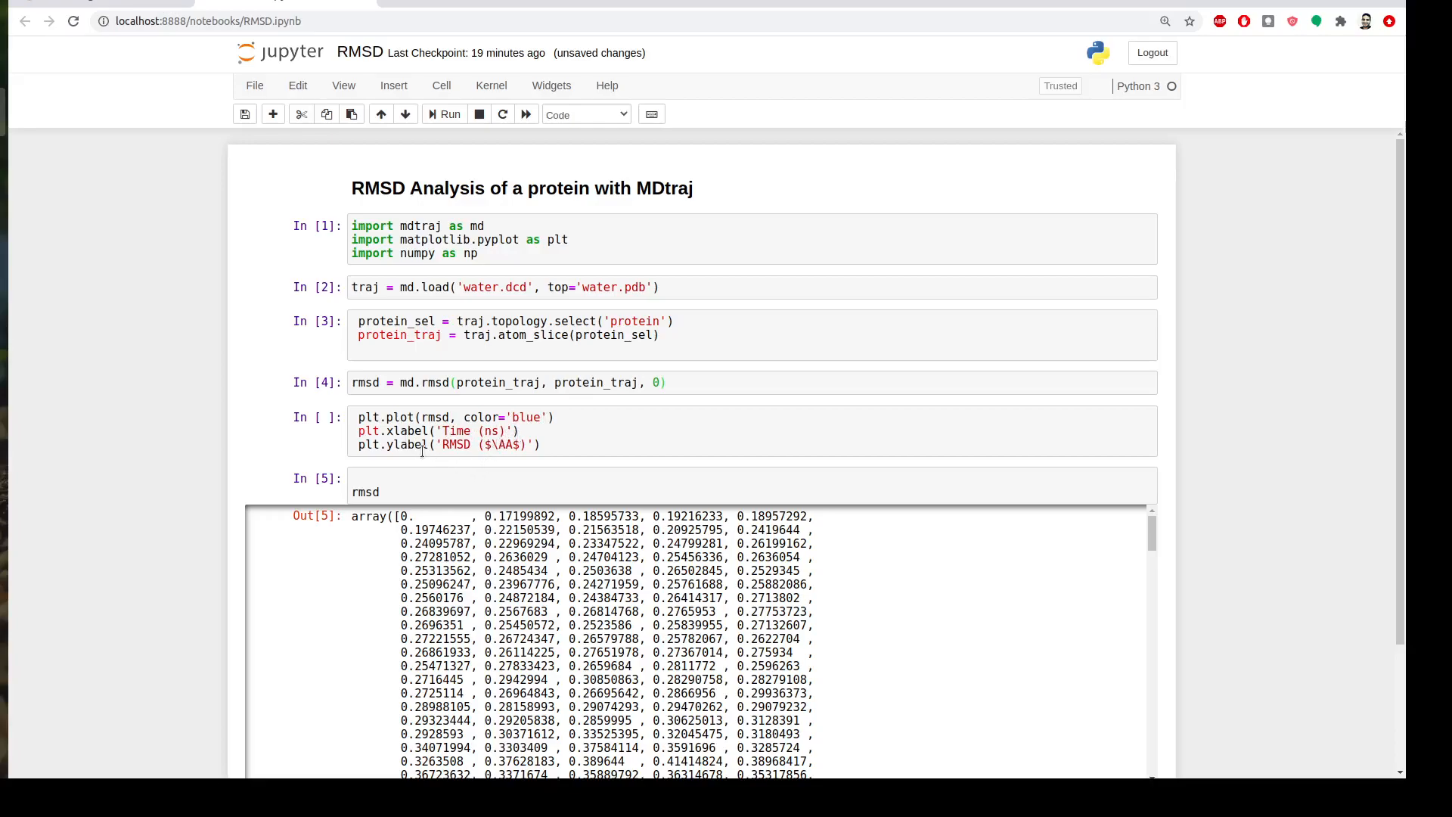
Step: Run the plt.plot cell to draw RMSD versus Time (ns) with RMSD (Å) label
left_click(444, 430)
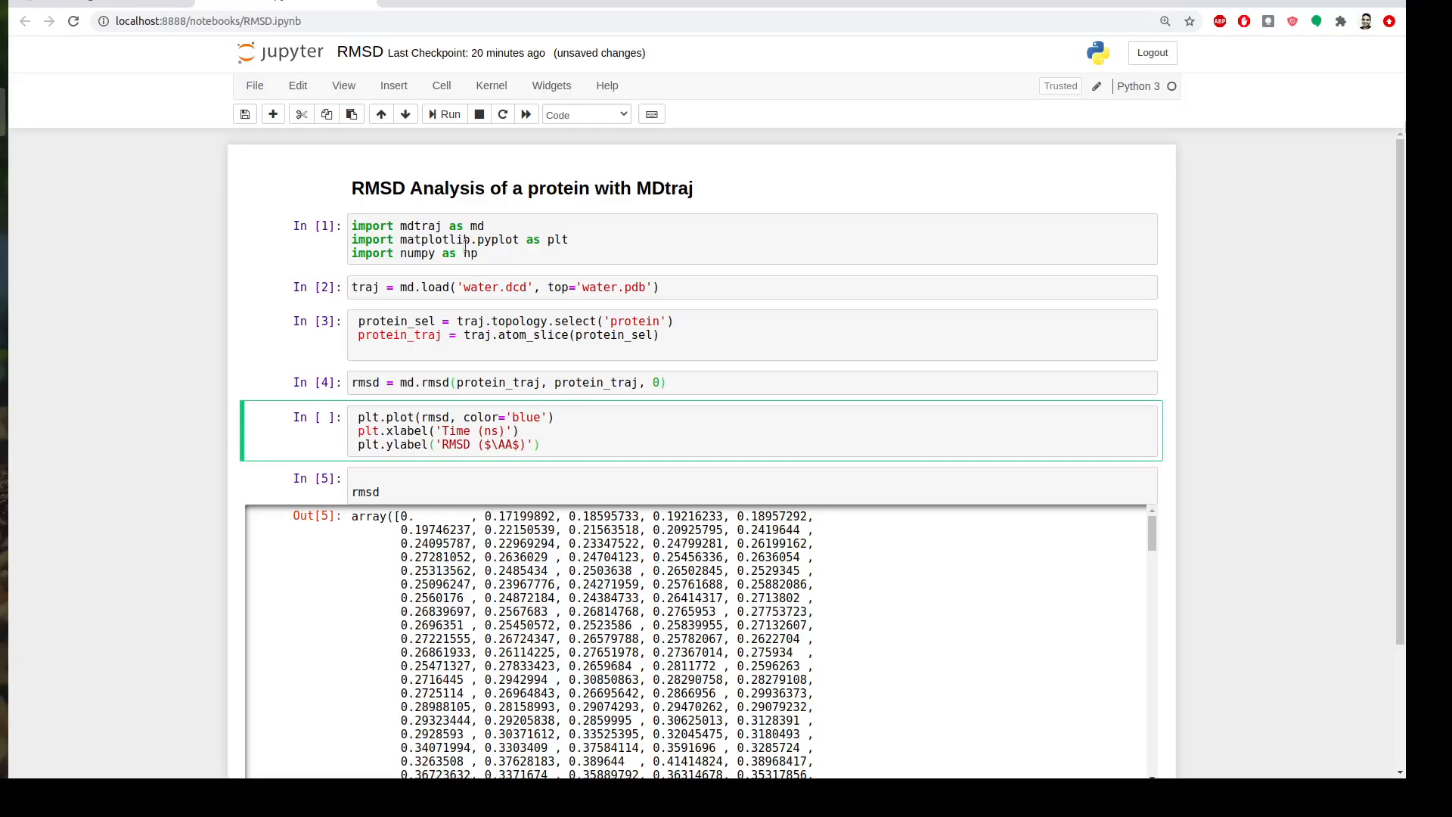
left_click(448, 115)
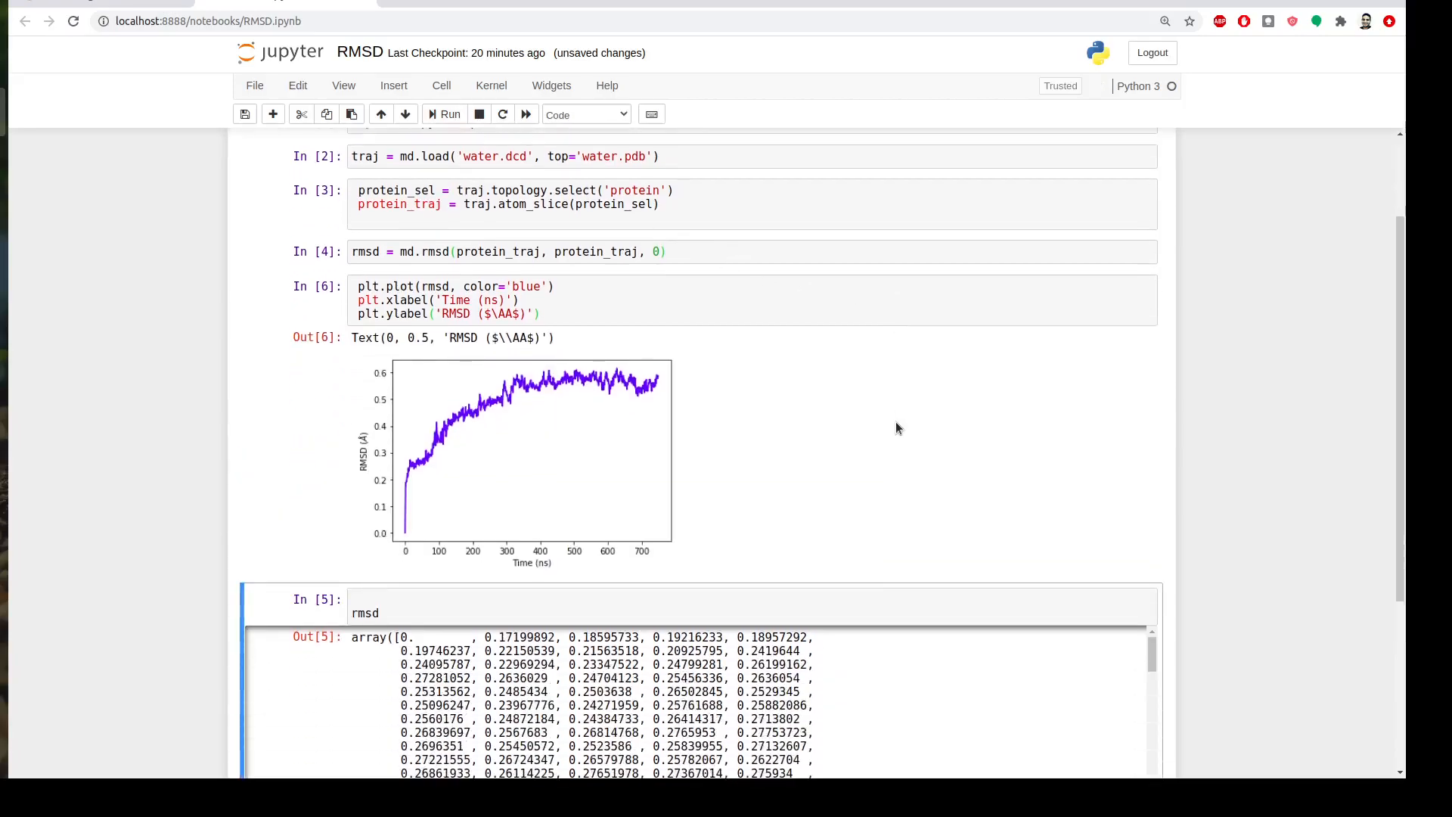
mouse_move(793, 464)
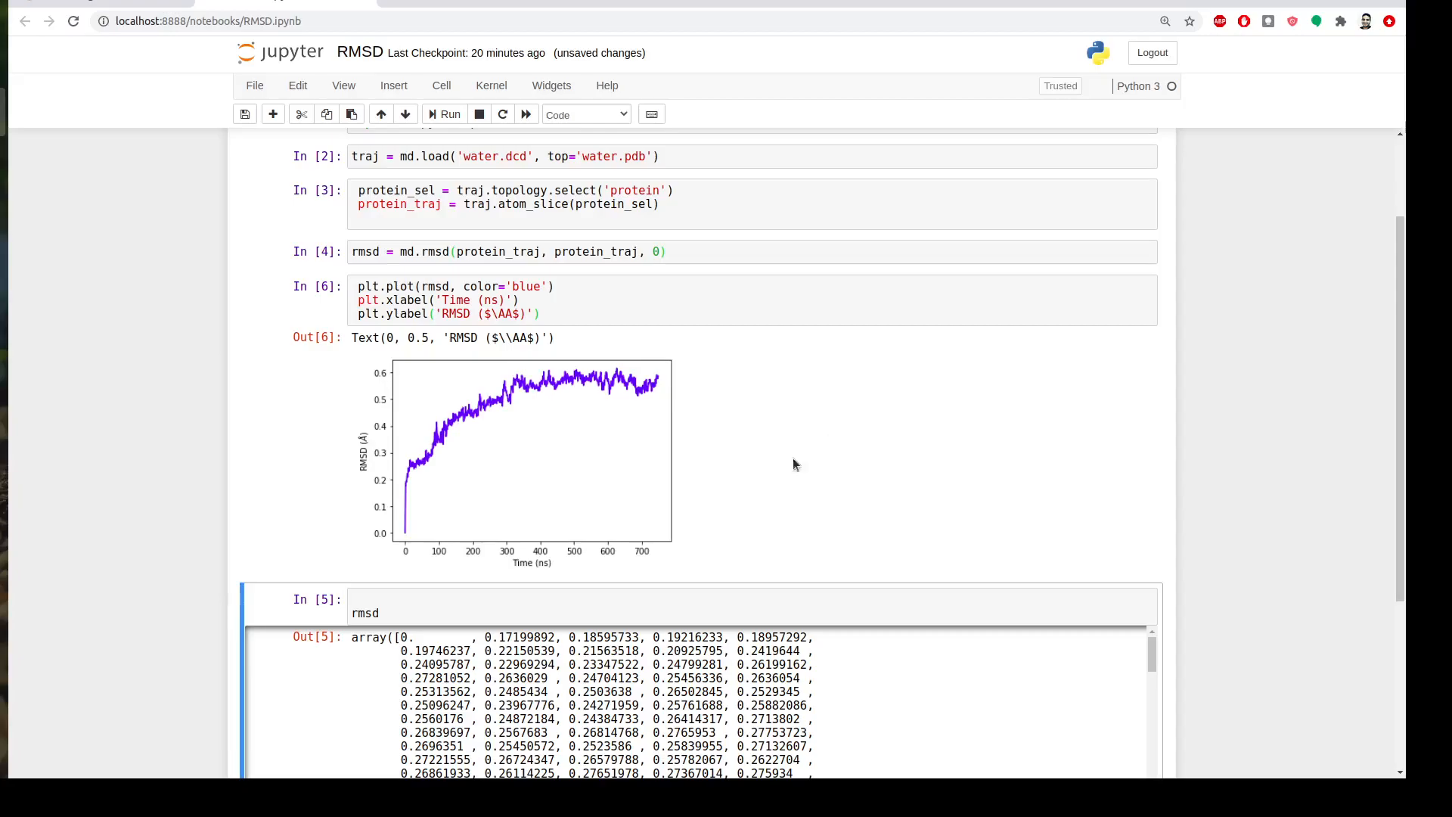
mouse_move(1331, 594)
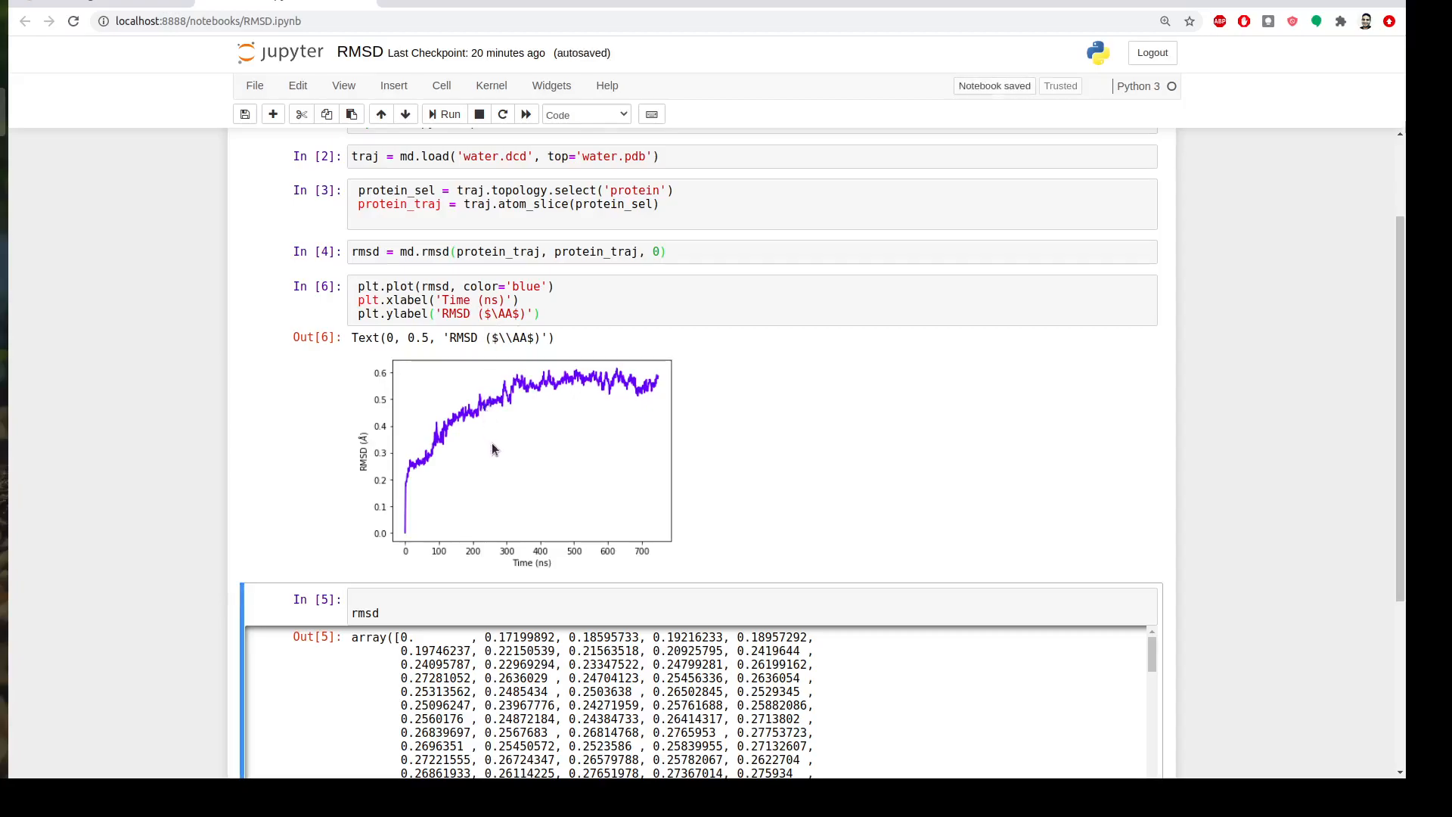
mouse_move(409, 552)
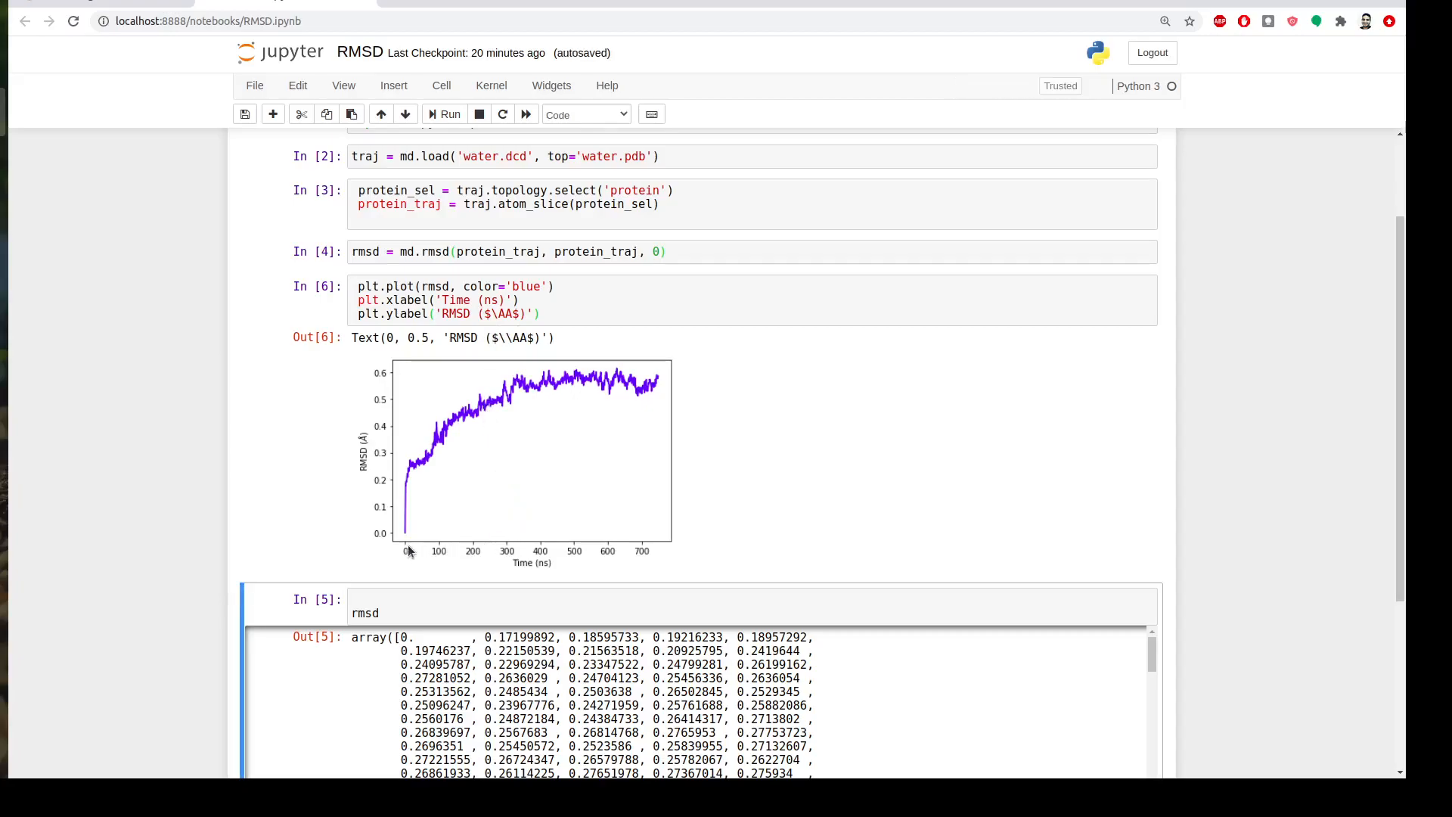
mouse_move(609, 557)
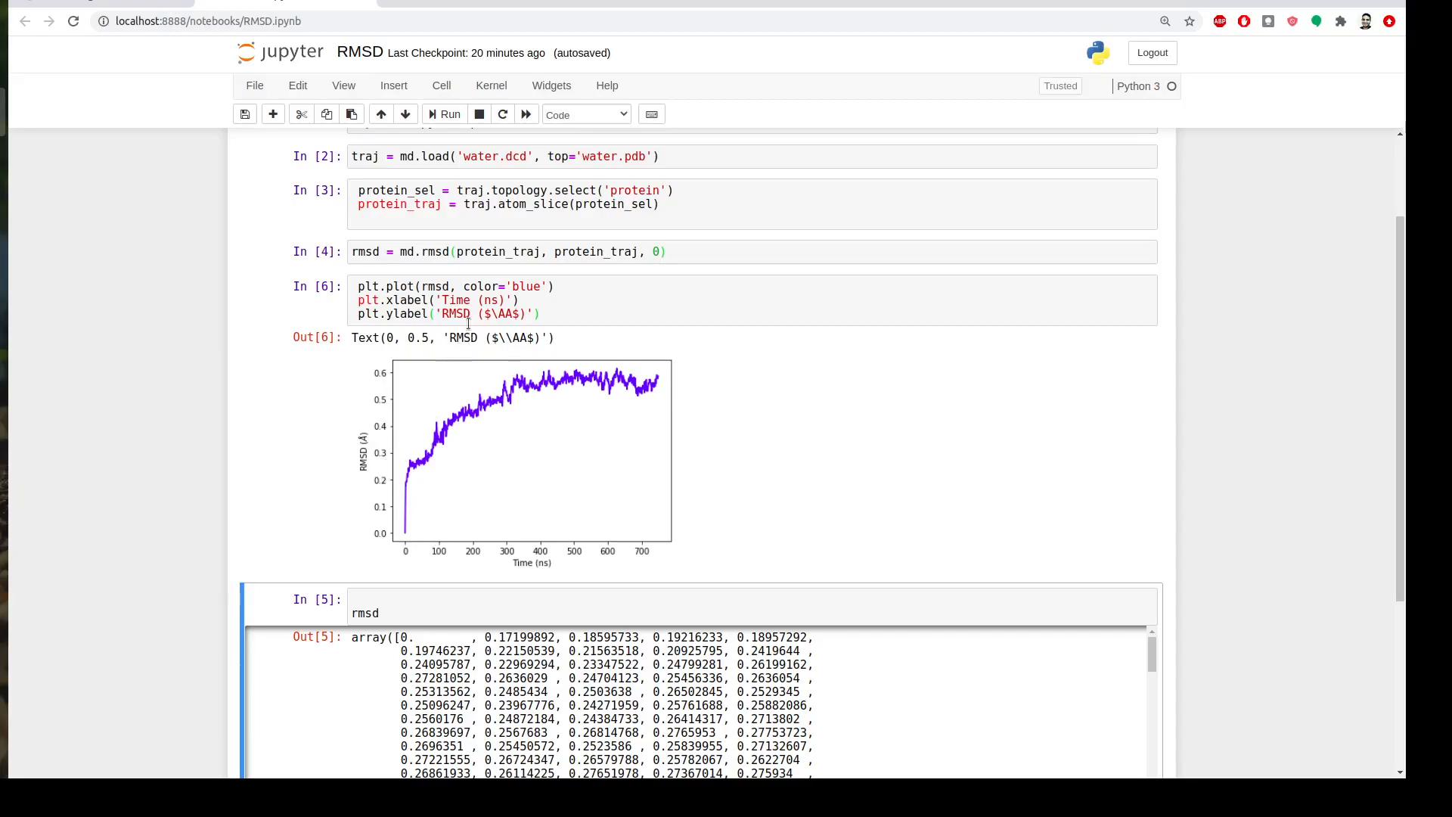
Step: Edit plt.ylabel to 'RMSD (nm)' and re-run the plotting cell
left_click(504, 313)
type("nm")
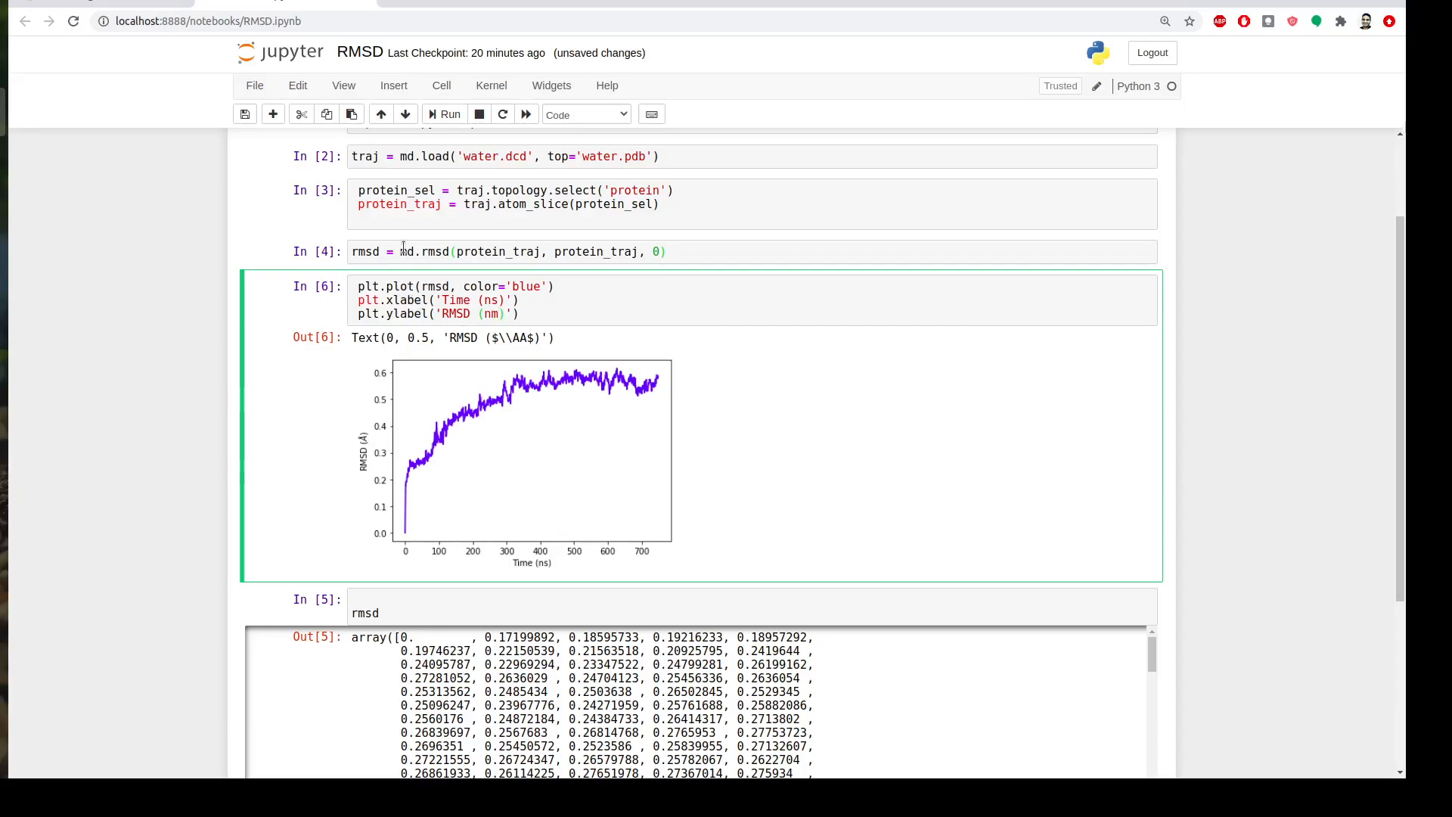
left_click(444, 114)
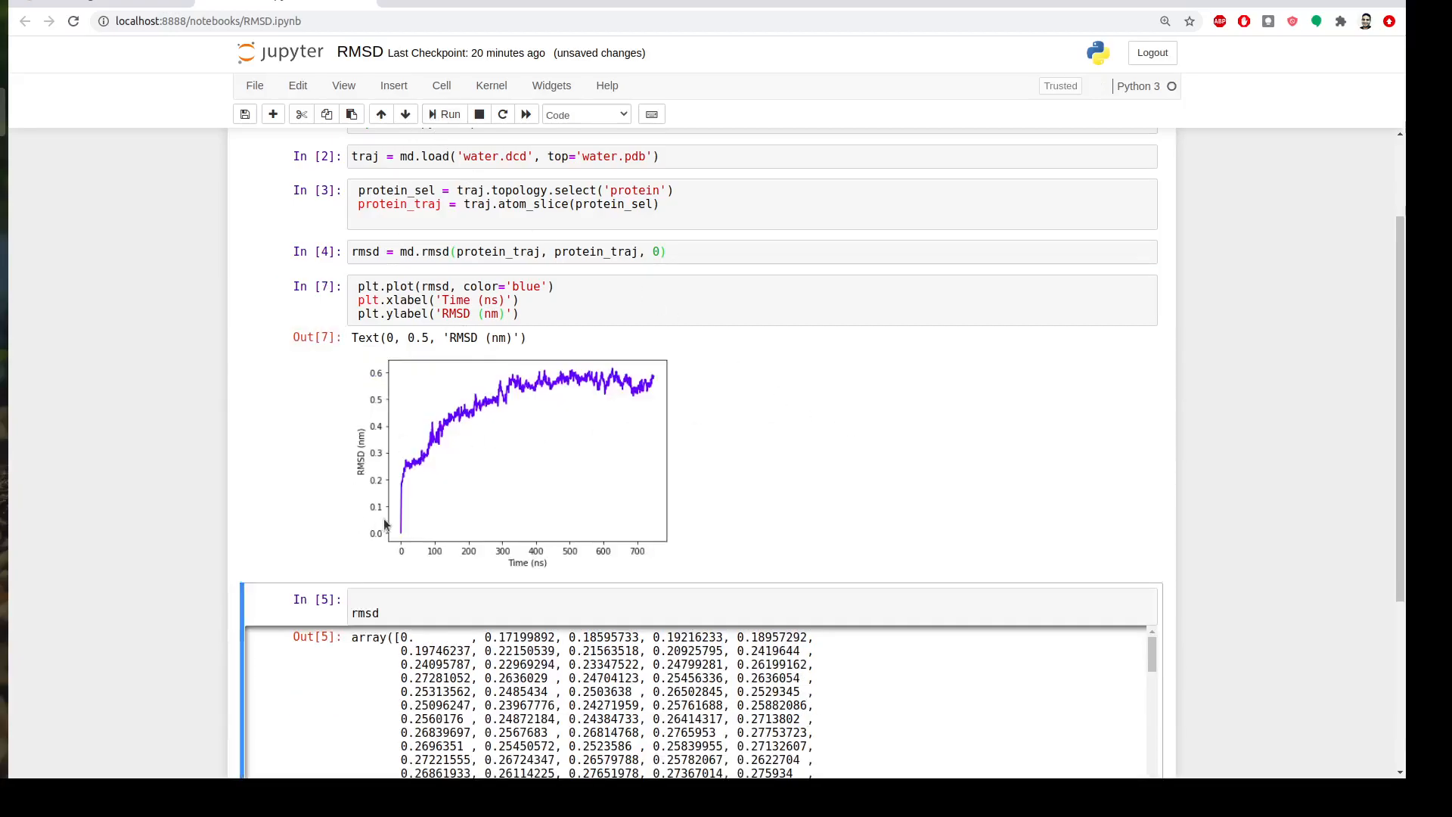
mouse_move(465, 478)
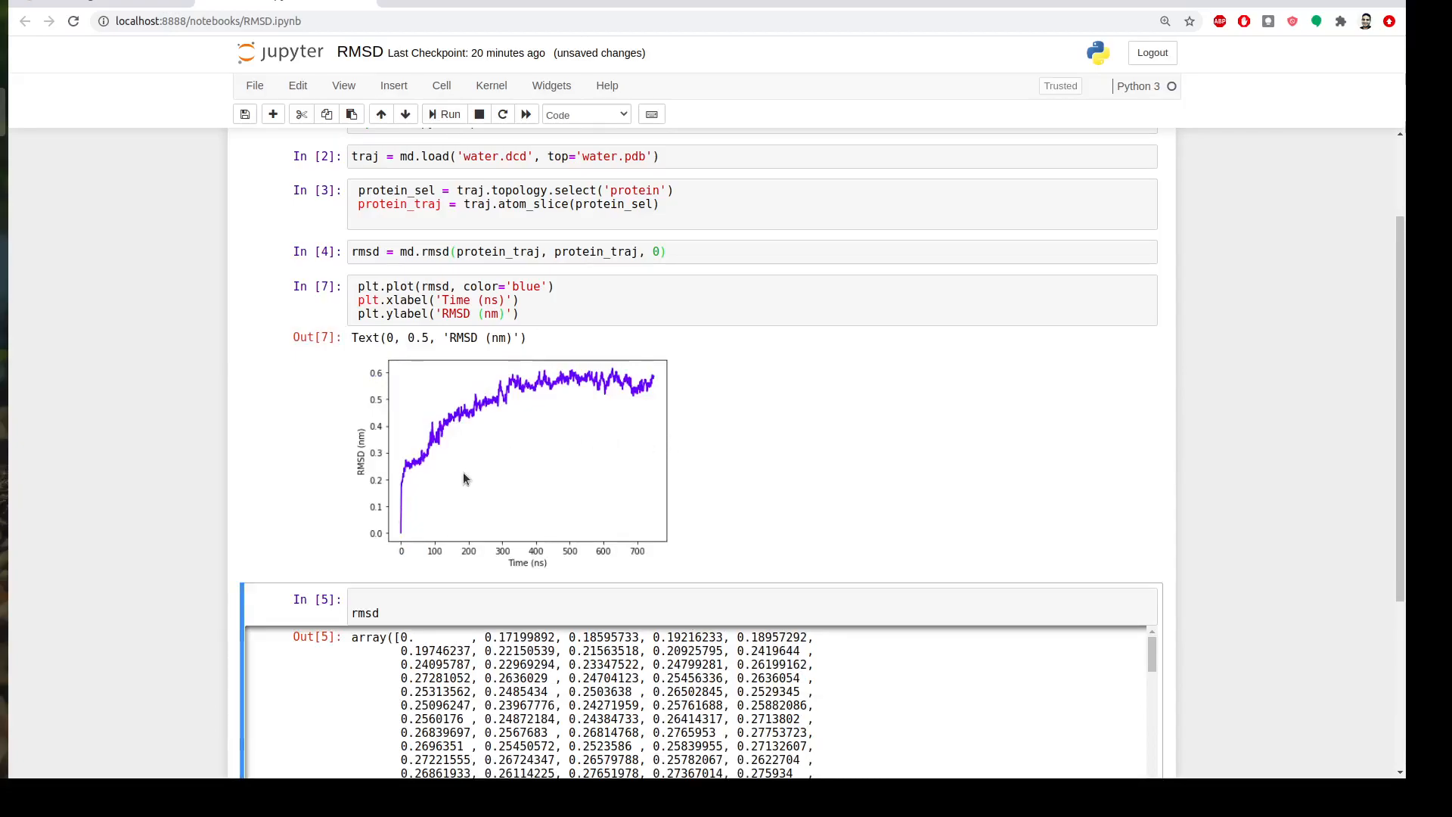
mouse_move(400, 574)
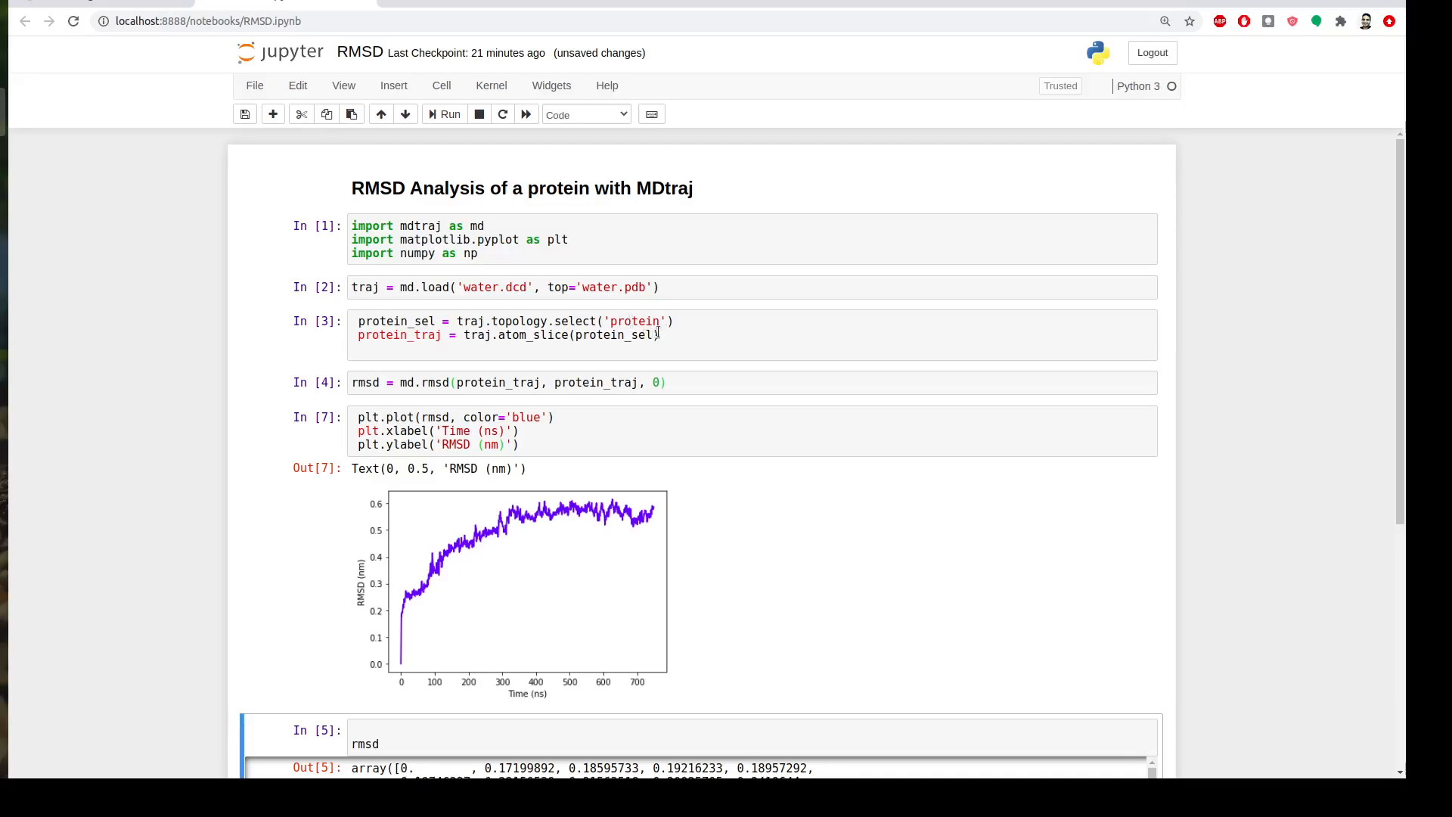
left_click(657, 334)
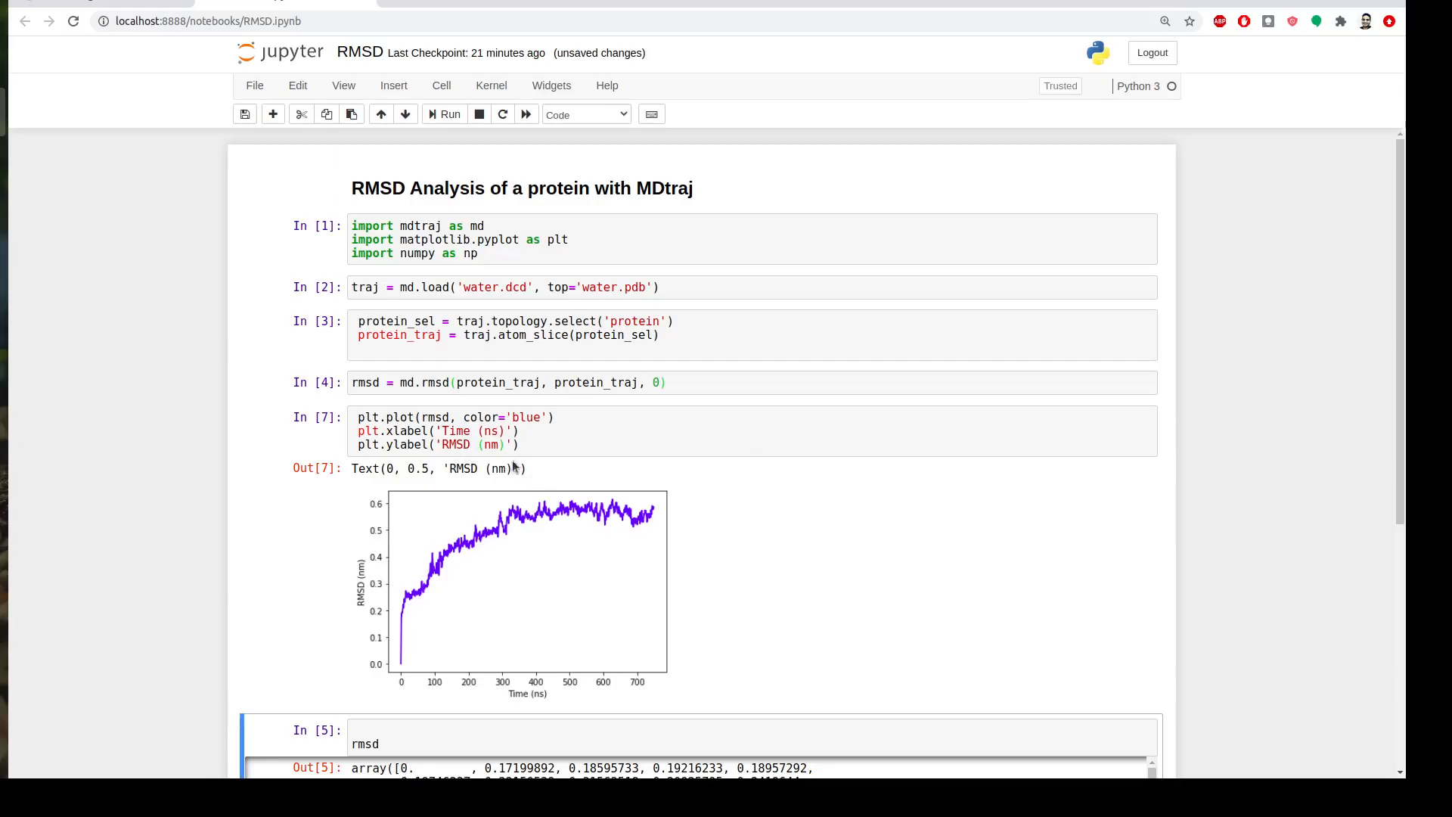
scroll("down", 3)
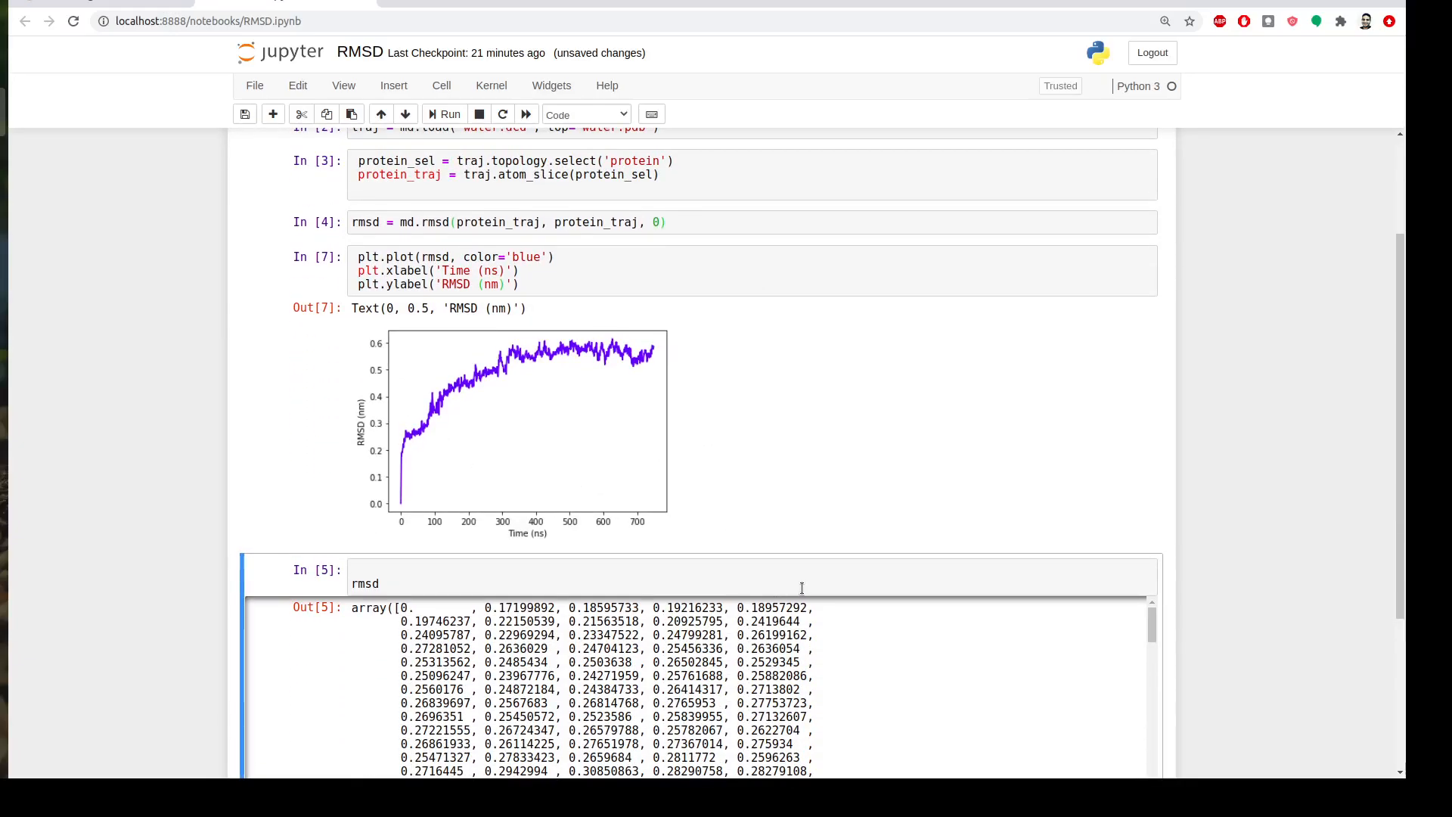
mouse_move(661, 511)
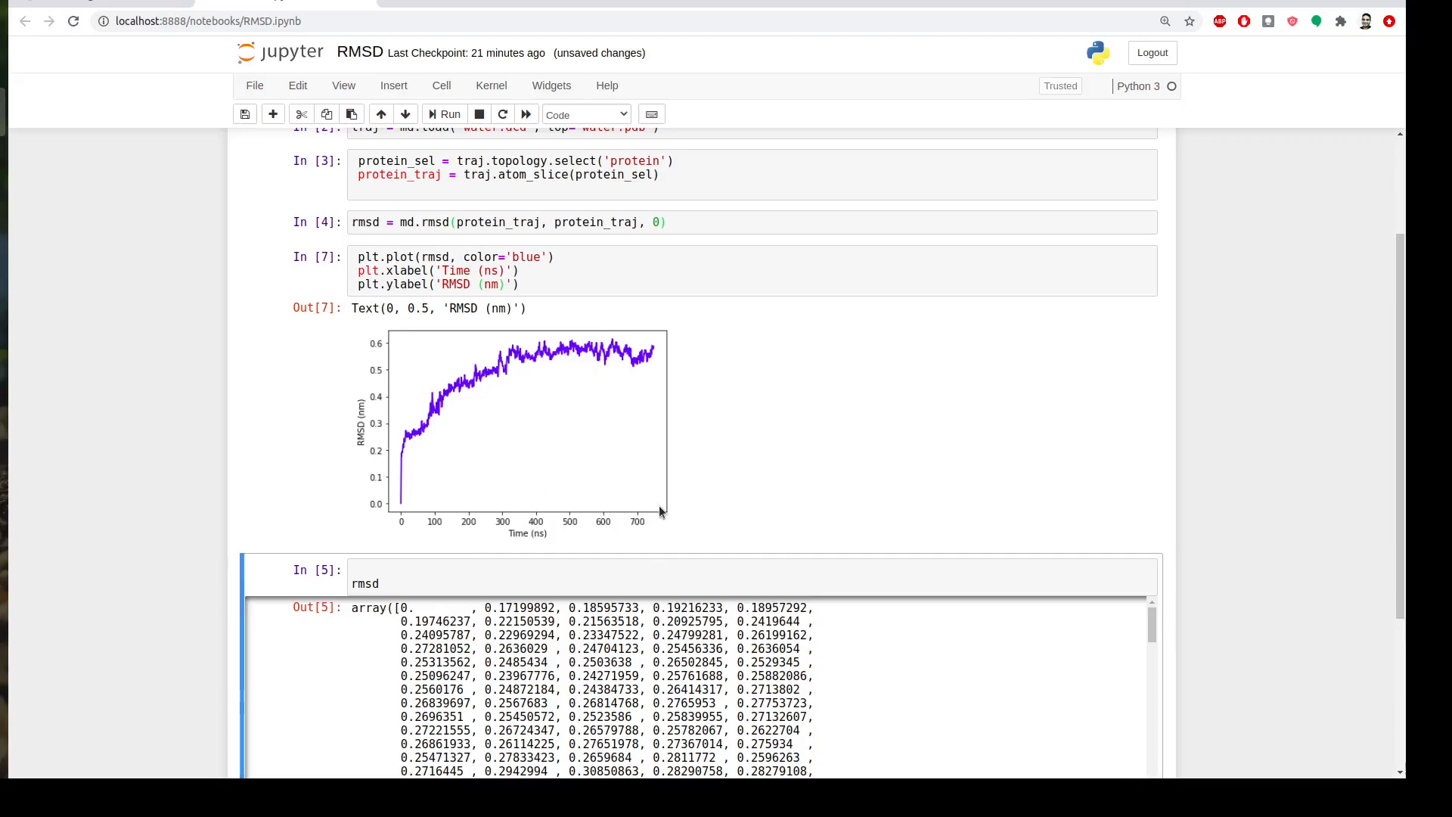
mouse_move(676, 504)
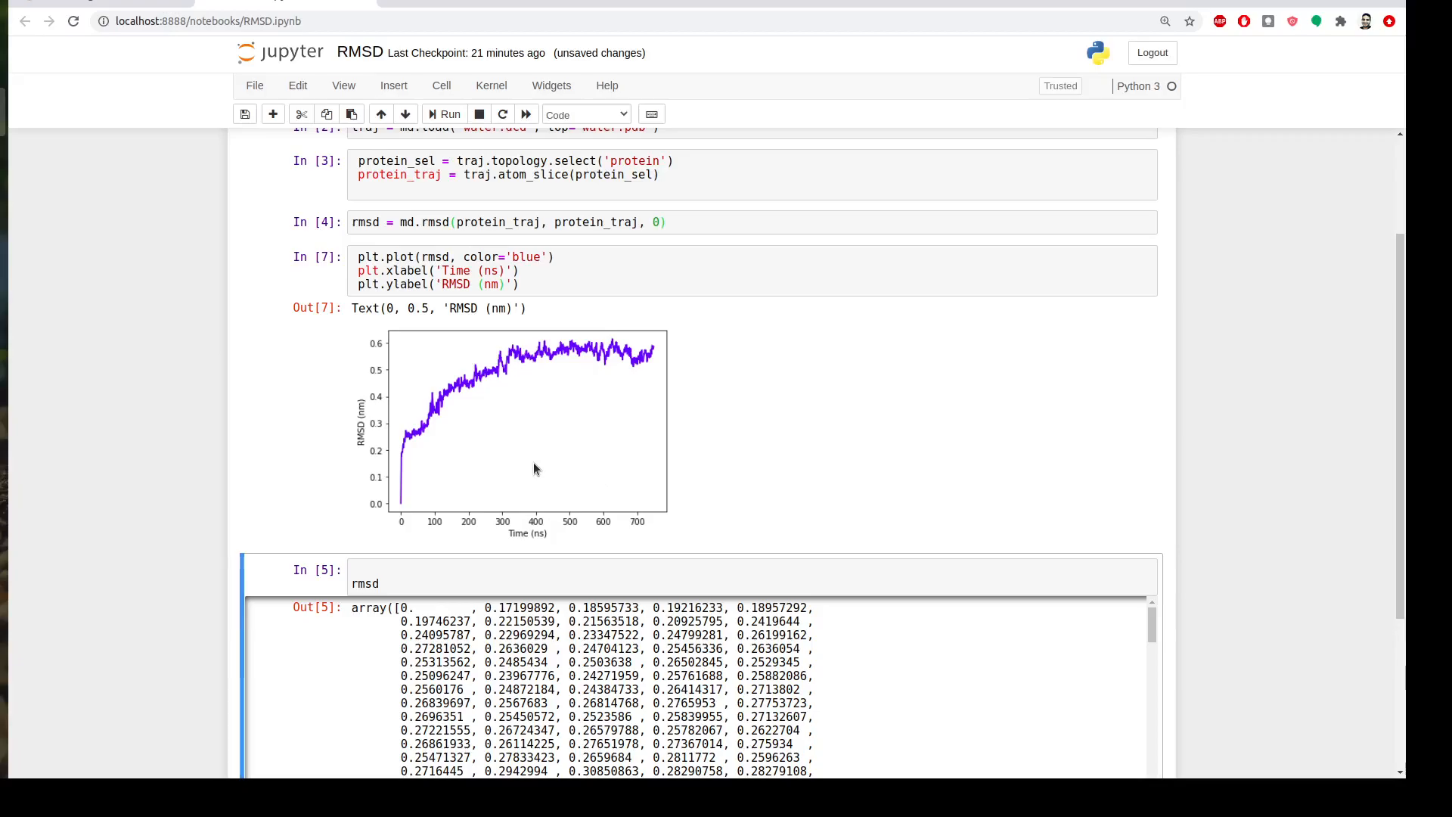
Step: Launch vmd from a terminal in the data folder and load water.psf with water.dcd
right_click(636, 199)
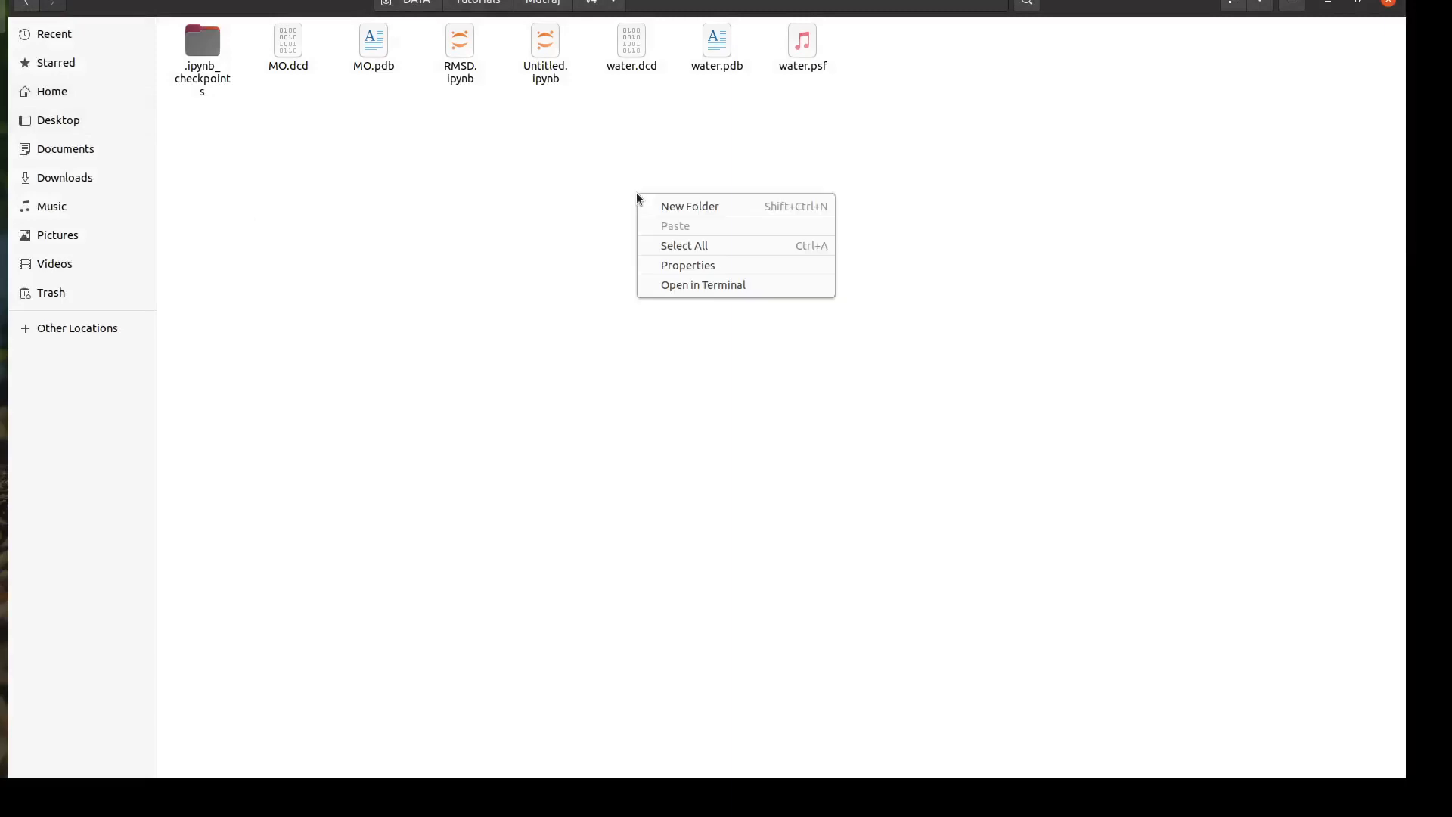
left_click(701, 284)
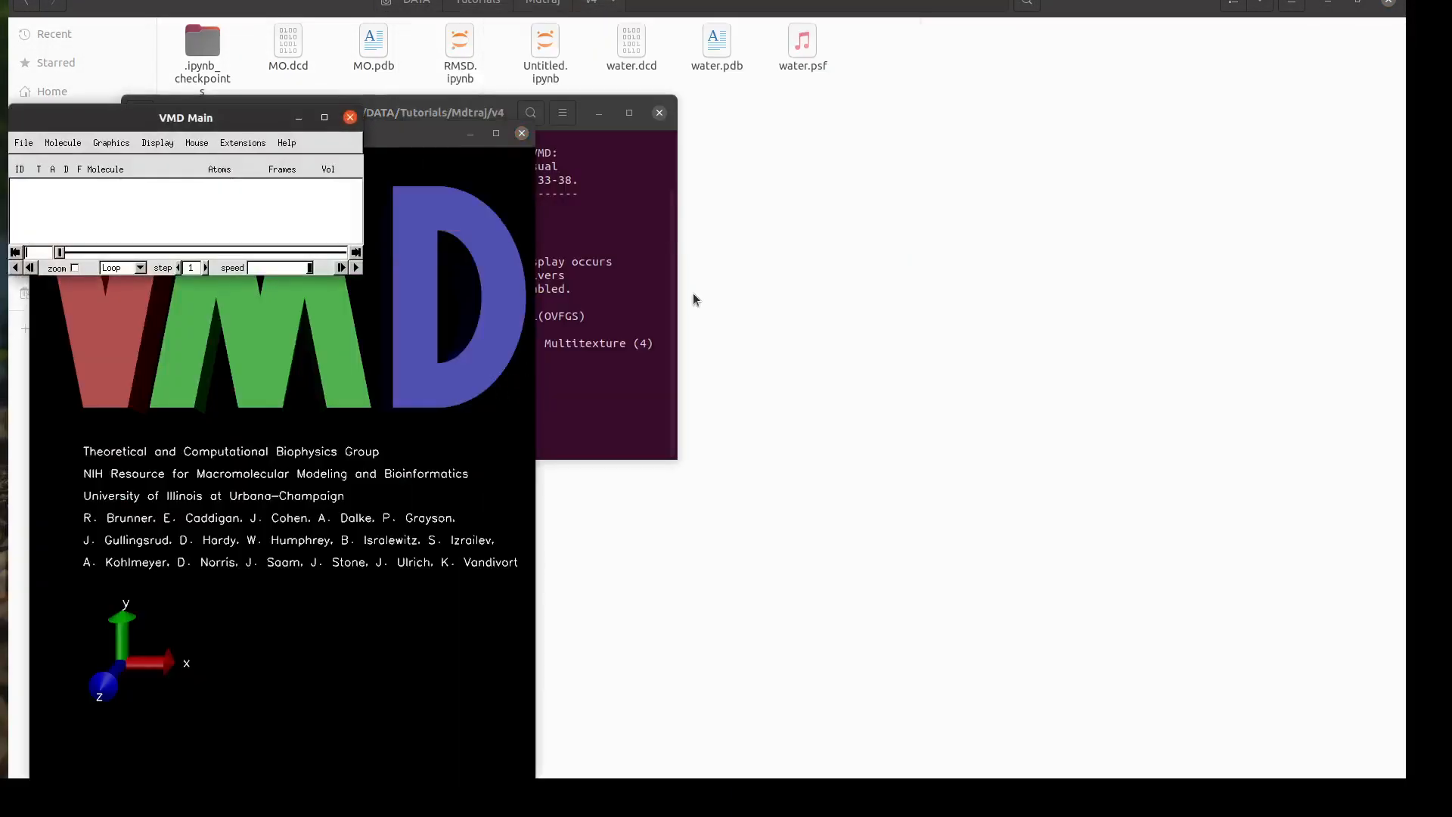
left_click(24, 143)
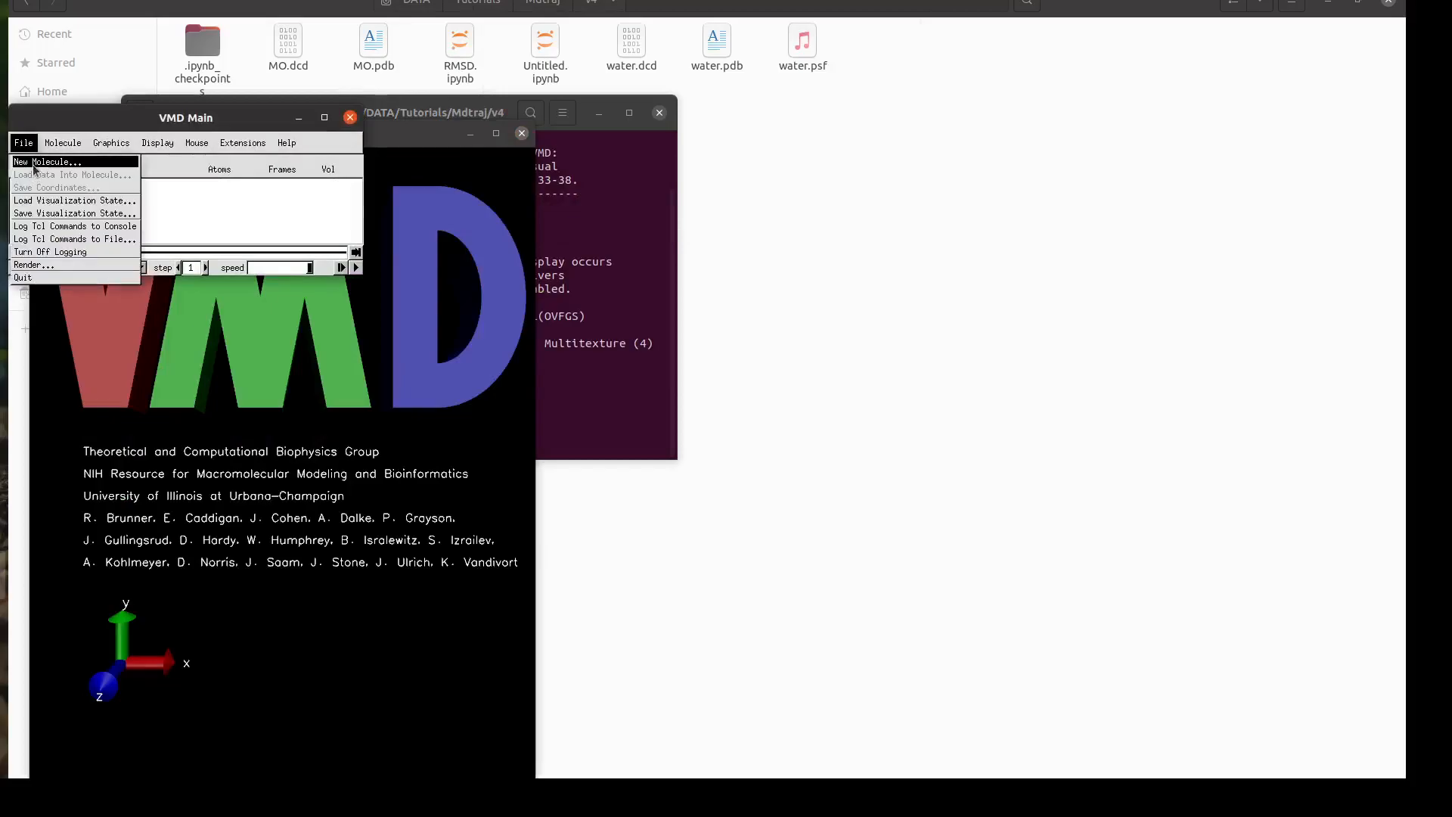
left_click(49, 161)
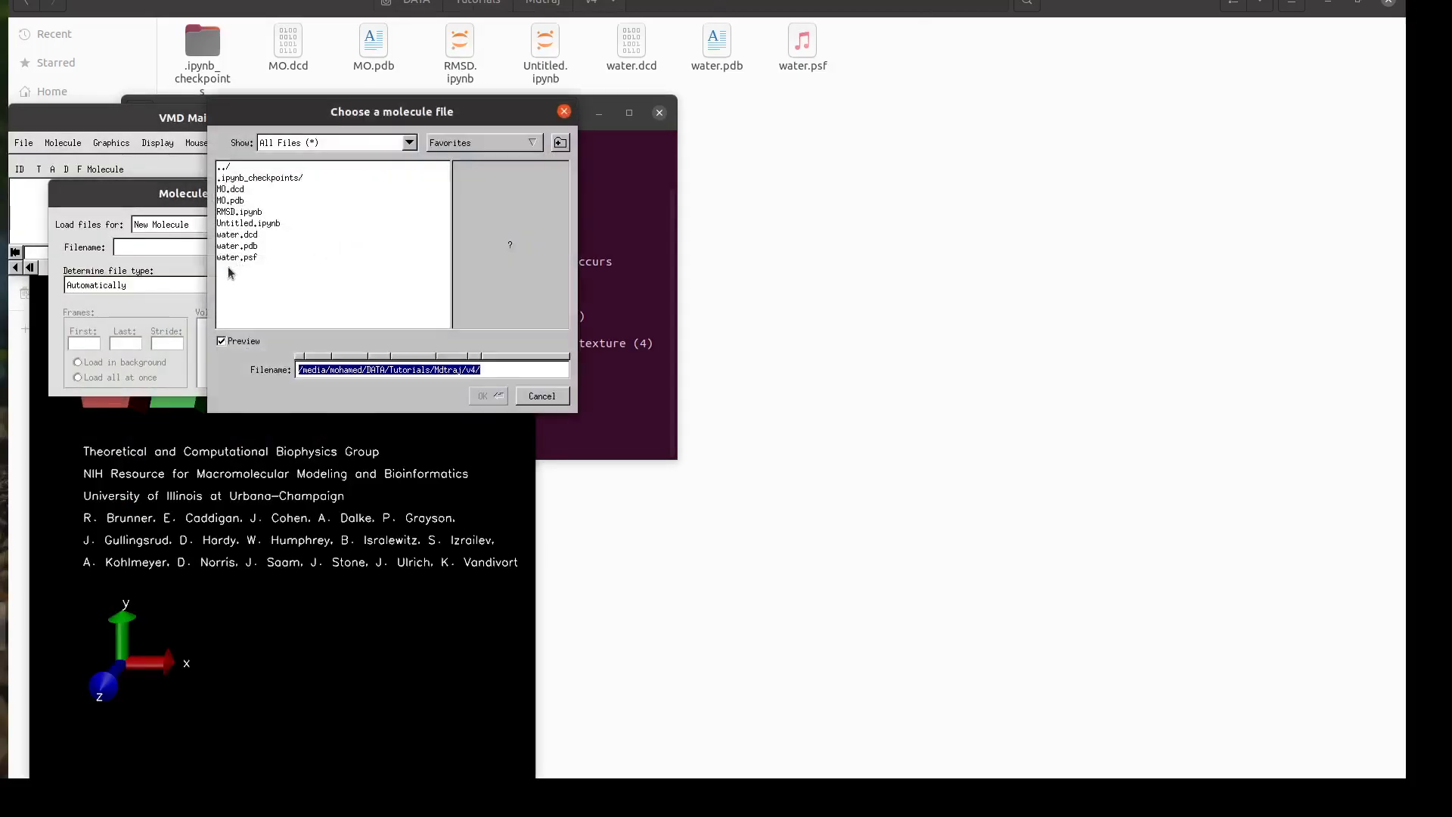
left_click(540, 396)
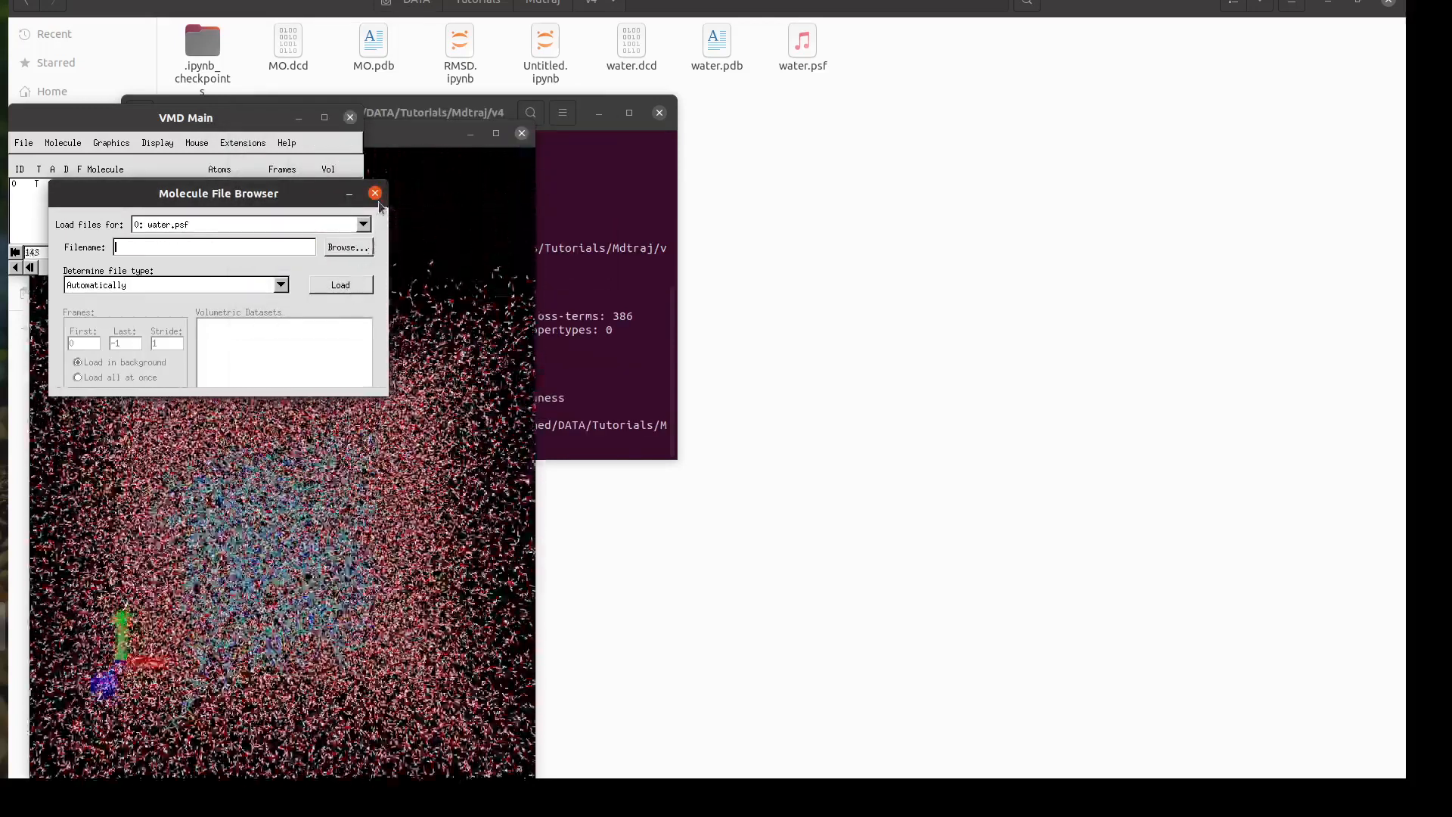
left_click(339, 284)
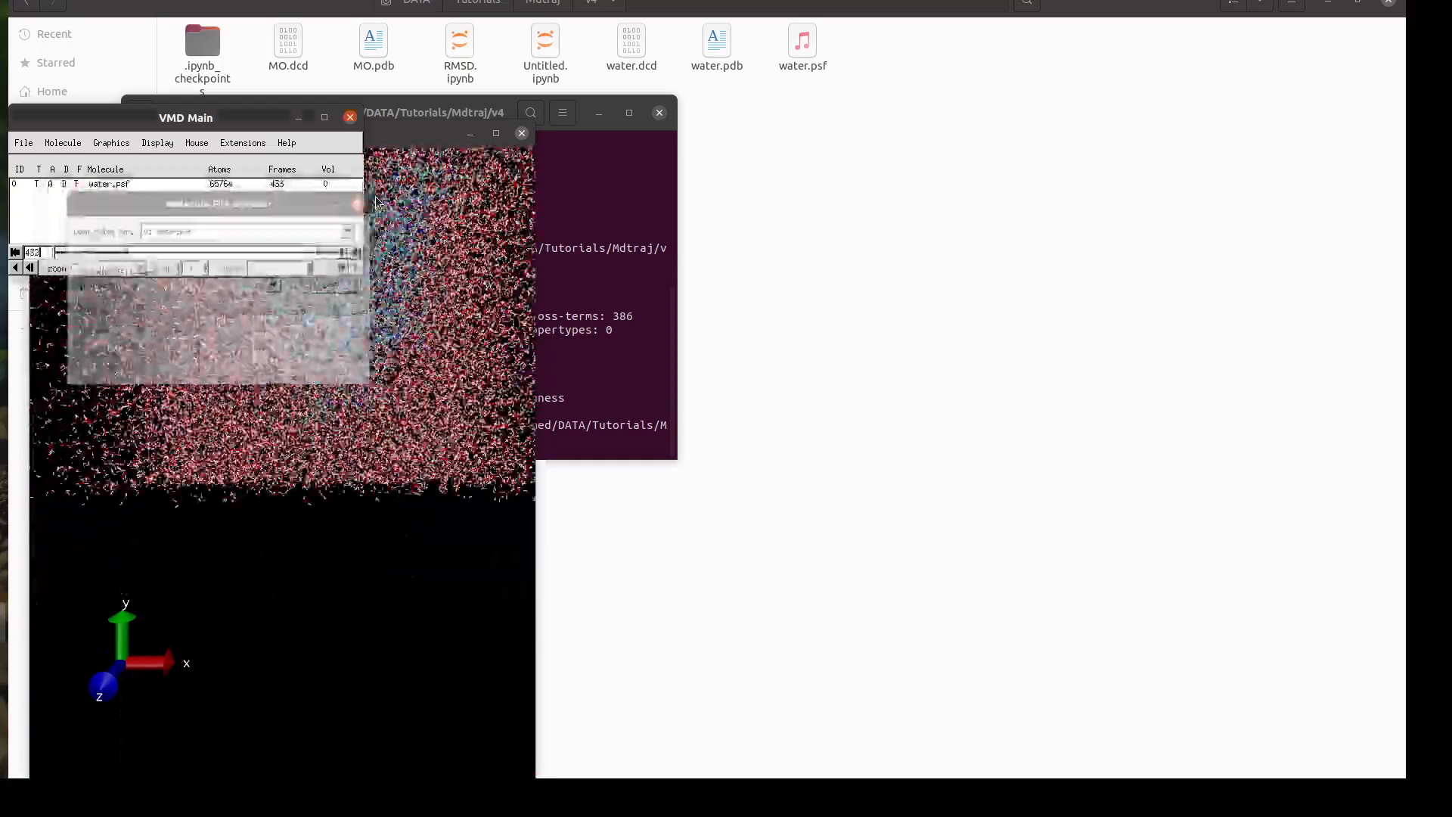
left_click(242, 142)
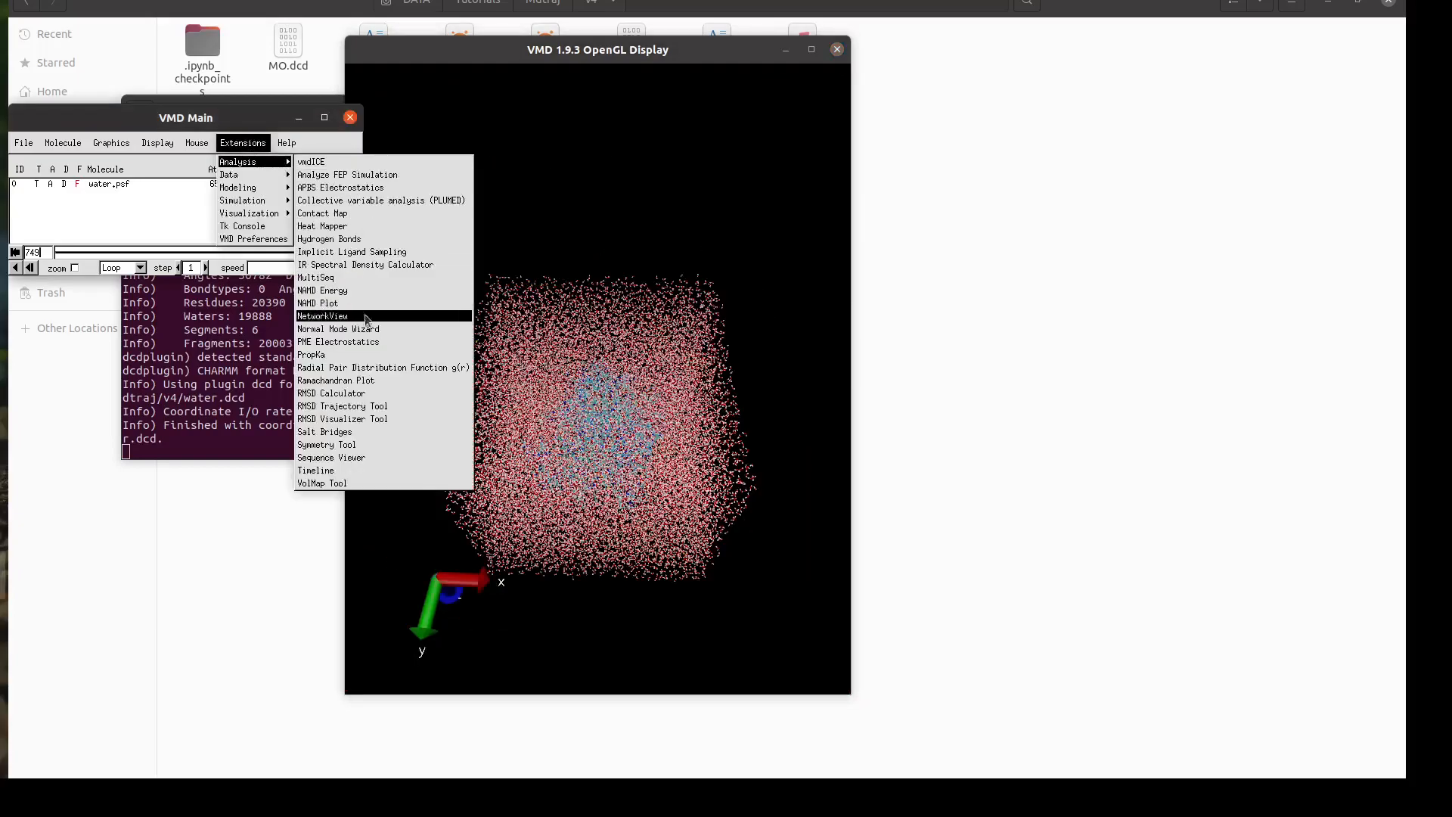
Step: Compute and plot backbone RMSD with the RMSD Trajectory Tool
left_click(341, 405)
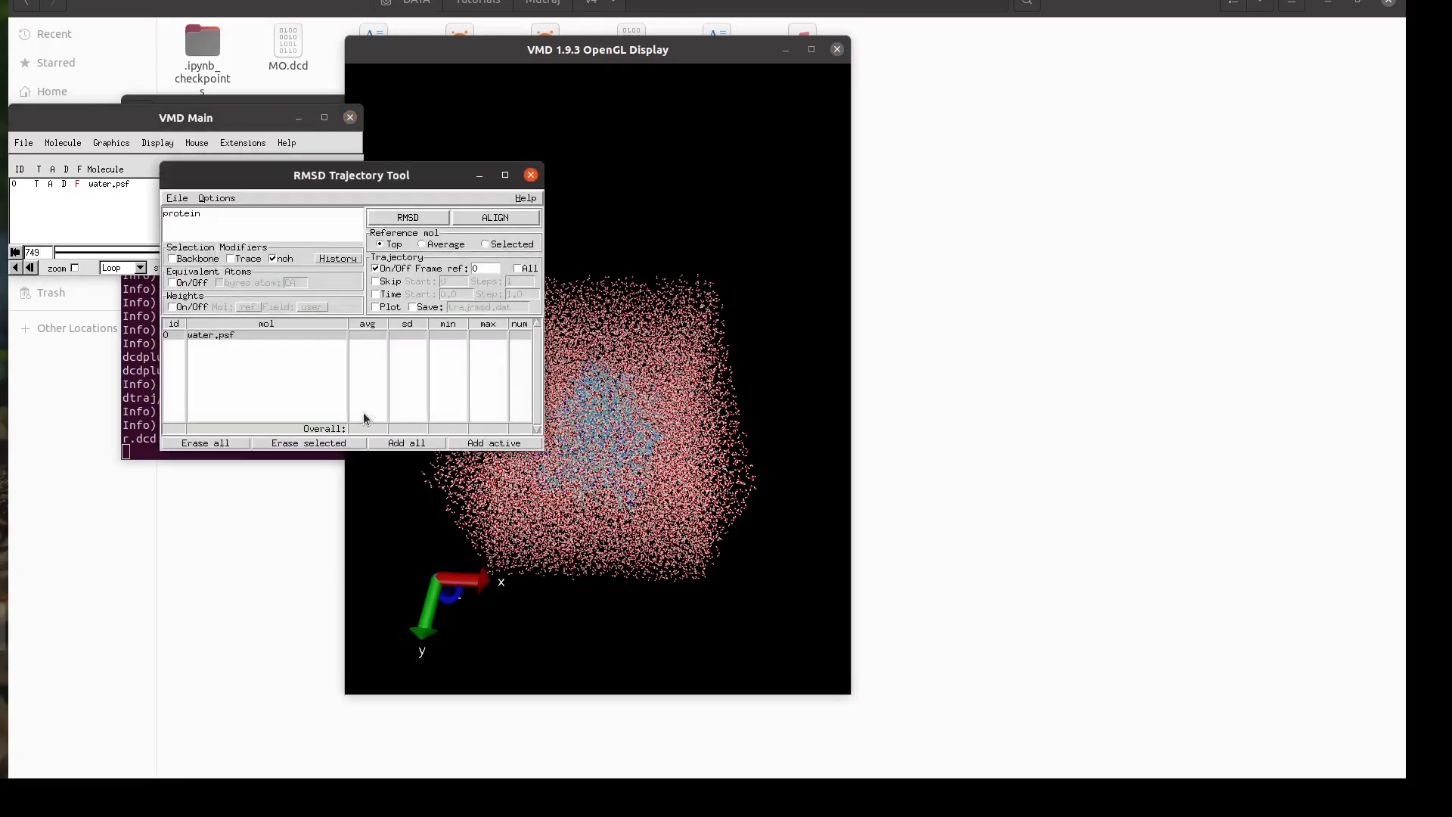
left_click(172, 258)
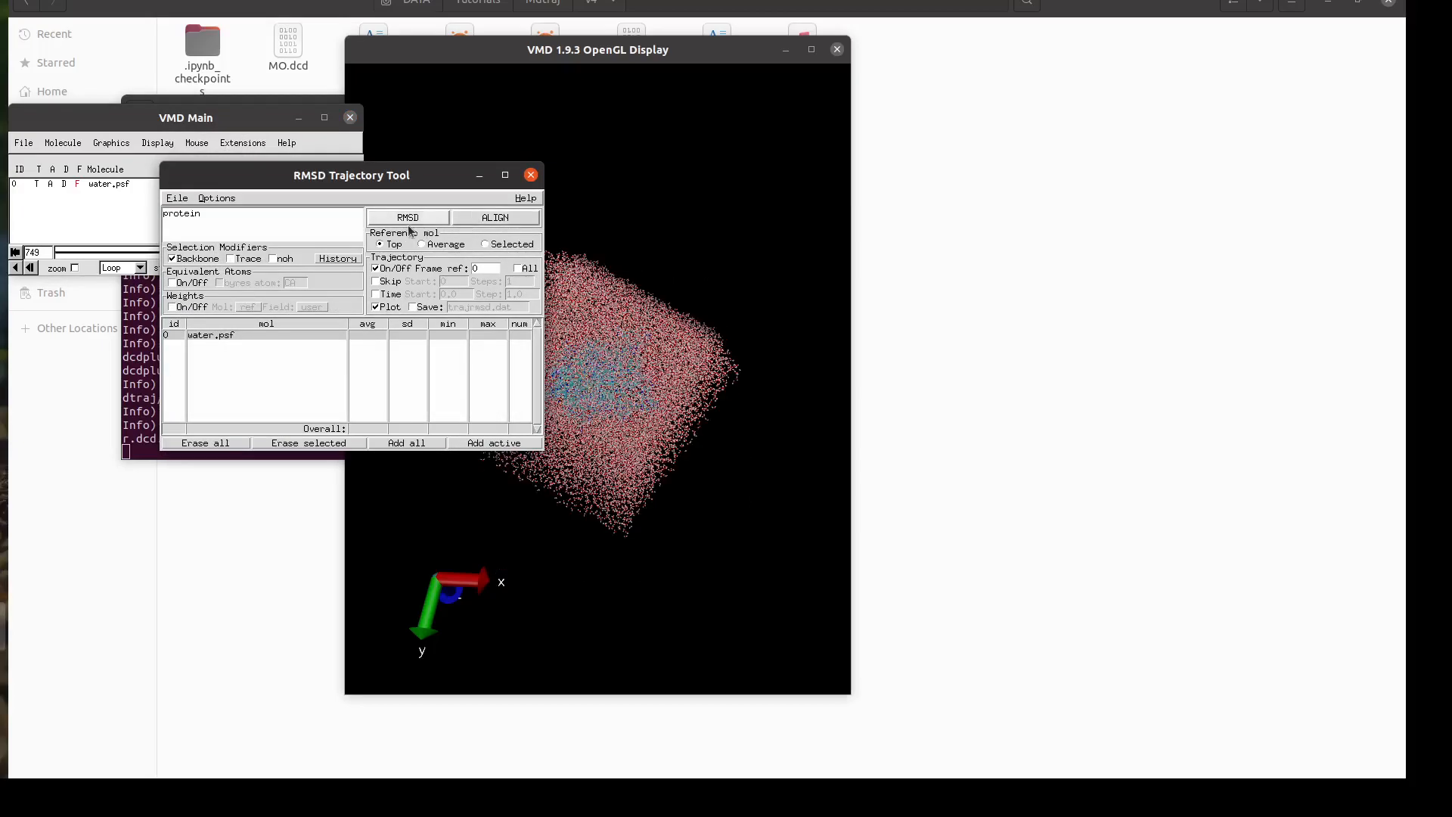
left_click(407, 217)
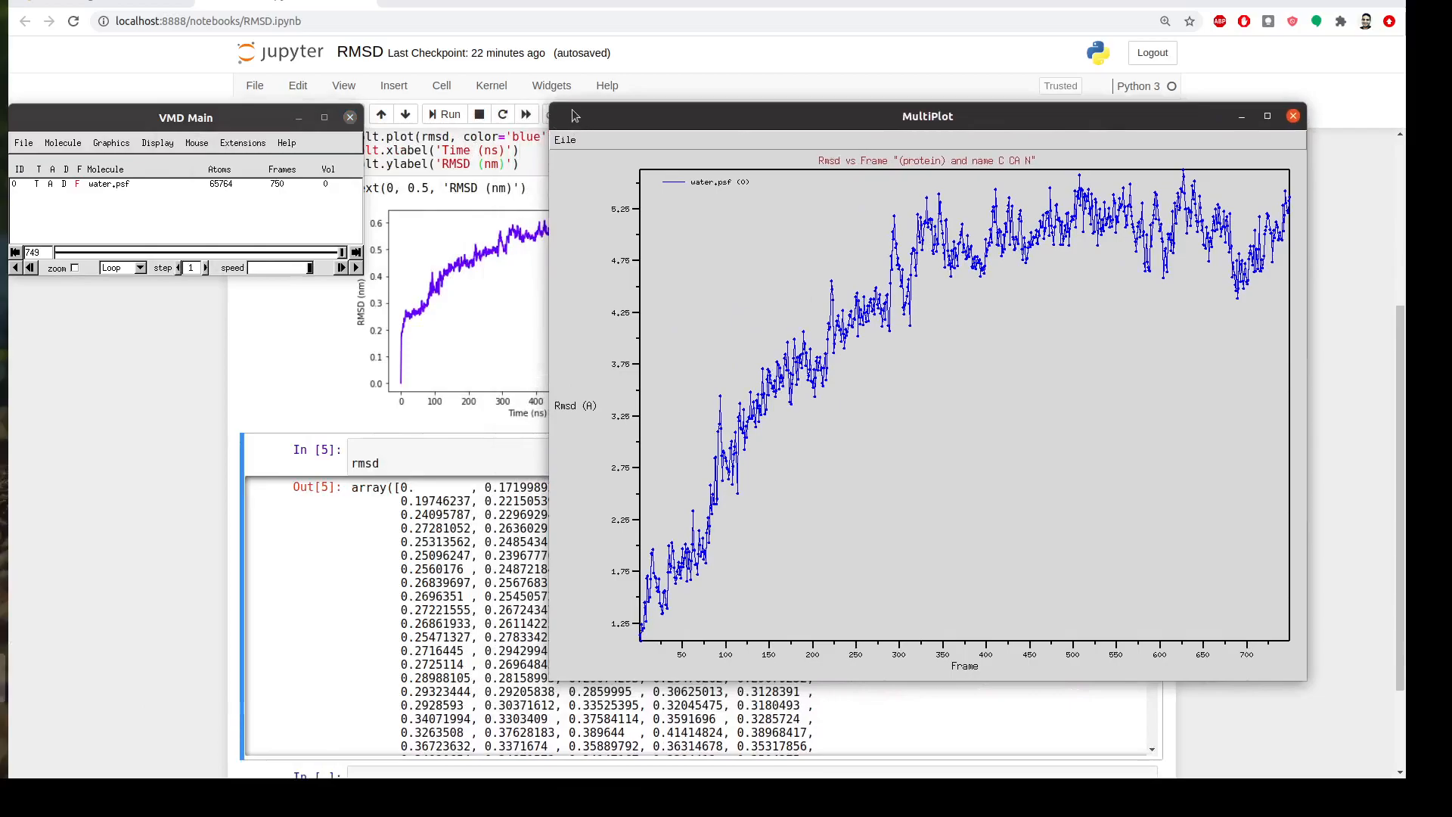
Step: Position VMD's angstrom RMSD plot beside the notebook's nm RMSD curve
left_click_drag(925, 116, 1038, 178)
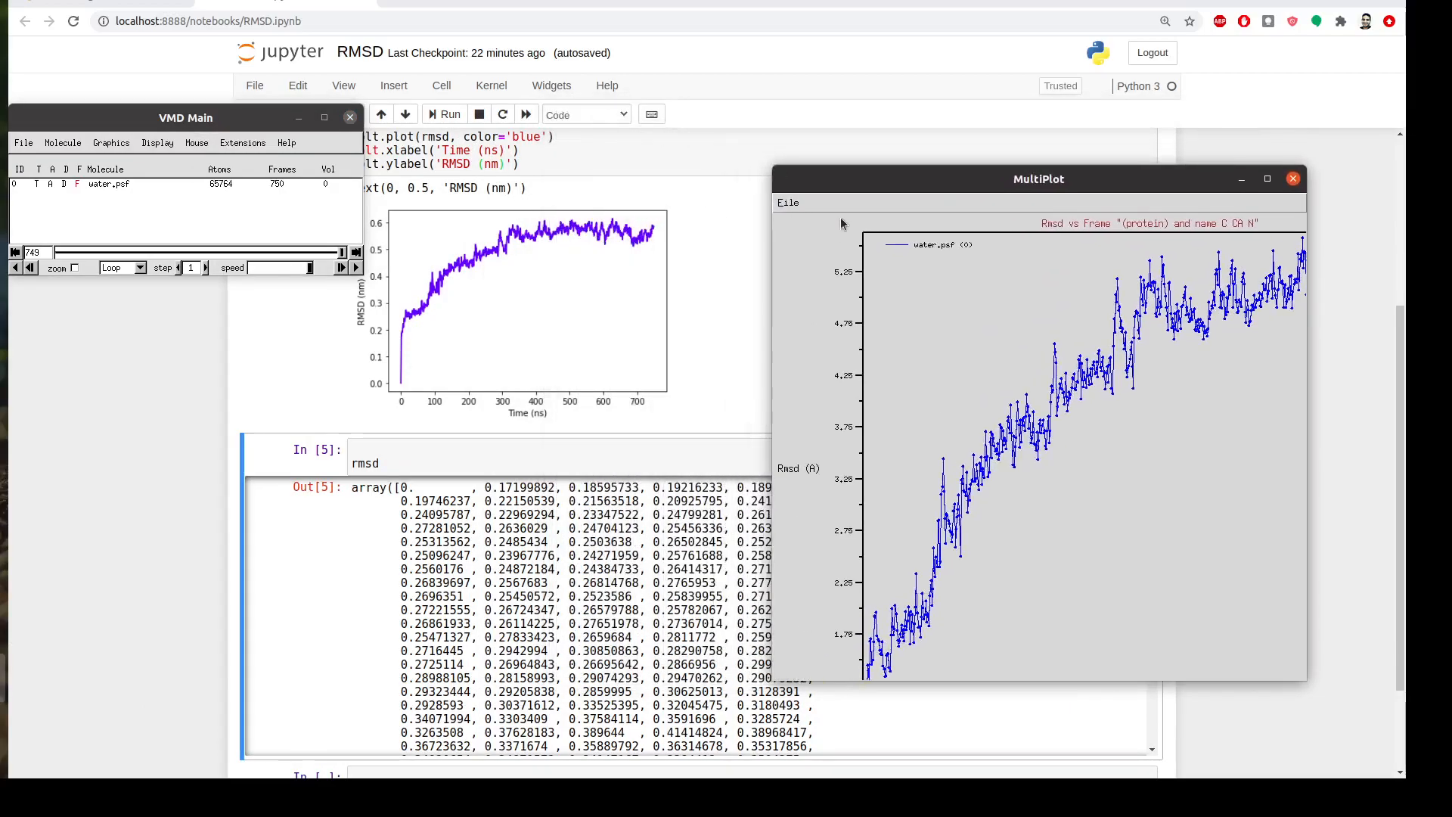
left_click_drag(1037, 178, 991, 137)
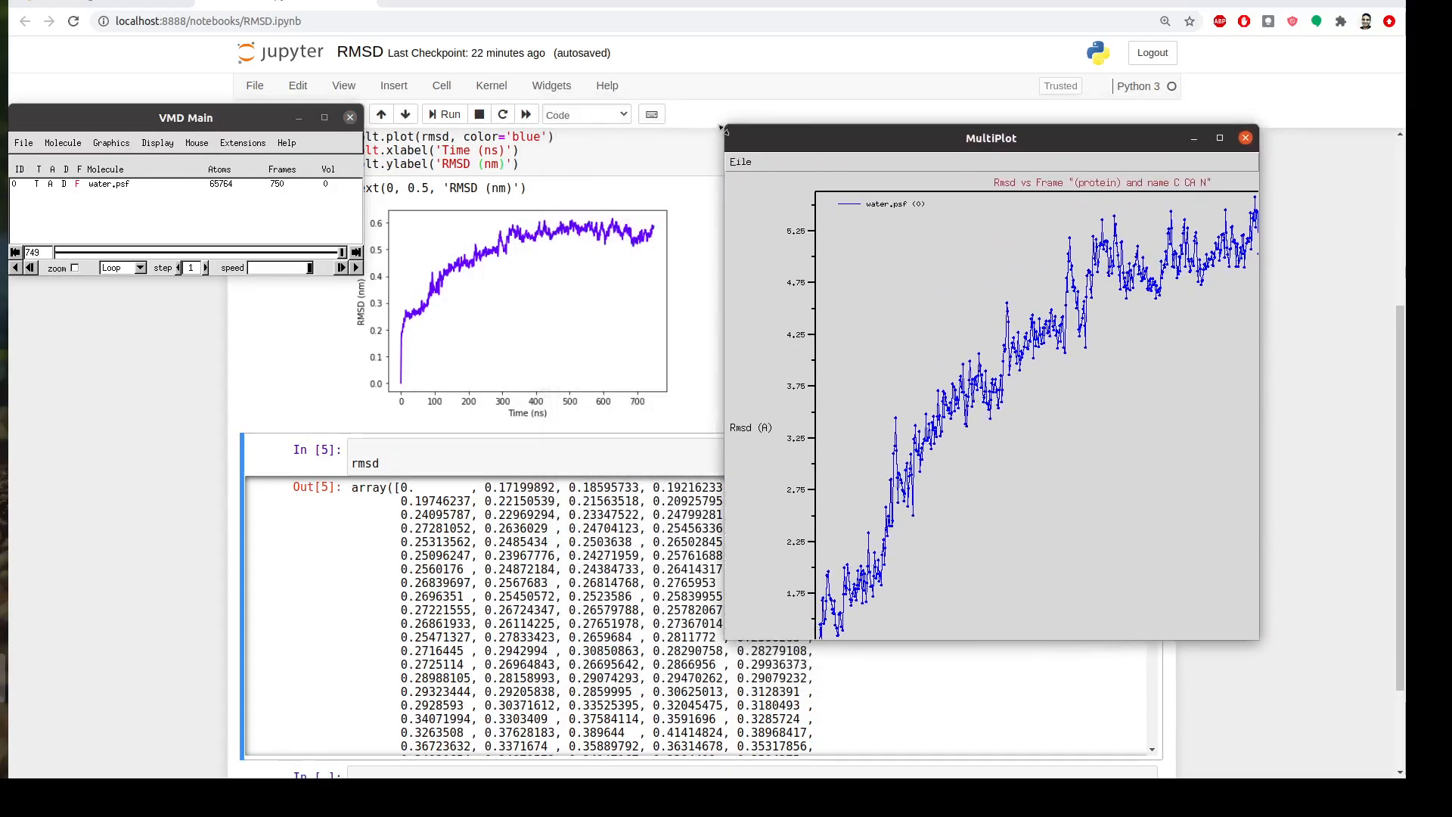
left_click_drag(989, 137, 924, 82)
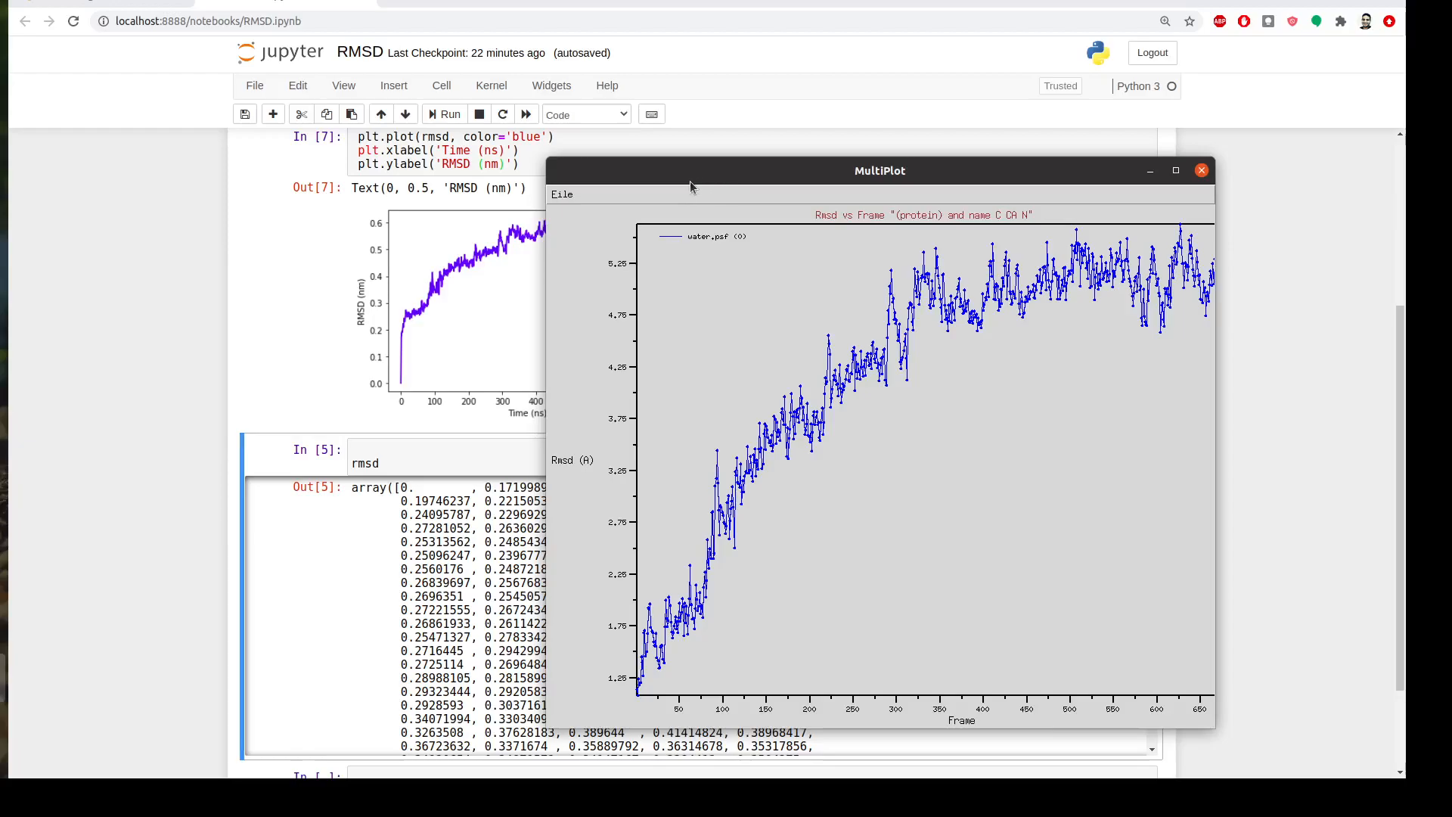
left_click_drag(878, 170, 906, 119)
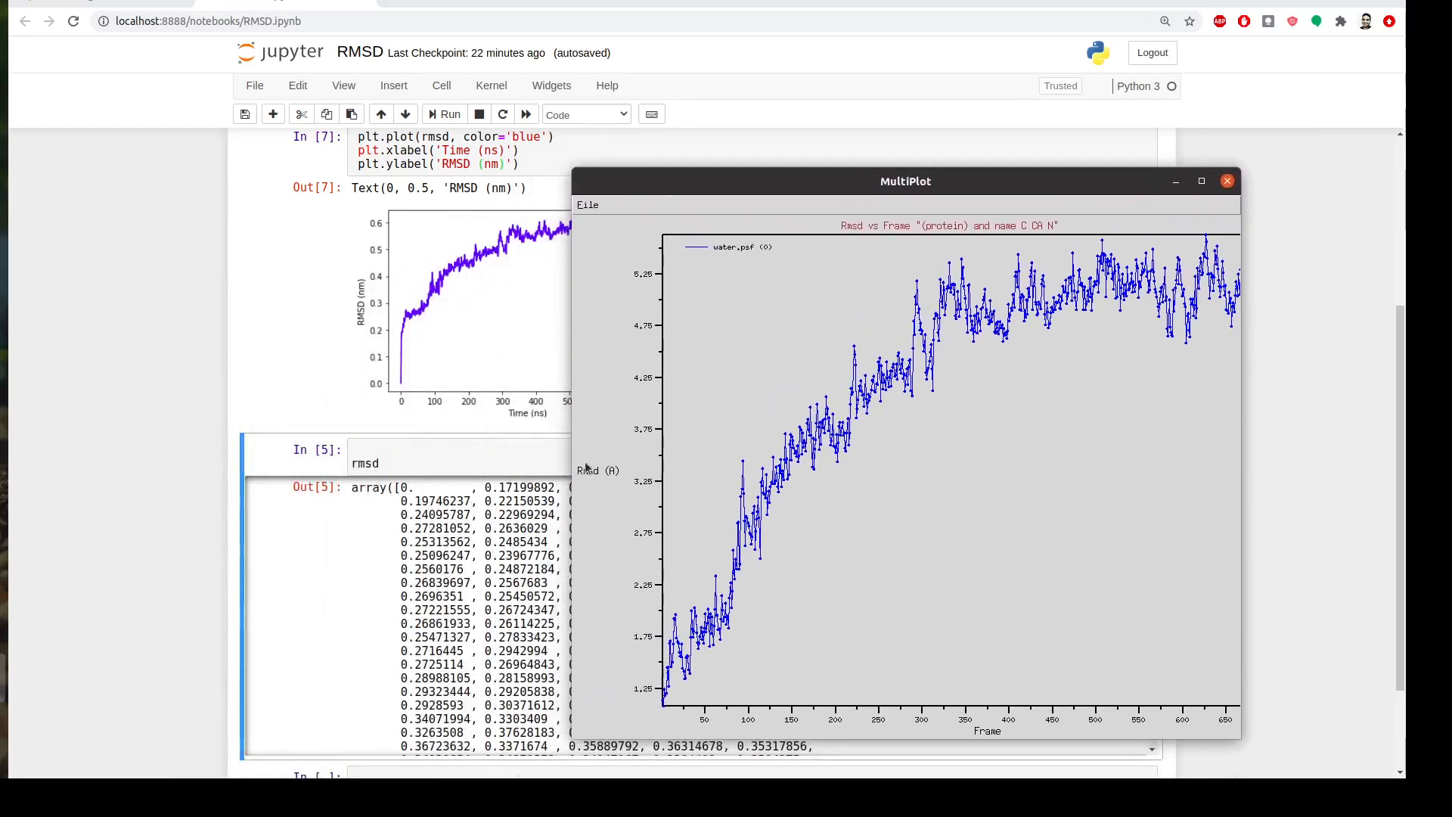
mouse_move(518, 466)
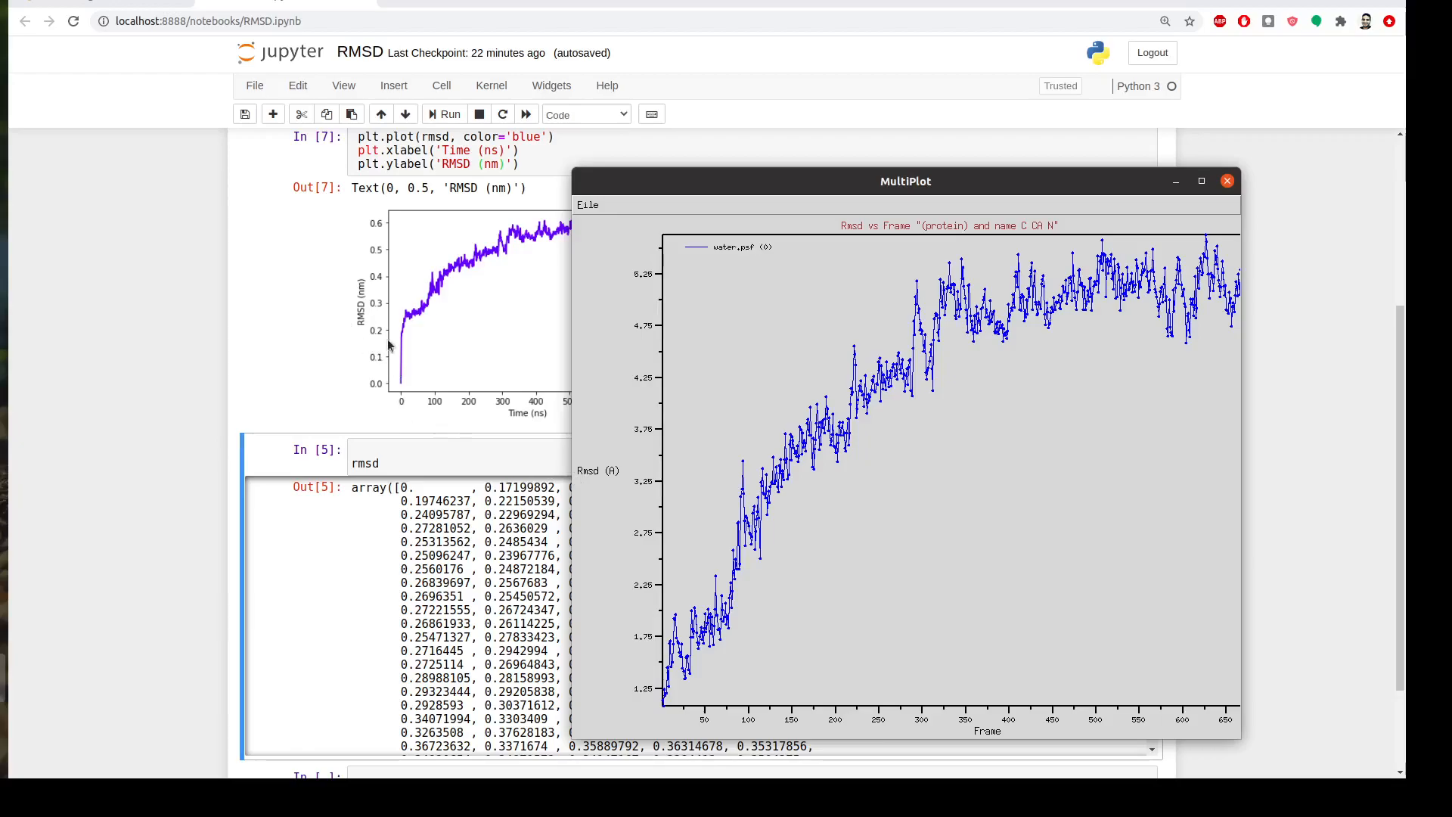
mouse_move(409, 338)
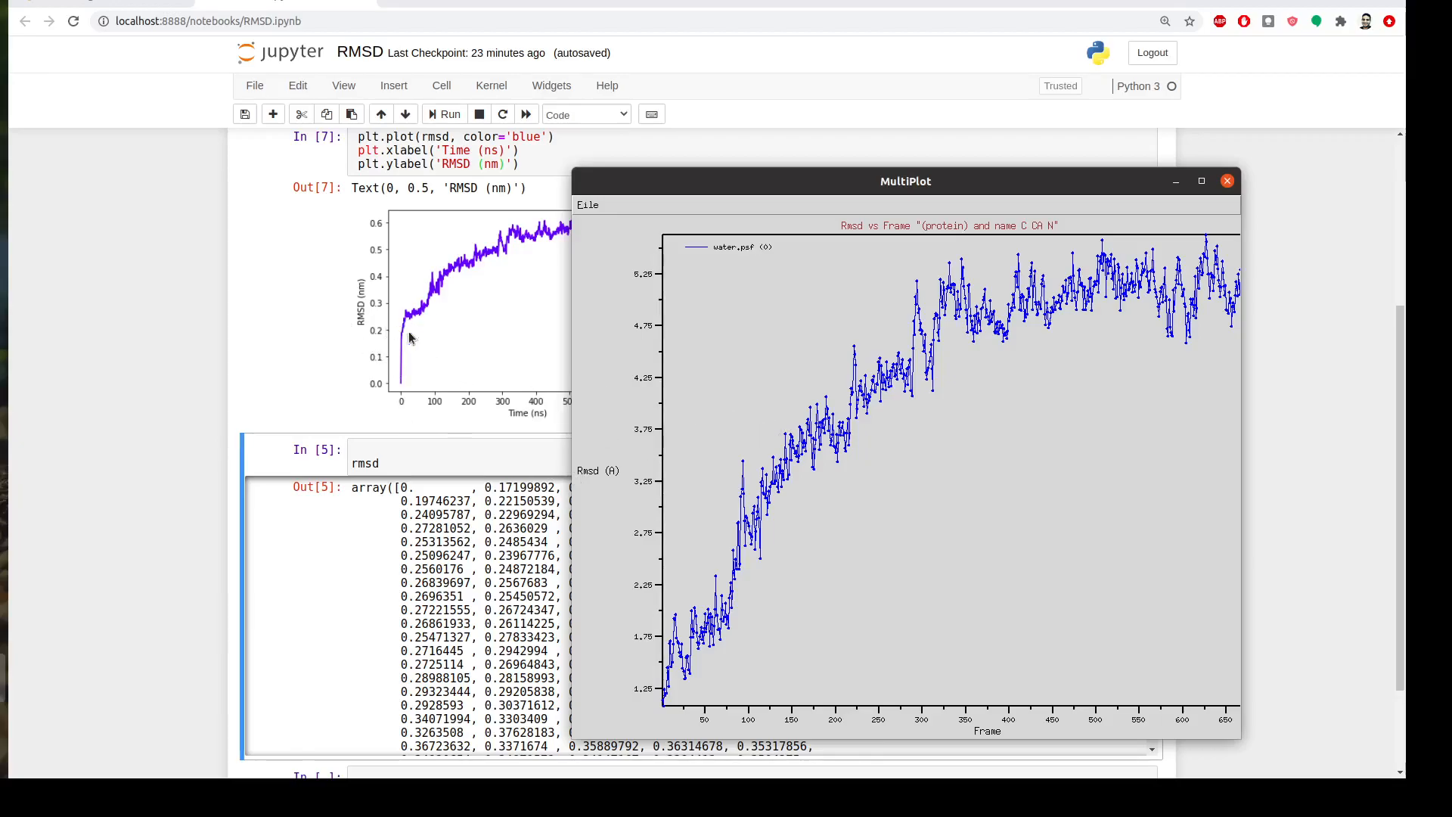
mouse_move(1222, 470)
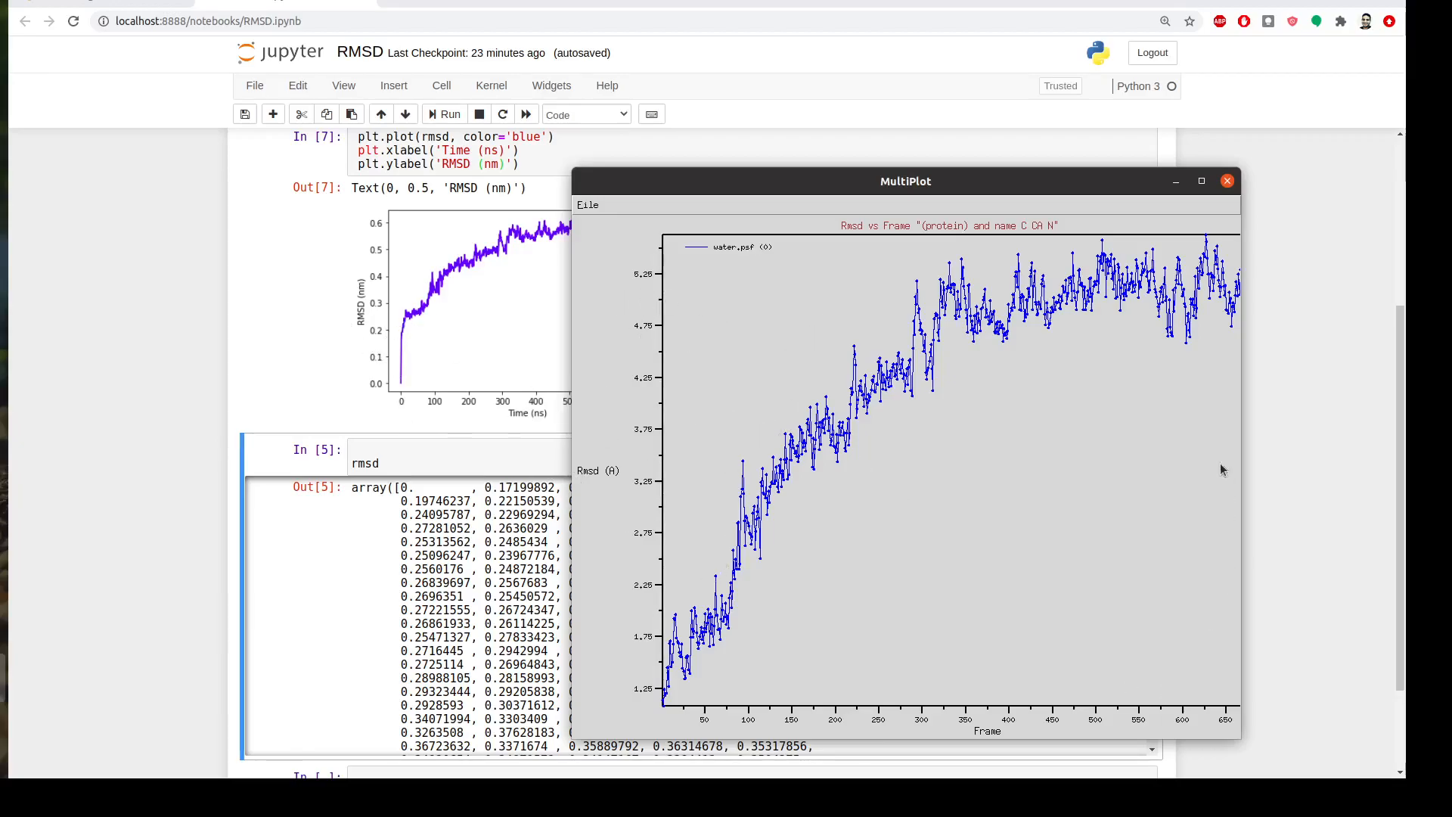
mouse_move(1162, 375)
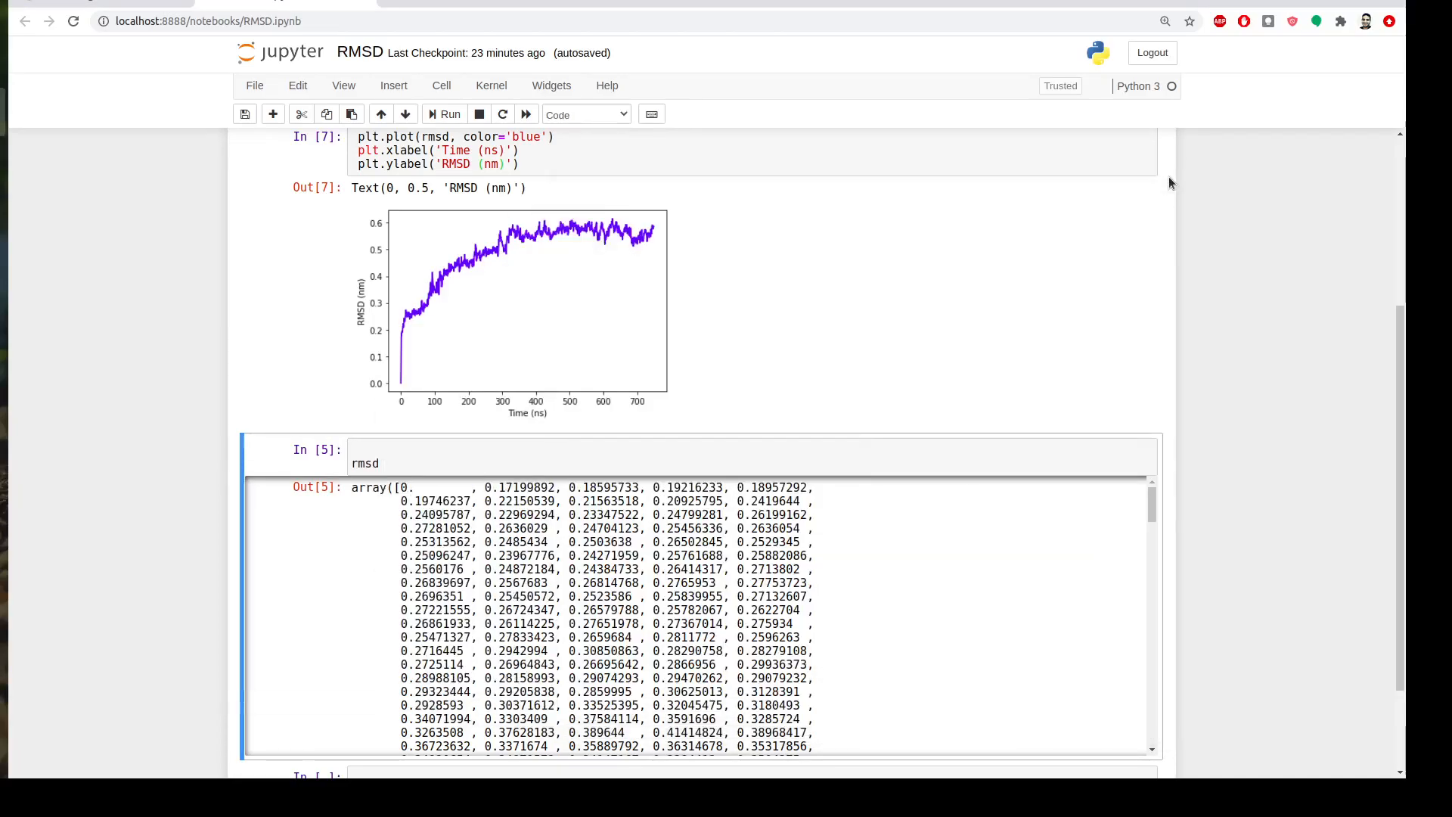
mouse_move(310, 314)
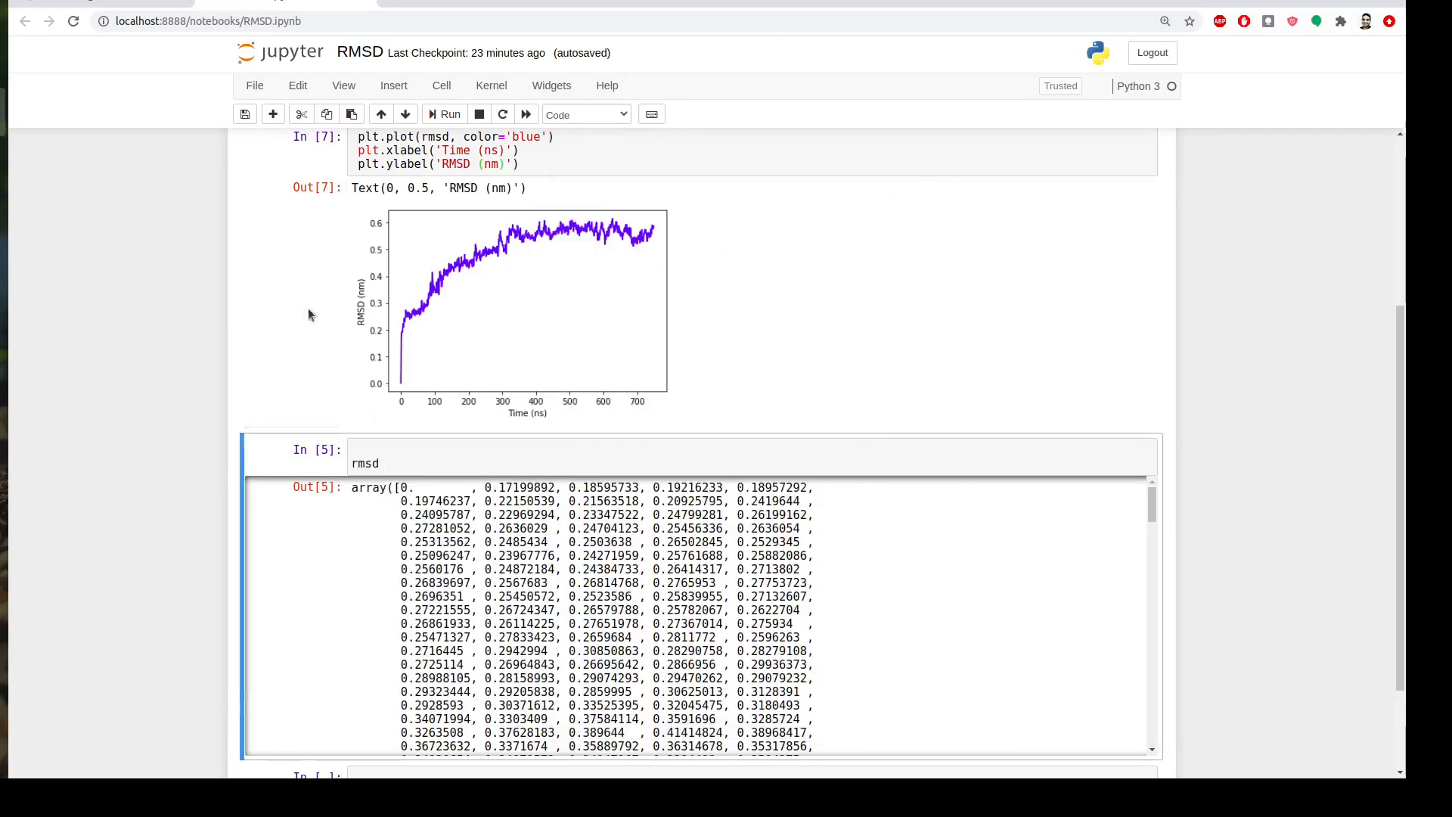
mouse_move(1162, 562)
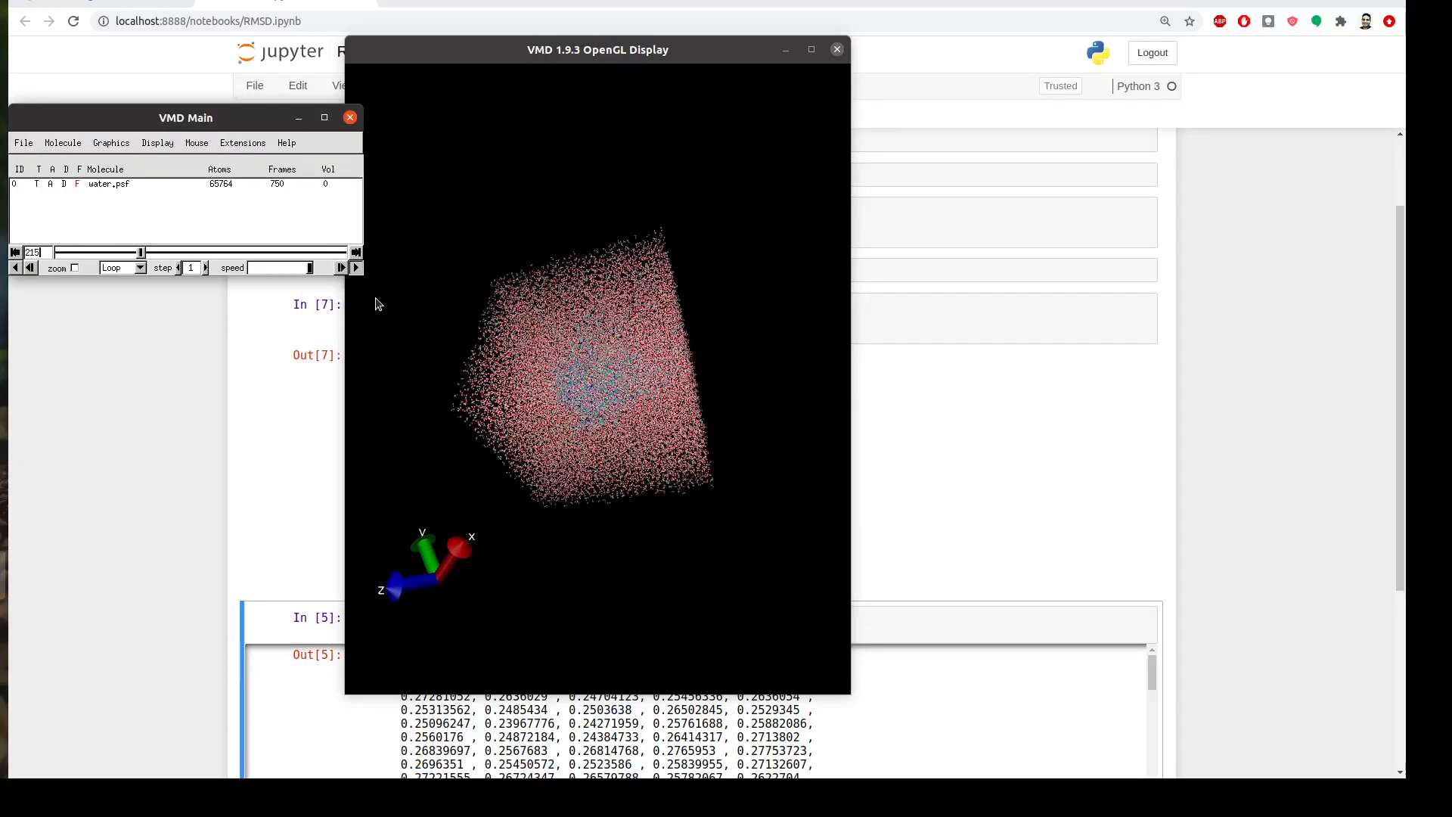
Step: Rotate the solvated water.psf system in the OpenGL display to view another side
left_click(355, 268)
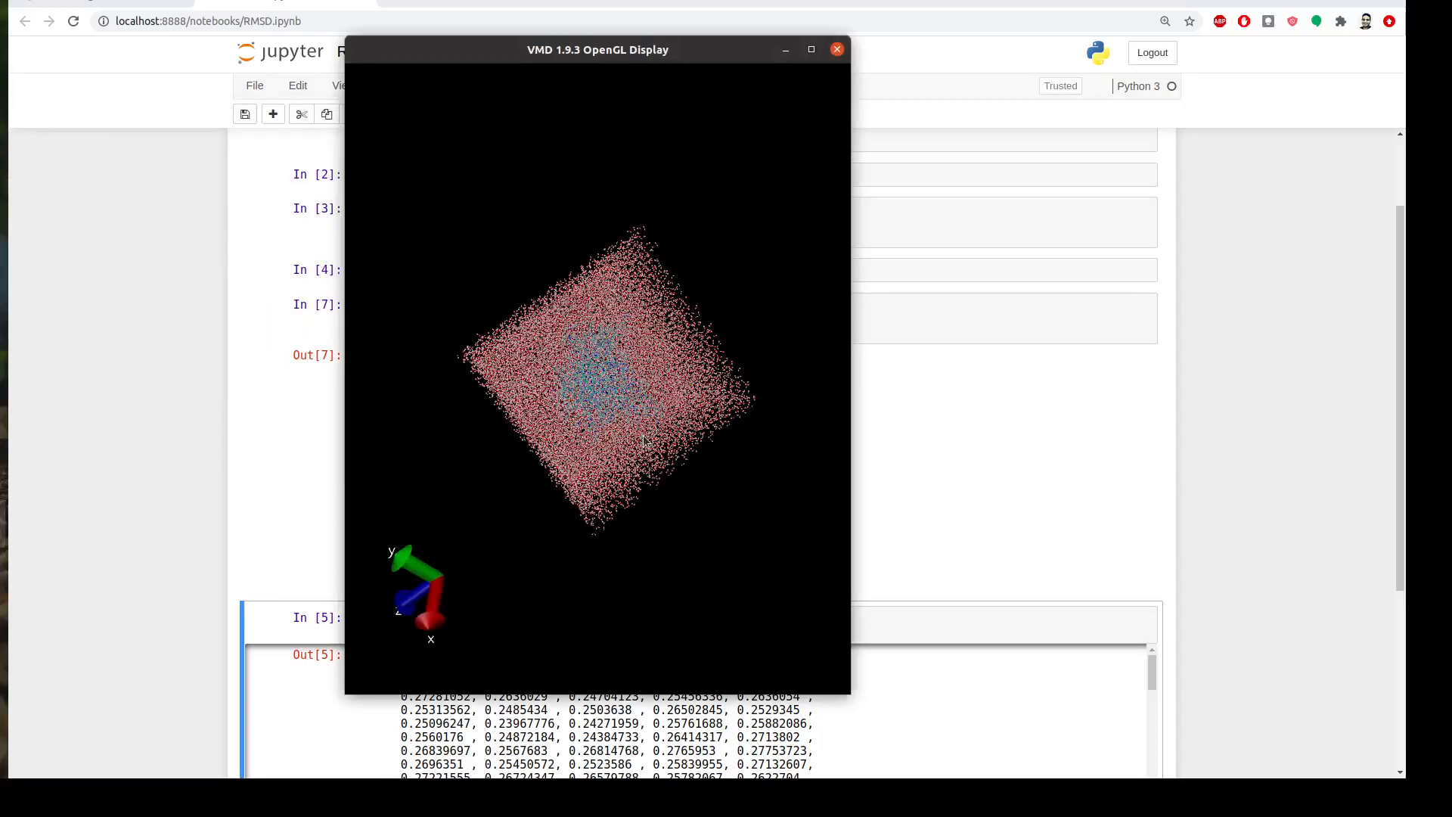
left_click_drag(648, 441, 606, 458)
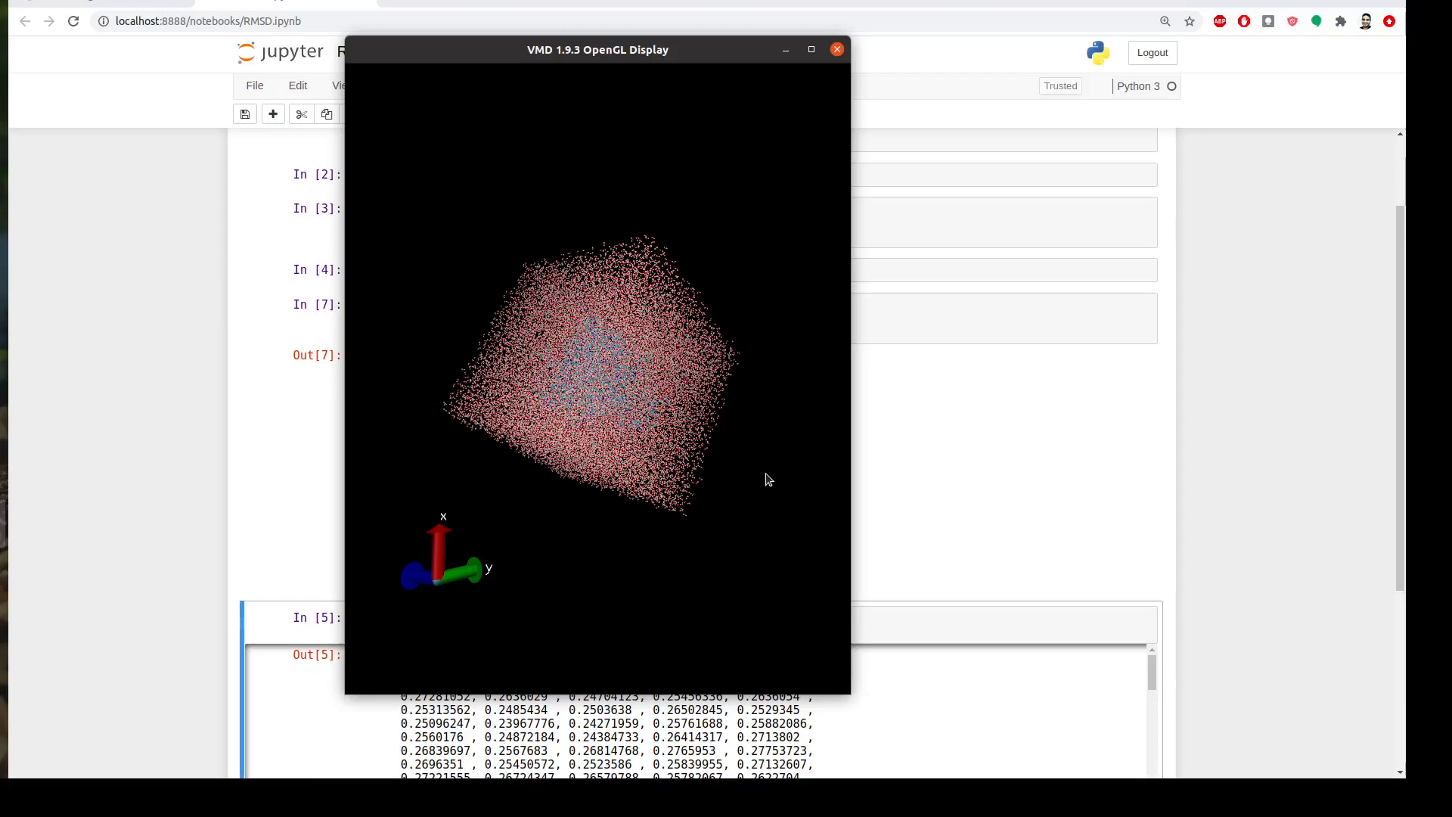
mouse_move(1116, 289)
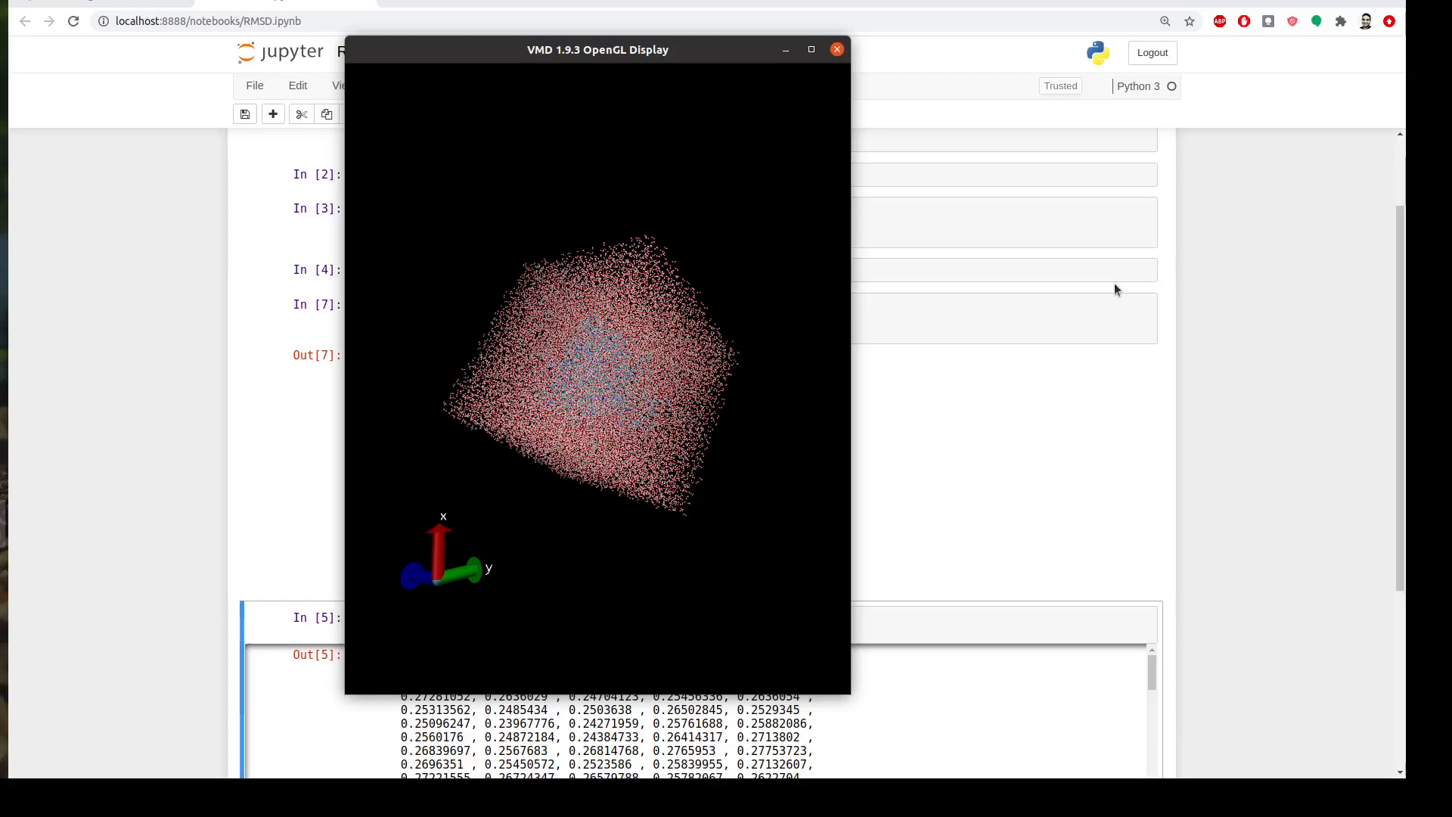